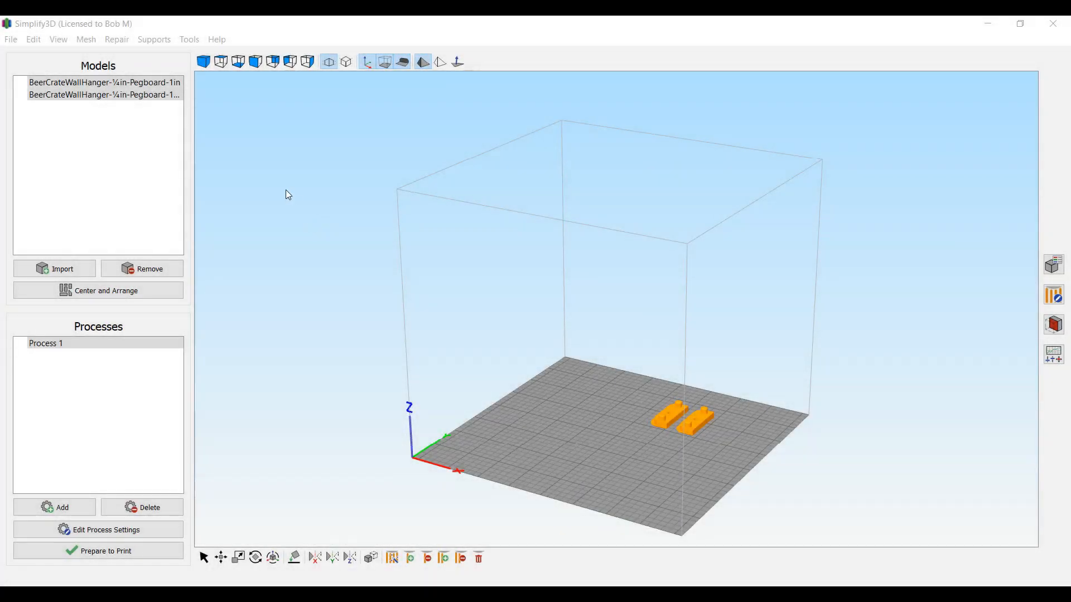
# Check the Simplify3D version information from the Help menu and dismiss it.
pyautogui.click(216, 39)
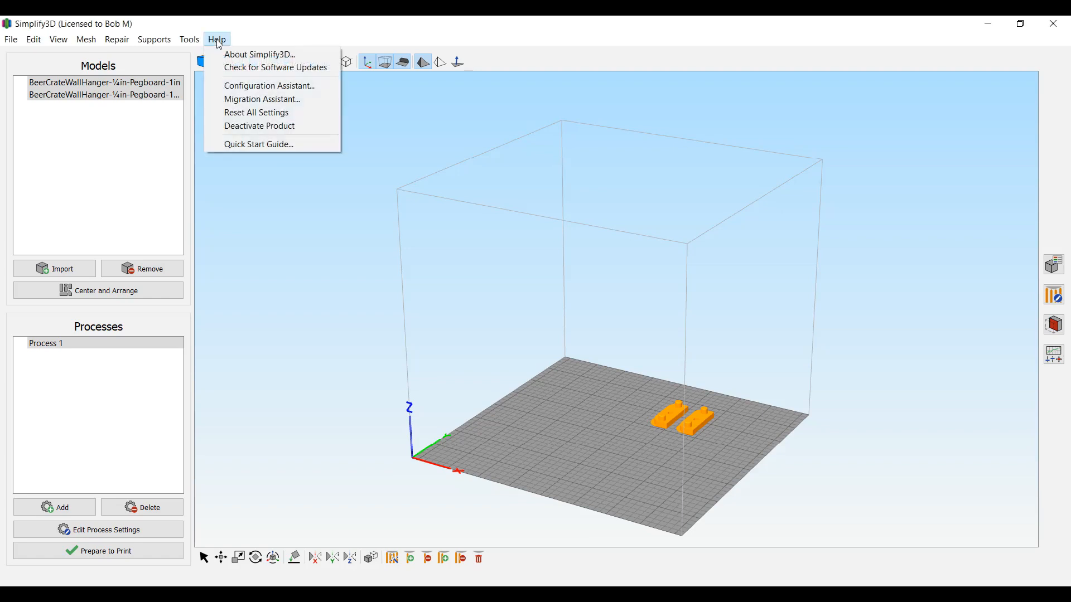
pyautogui.click(257, 55)
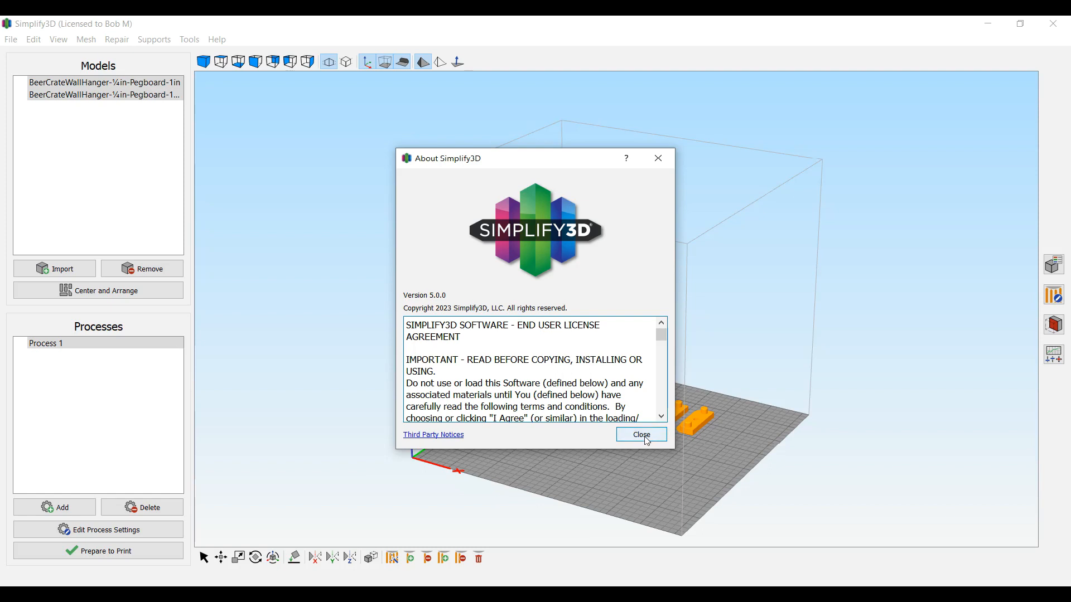
pyautogui.click(641, 435)
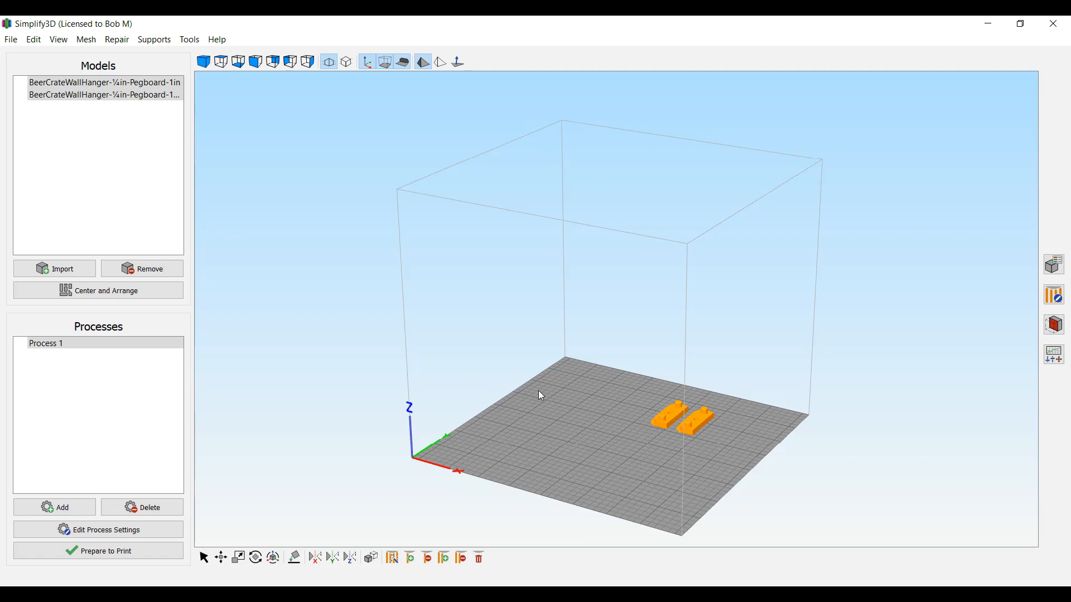
pyautogui.moveTo(541, 390)
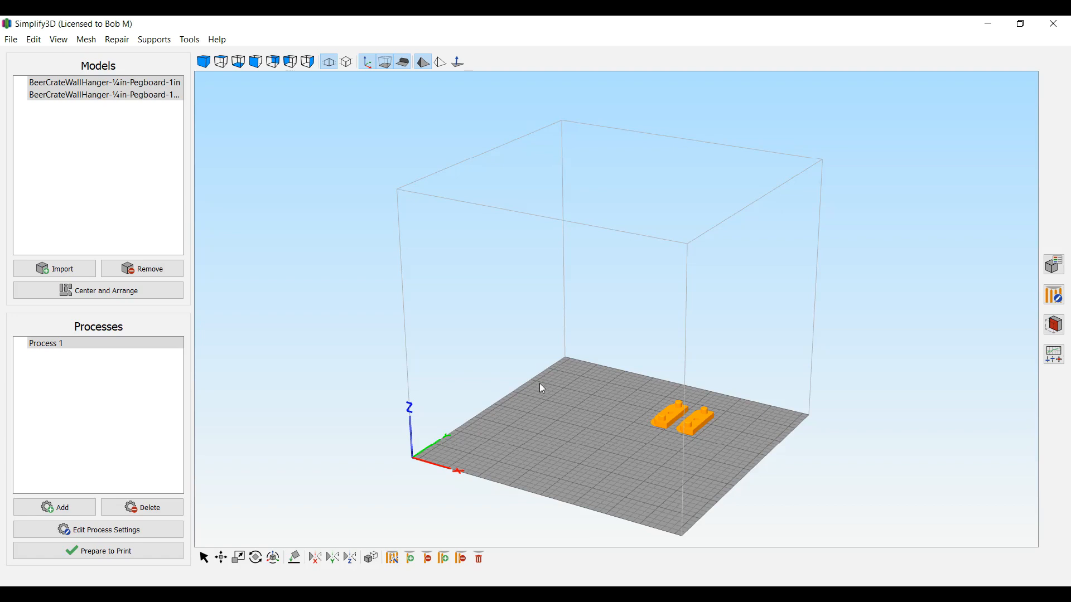
pyautogui.moveTo(329, 249)
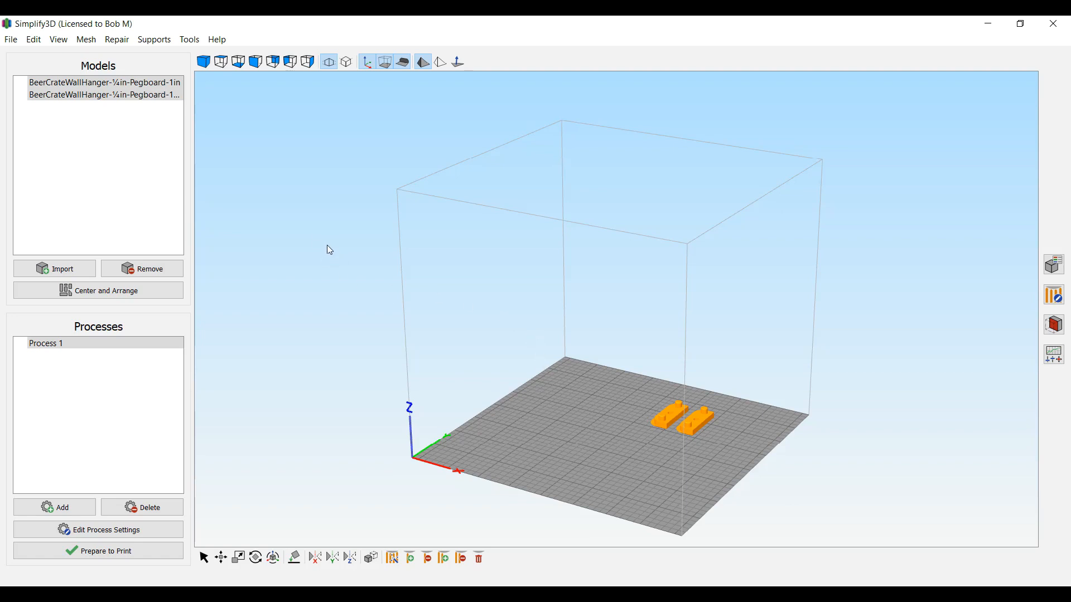
pyautogui.moveTo(290, 257)
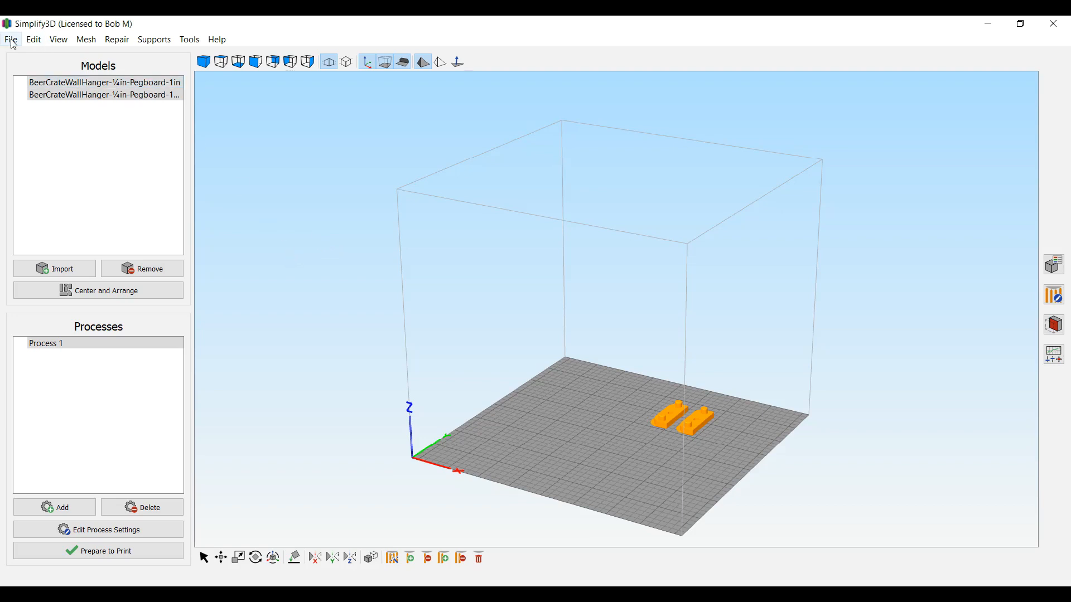
# Import the v5 - 3DWOX1 (Bobot).fff printer profile from Downloads.
pyautogui.click(11, 39)
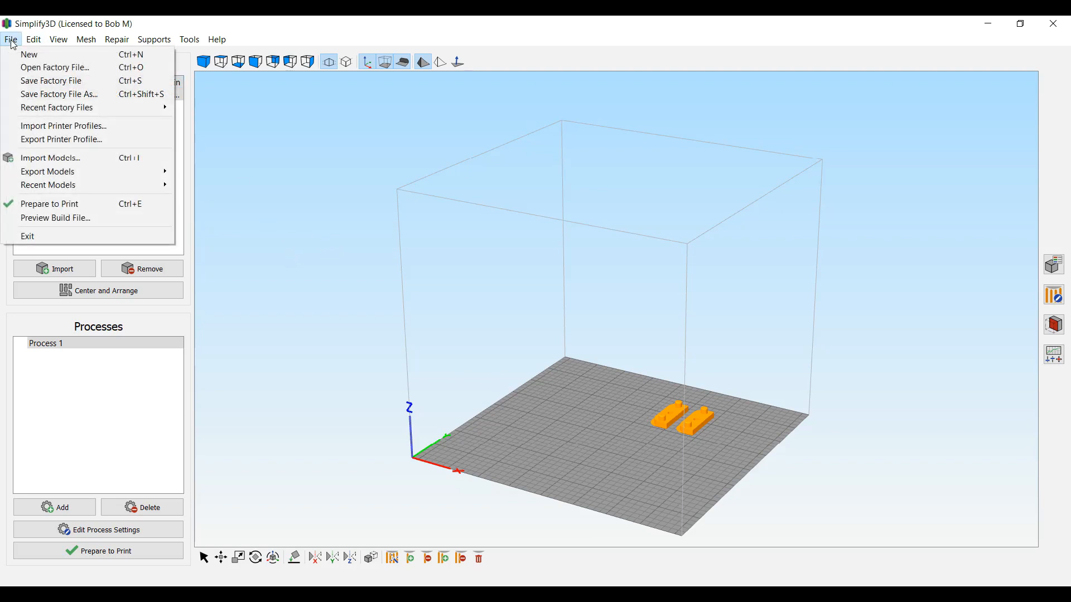
pyautogui.click(64, 126)
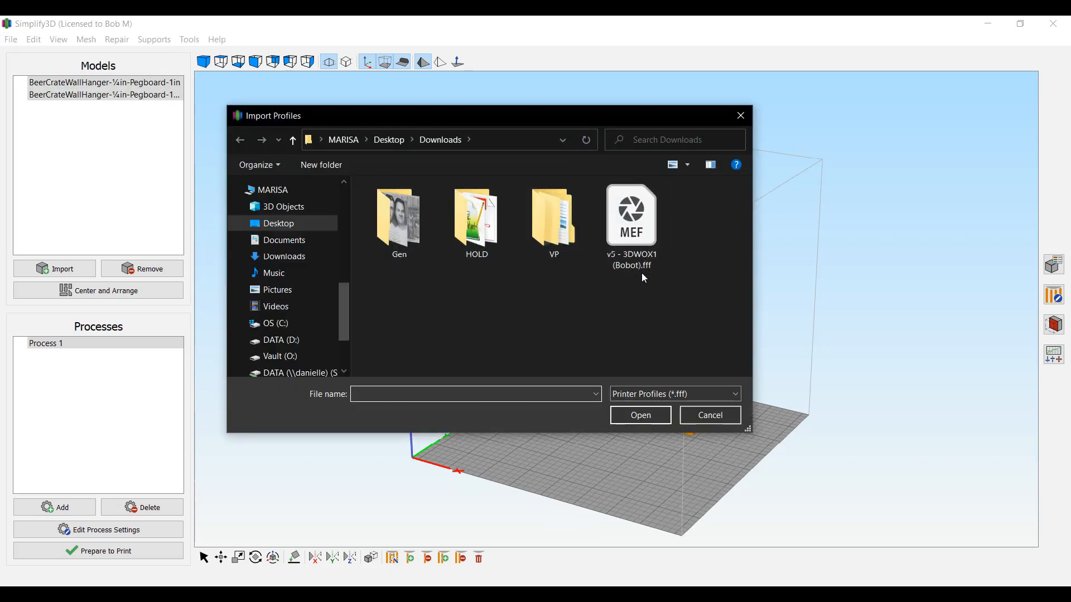
pyautogui.click(629, 216)
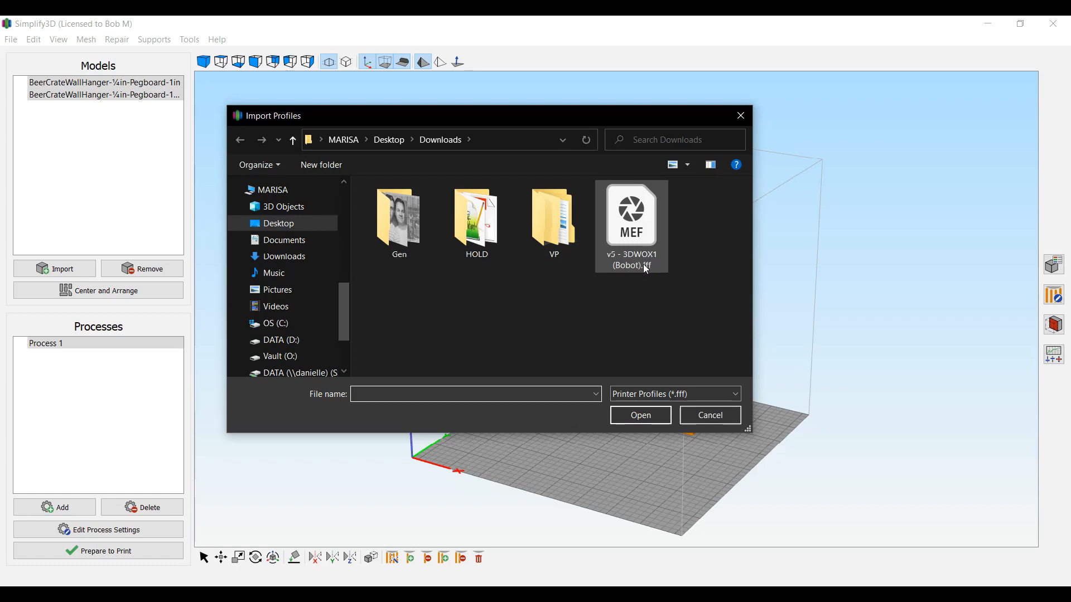
pyautogui.click(710, 415)
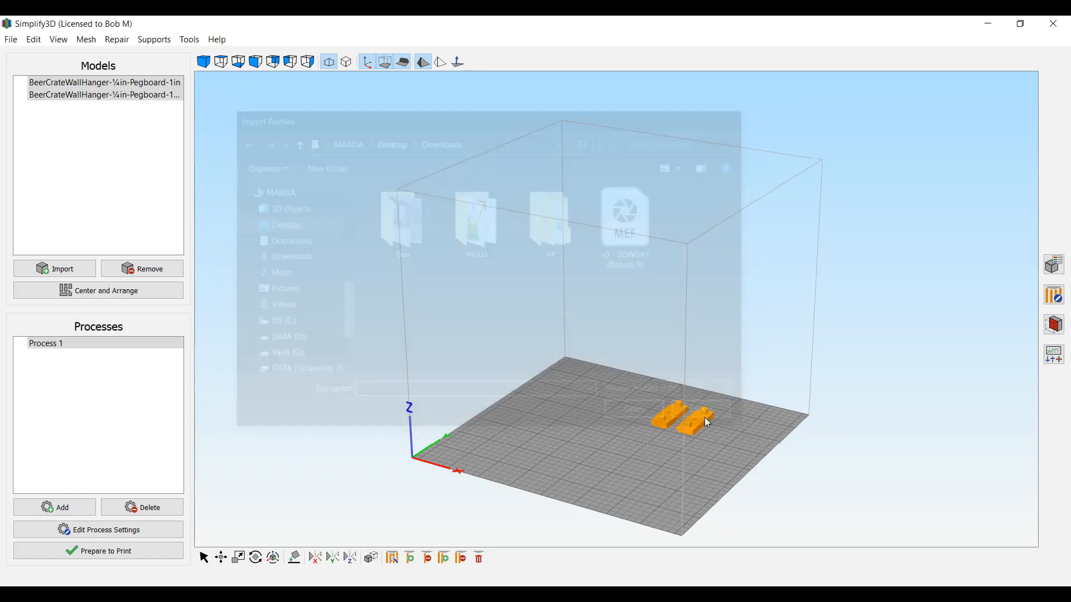
pyautogui.click(700, 408)
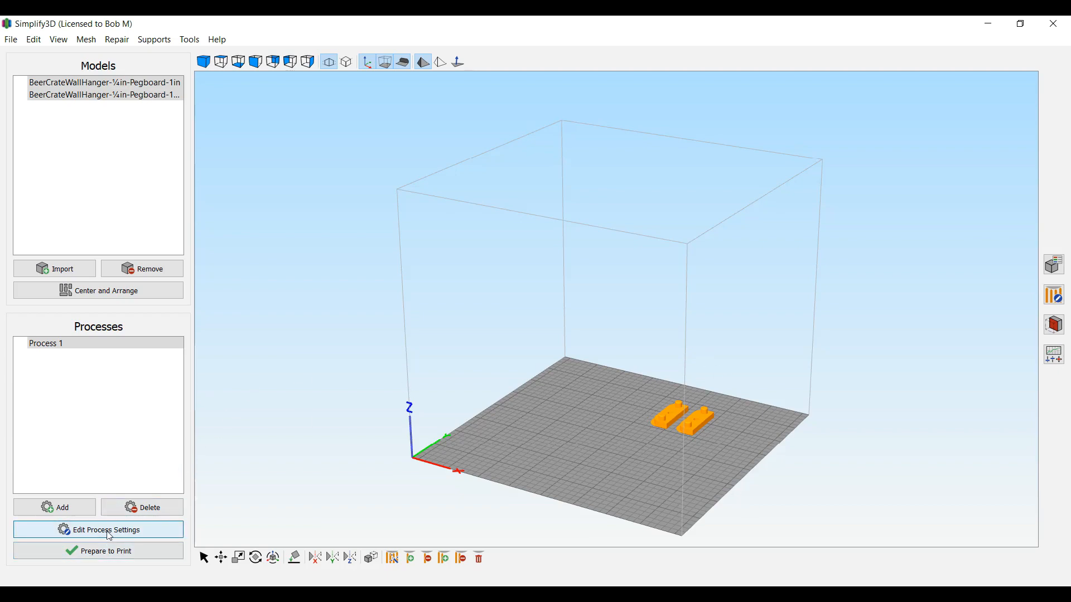
# Edit Process 1 with the v5 - 3DWOX1 (Bobot) profile and inspect the extrusion multiplier on the Extruder settings.
pyautogui.click(105, 528)
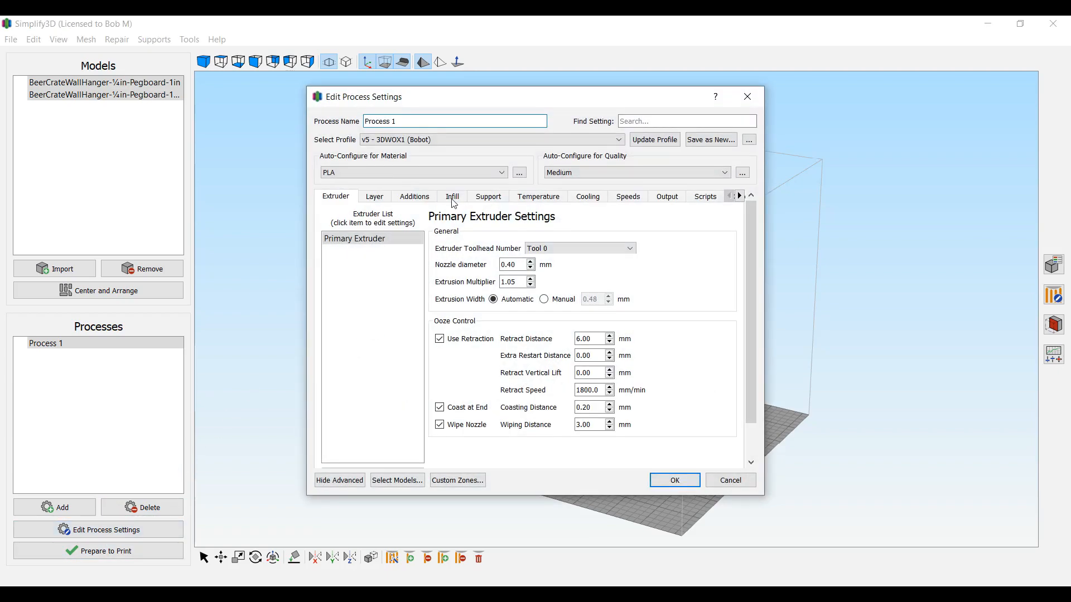
pyautogui.click(490, 139)
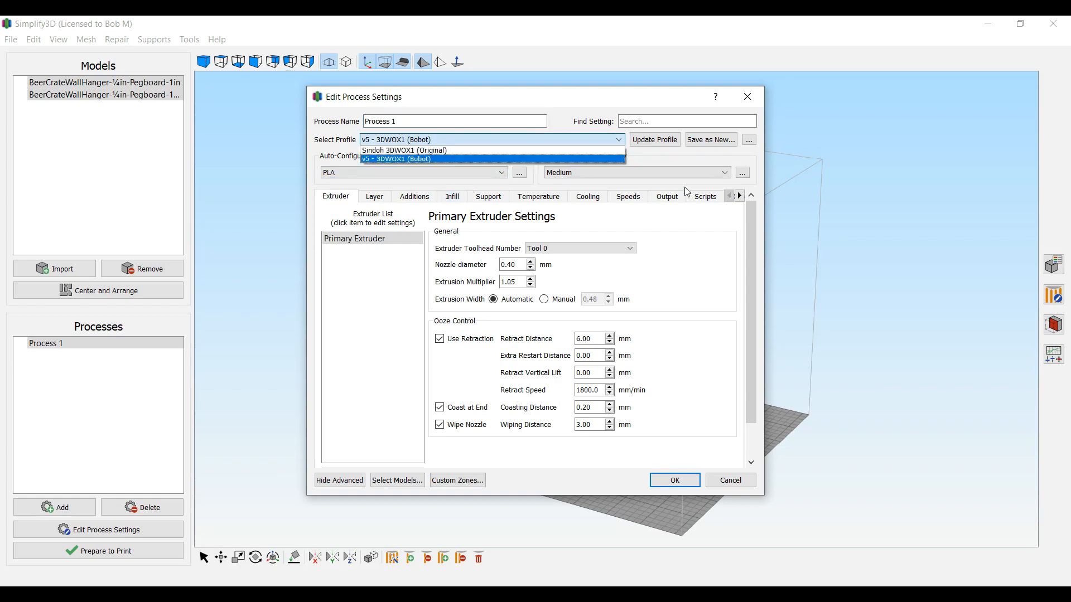
pyautogui.click(396, 160)
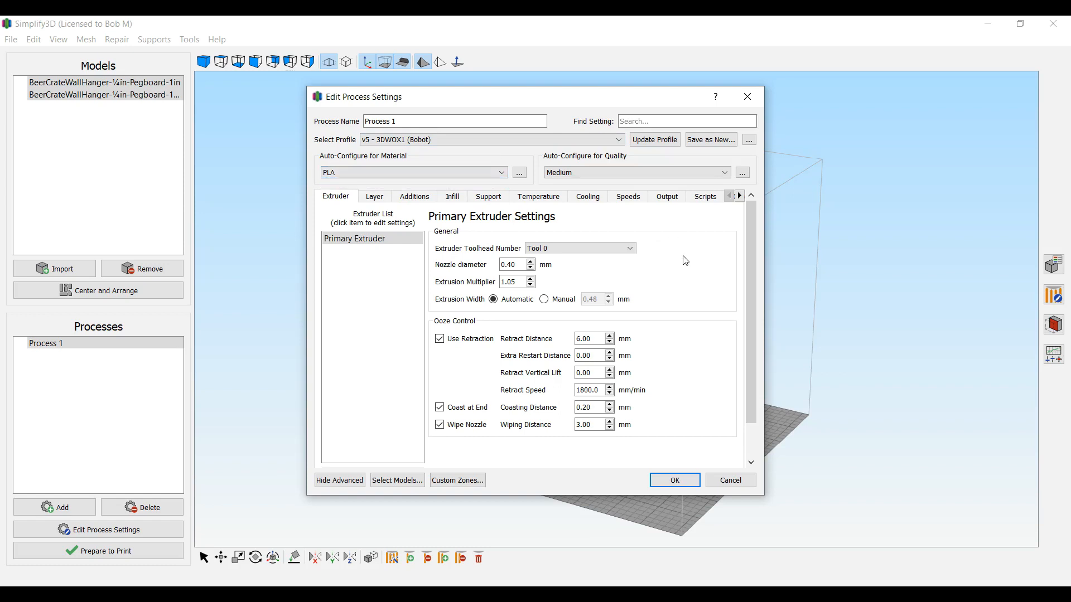
pyautogui.click(513, 264)
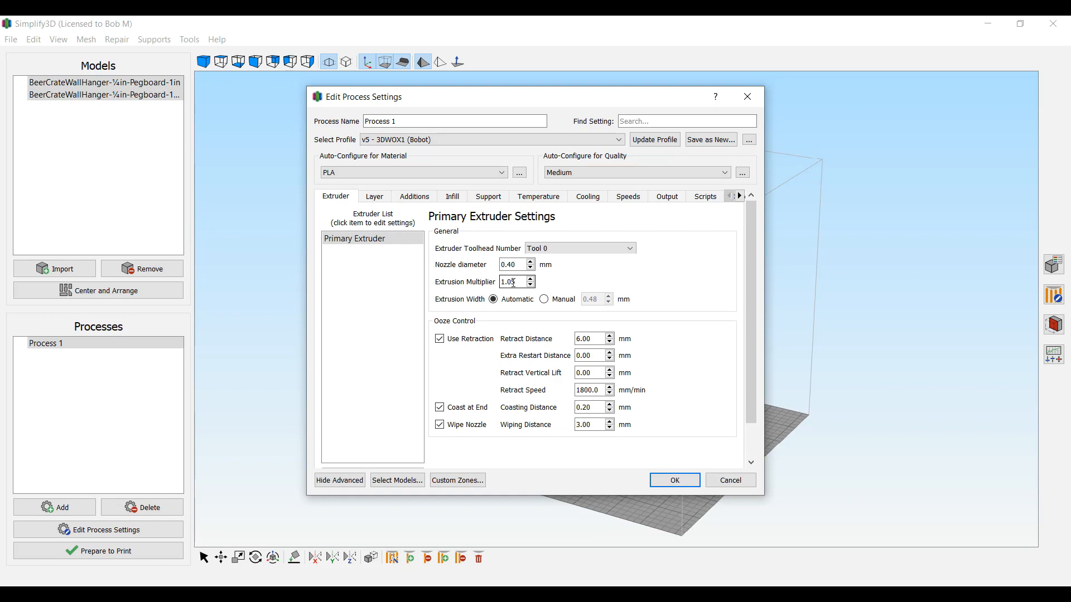
pyautogui.click(494, 299)
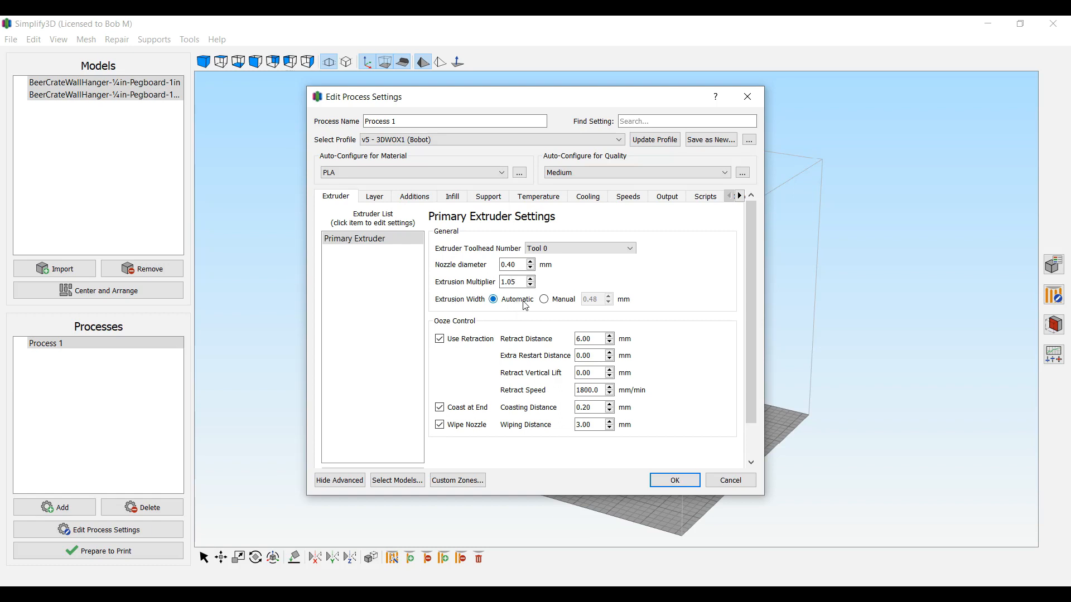
pyautogui.moveTo(586, 308)
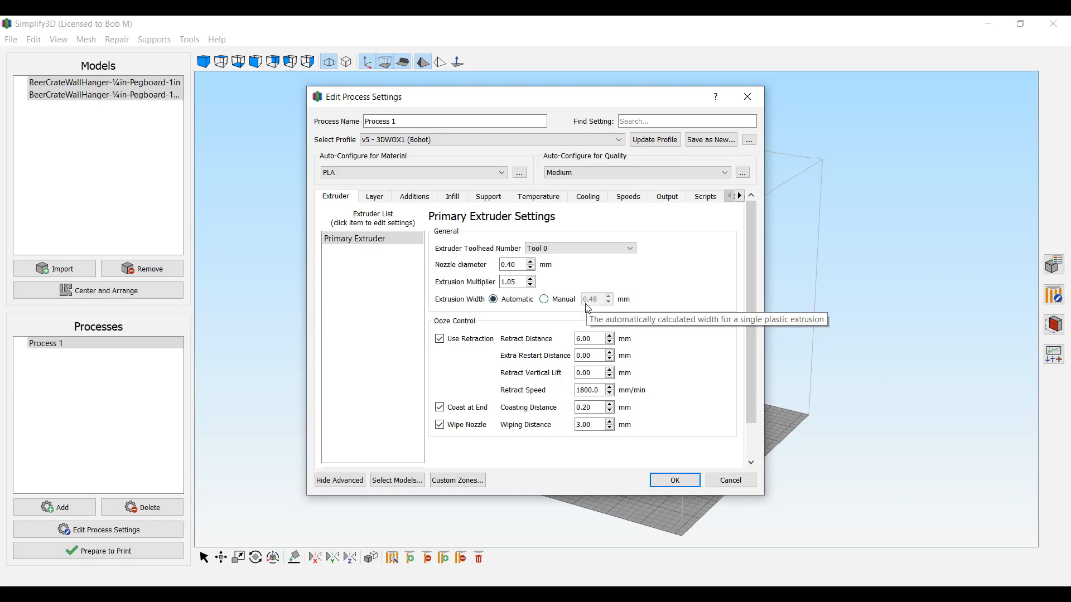
pyautogui.moveTo(493, 299)
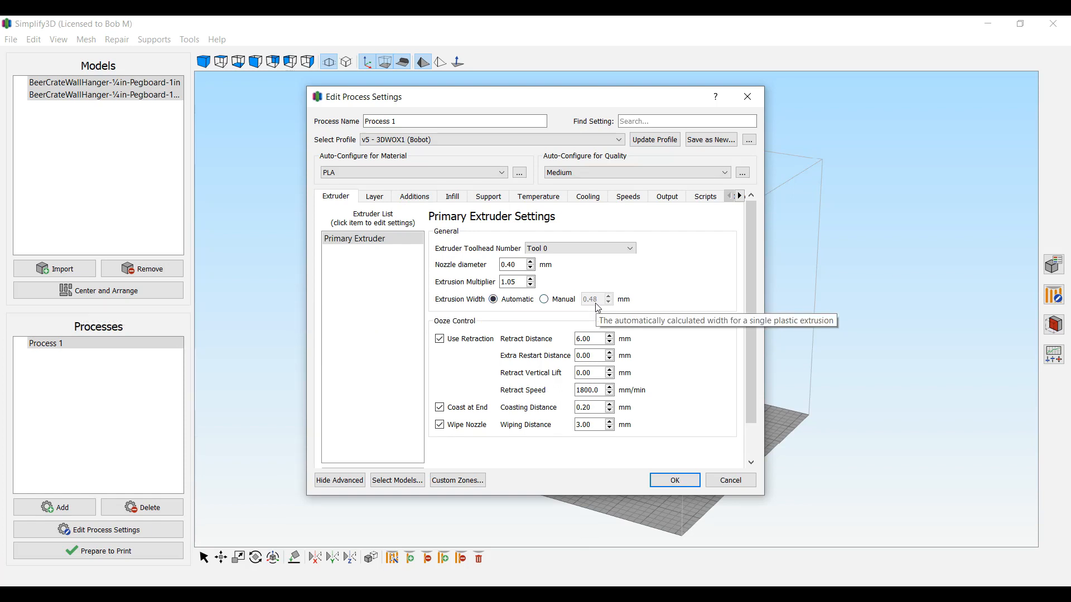
pyautogui.moveTo(517, 317)
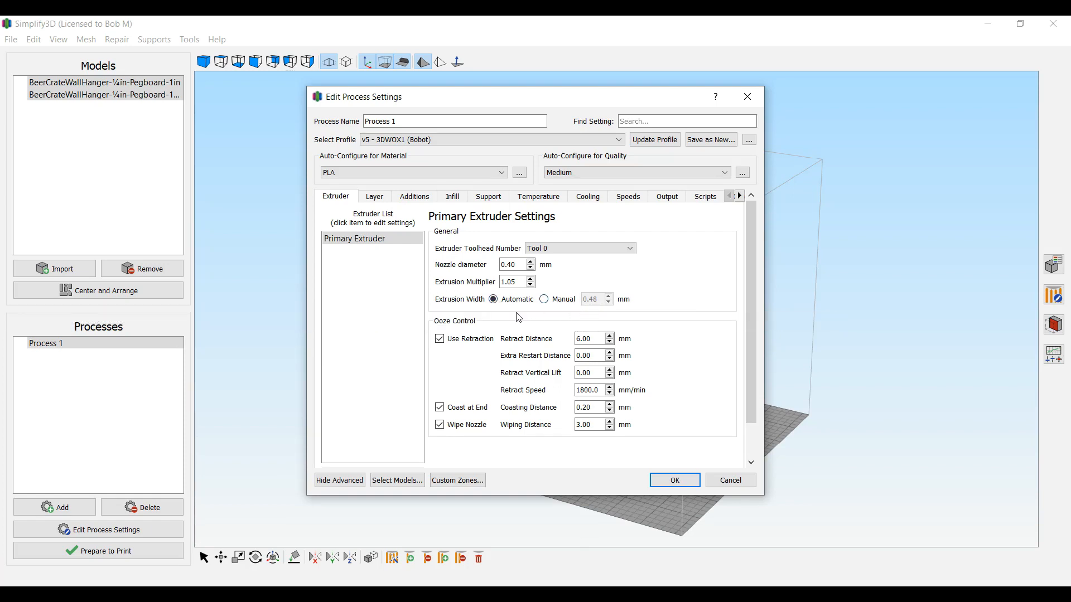
pyautogui.moveTo(525, 451)
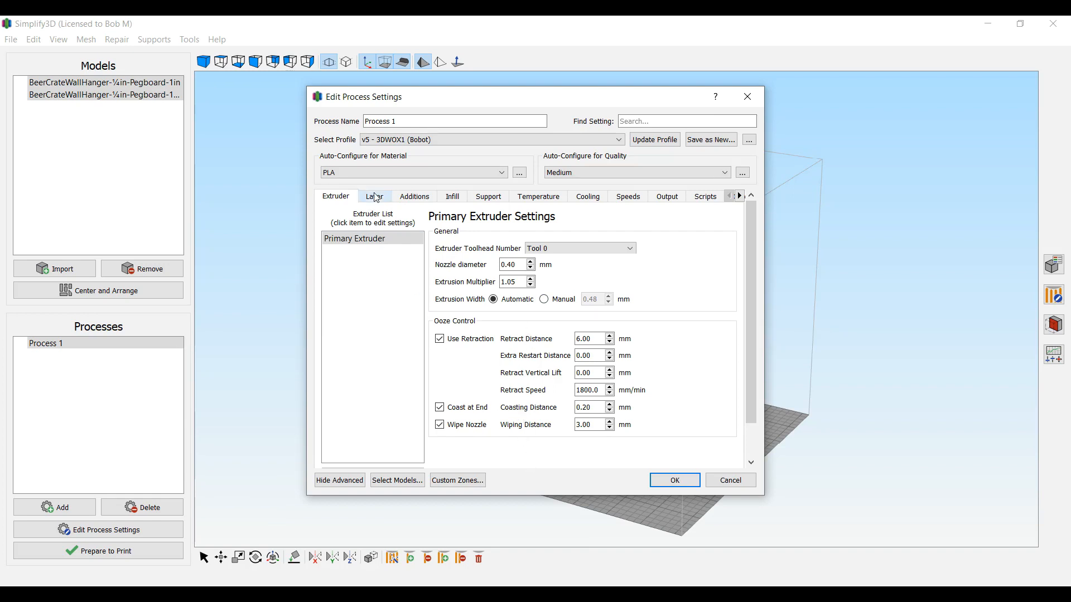
# Review the Layer settings (4 perimeters), Additions (4 skirt outlines), then the Infill settings.
pyautogui.click(374, 197)
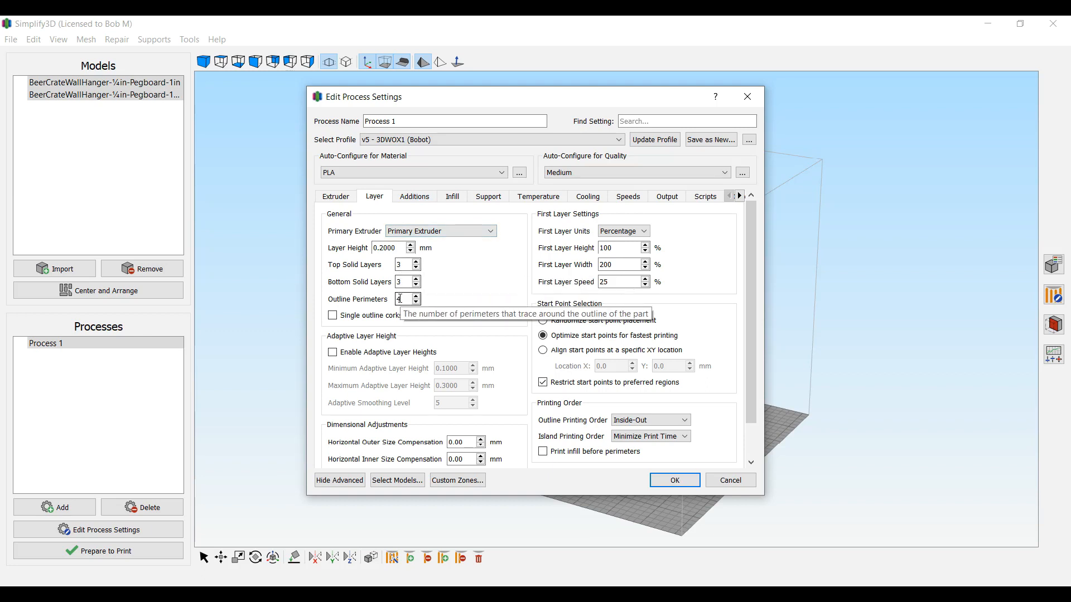
pyautogui.moveTo(541, 261)
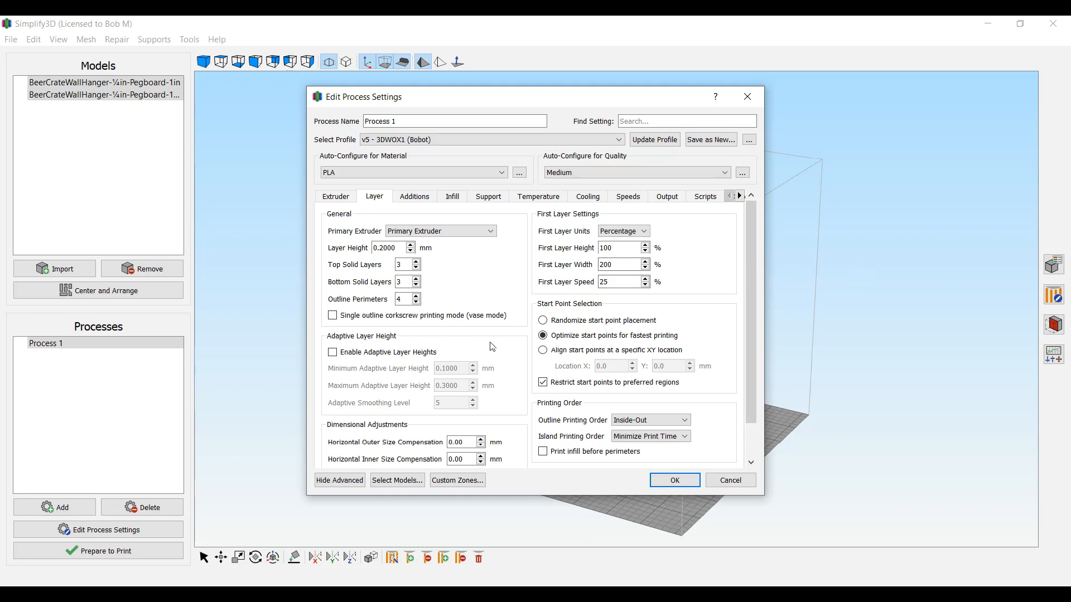
pyautogui.click(414, 197)
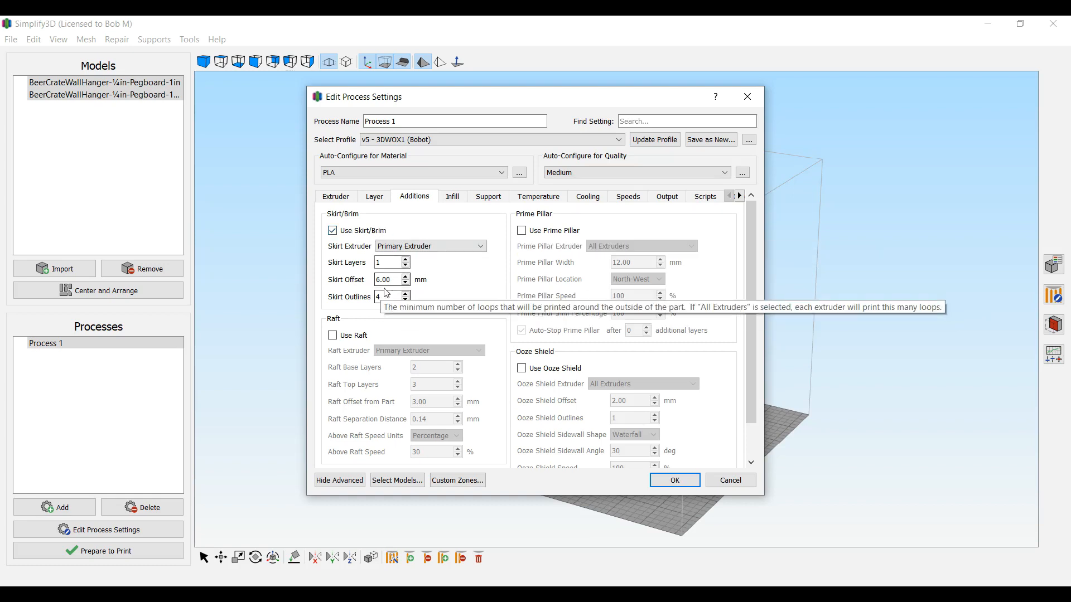
pyautogui.moveTo(385, 309)
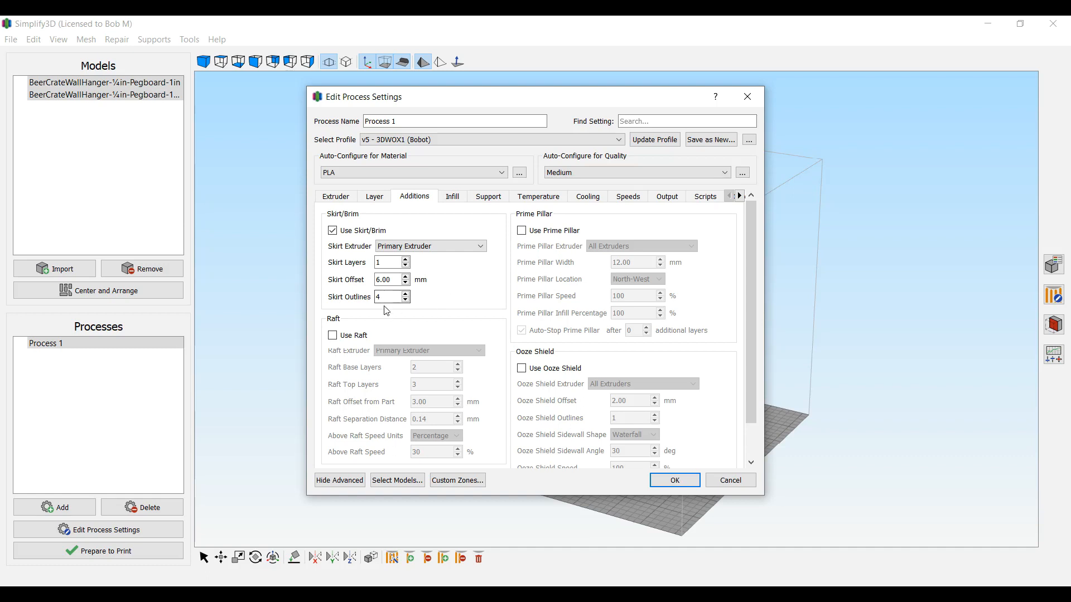
pyautogui.click(452, 198)
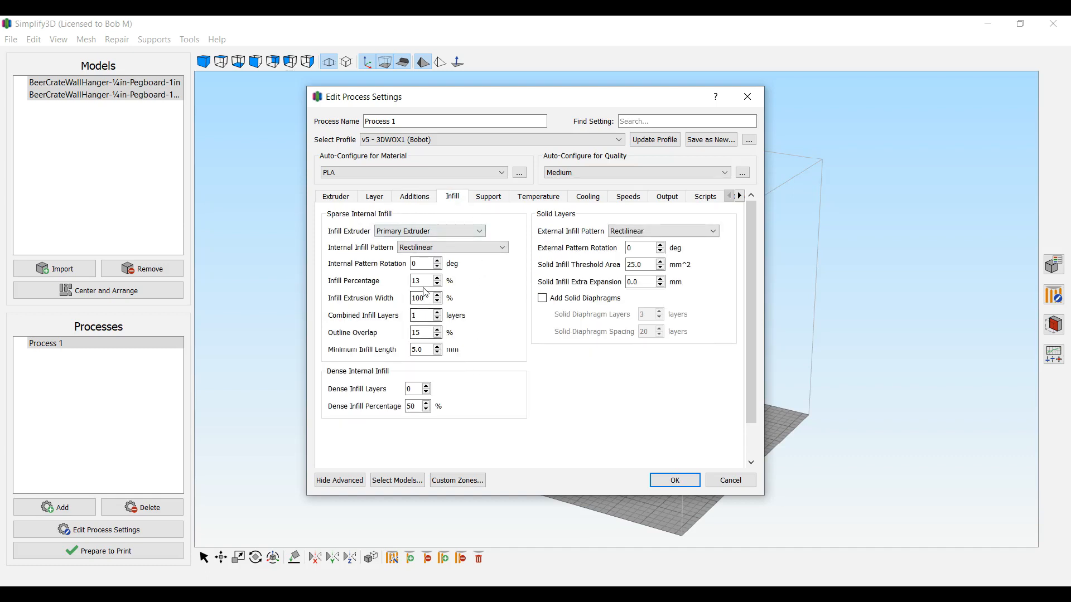
# Review Support and Temperature settings: 200° extruder and 65° heated bed setpoint at layer 1.
pyautogui.click(487, 196)
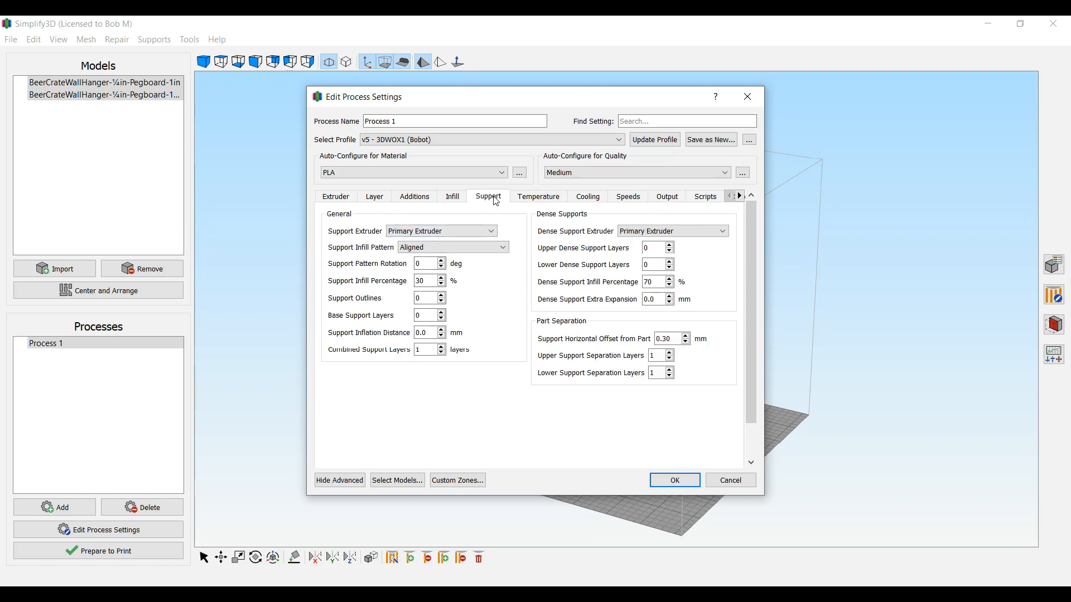
pyautogui.click(538, 197)
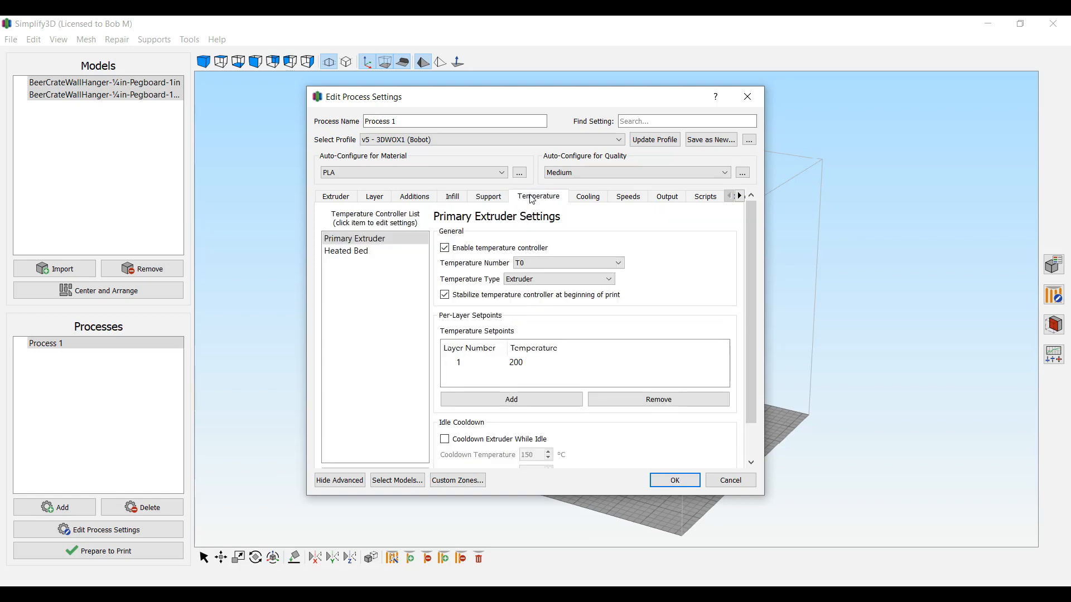
pyautogui.click(521, 362)
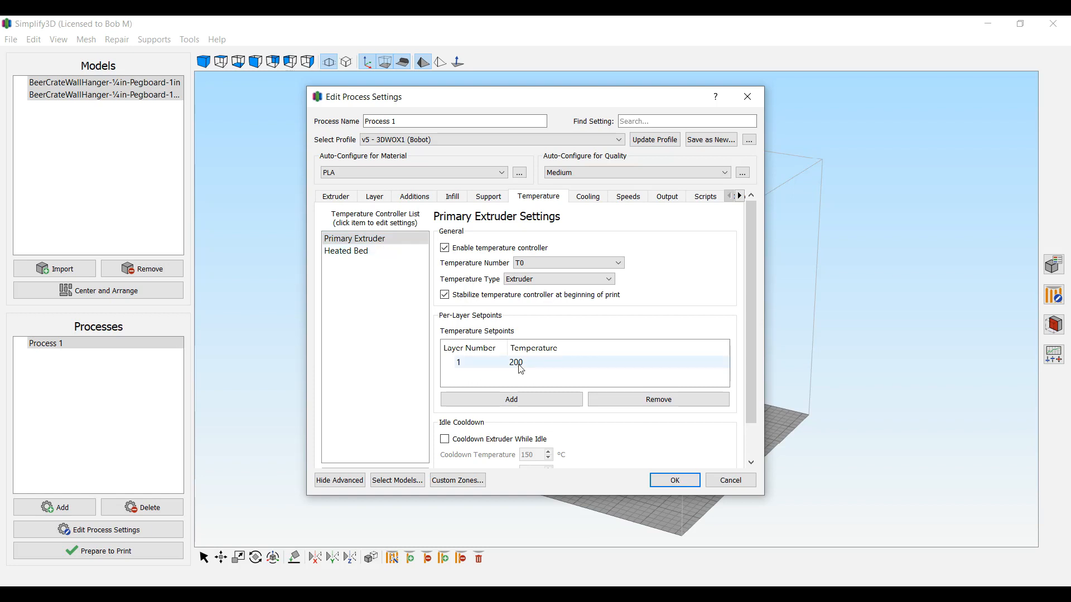
pyautogui.click(346, 251)
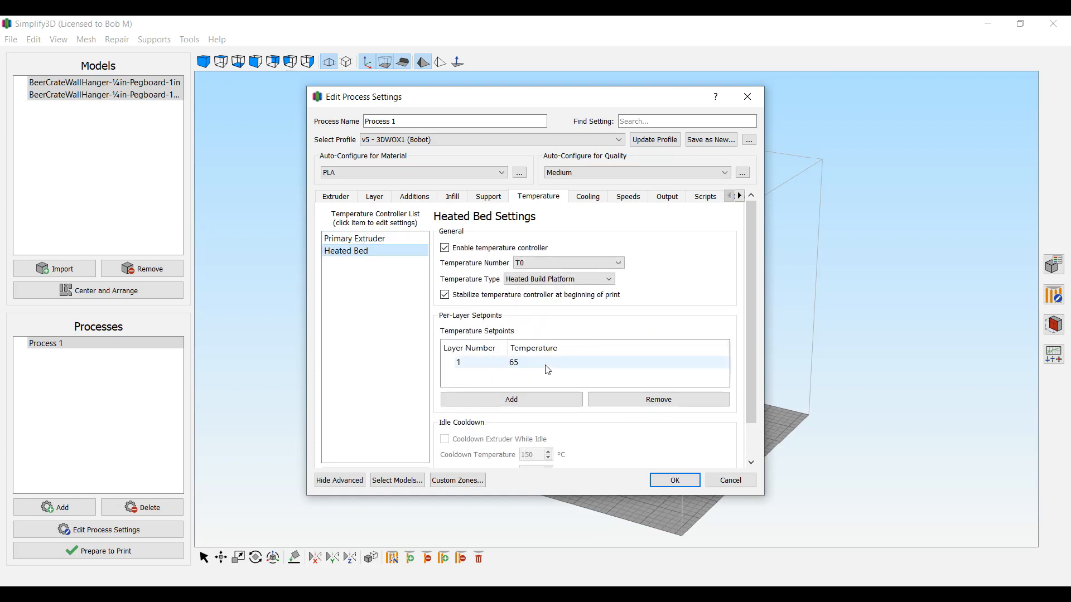
pyautogui.moveTo(535, 367)
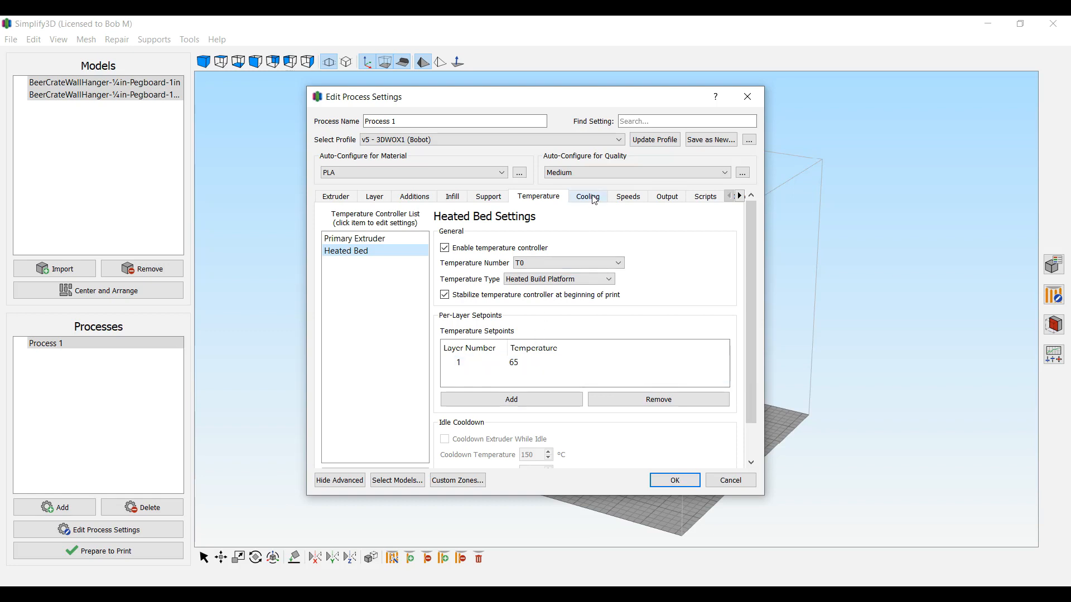
# Review the Cooling fan setpoints of 0, 50 and 100 percent for layers 1 to 3.
pyautogui.click(586, 196)
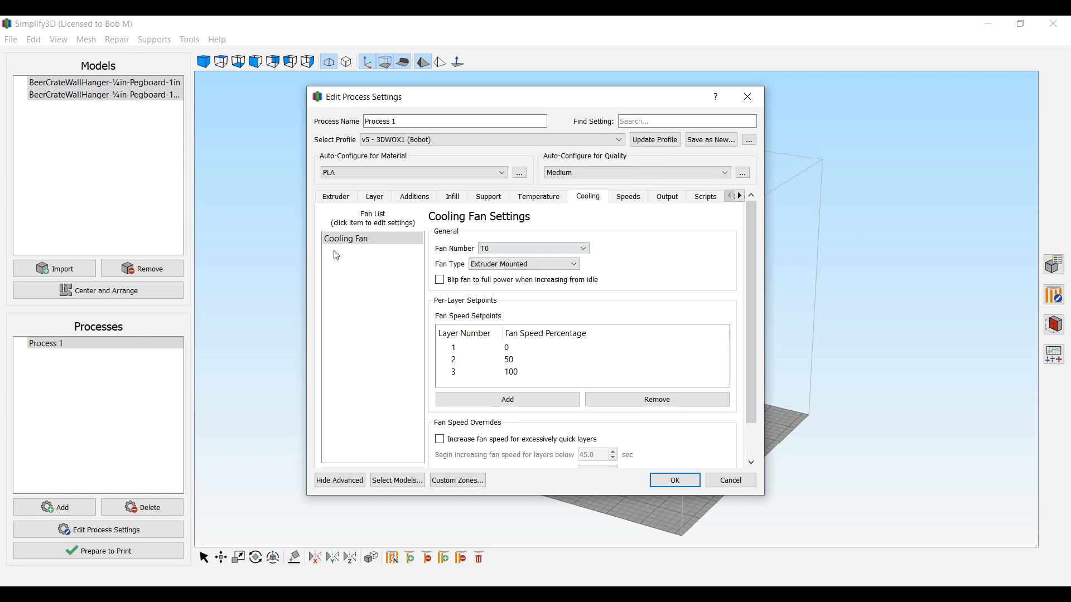
pyautogui.moveTo(507, 328)
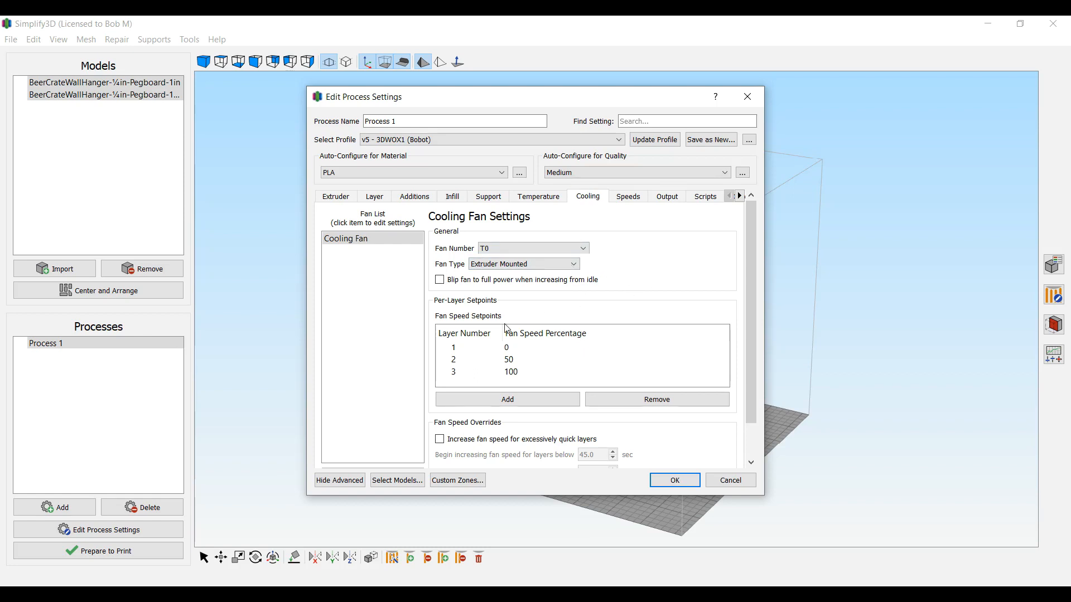
pyautogui.click(509, 371)
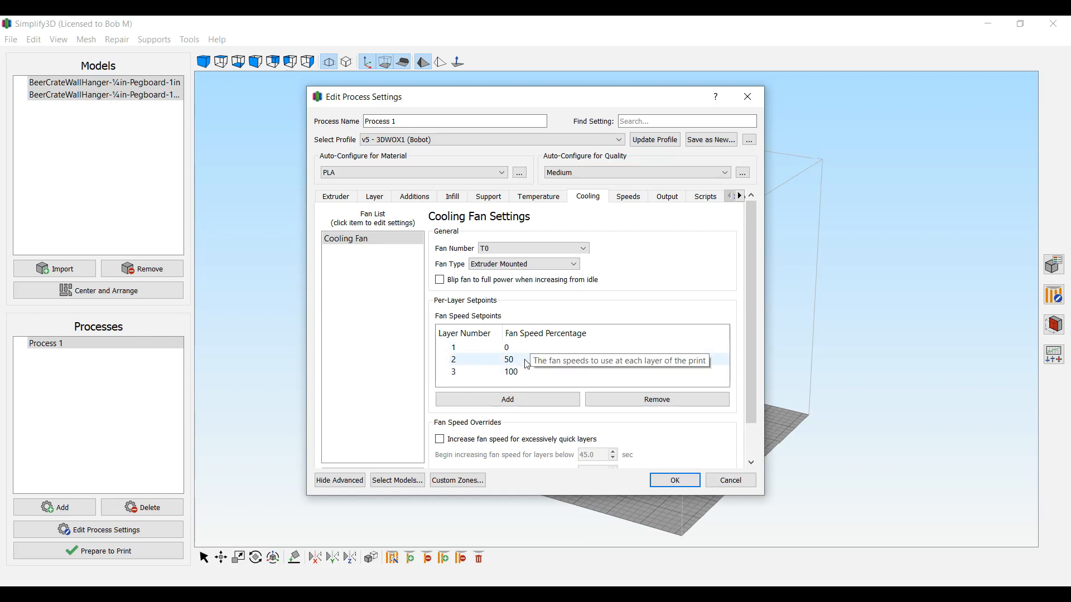
pyautogui.moveTo(627, 230)
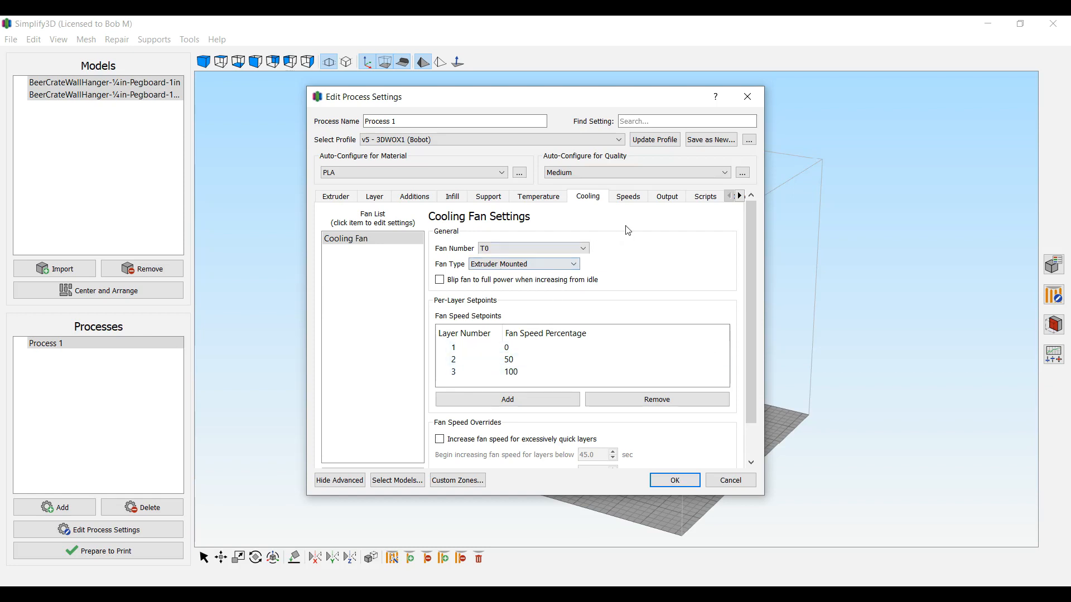
# Review the Speeds, Output, starting script, Other and Advanced thin wall and ooze settings.
pyautogui.click(626, 196)
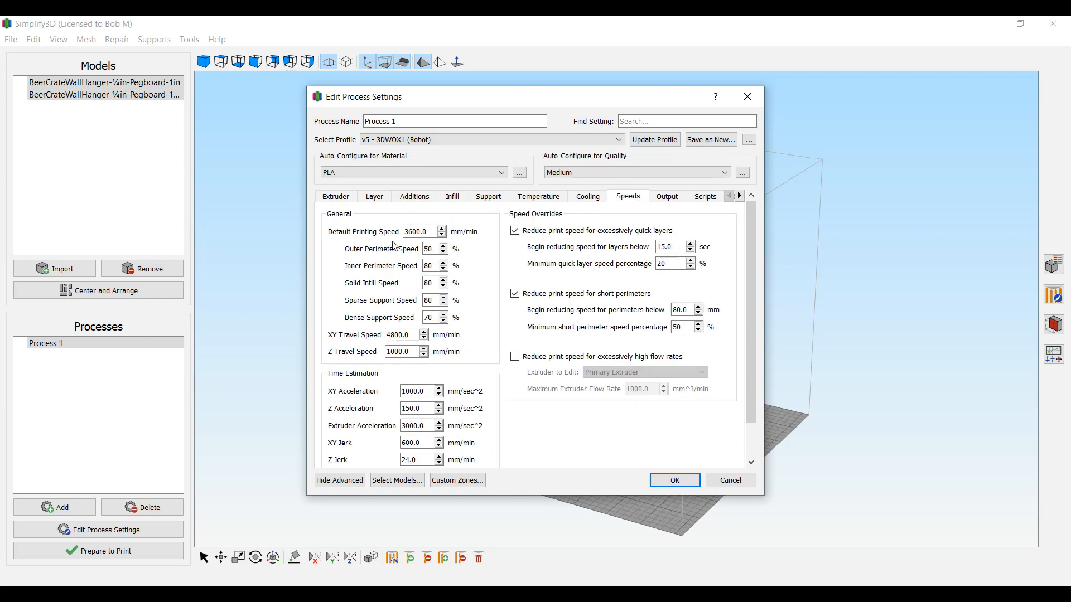
pyautogui.moveTo(486, 260)
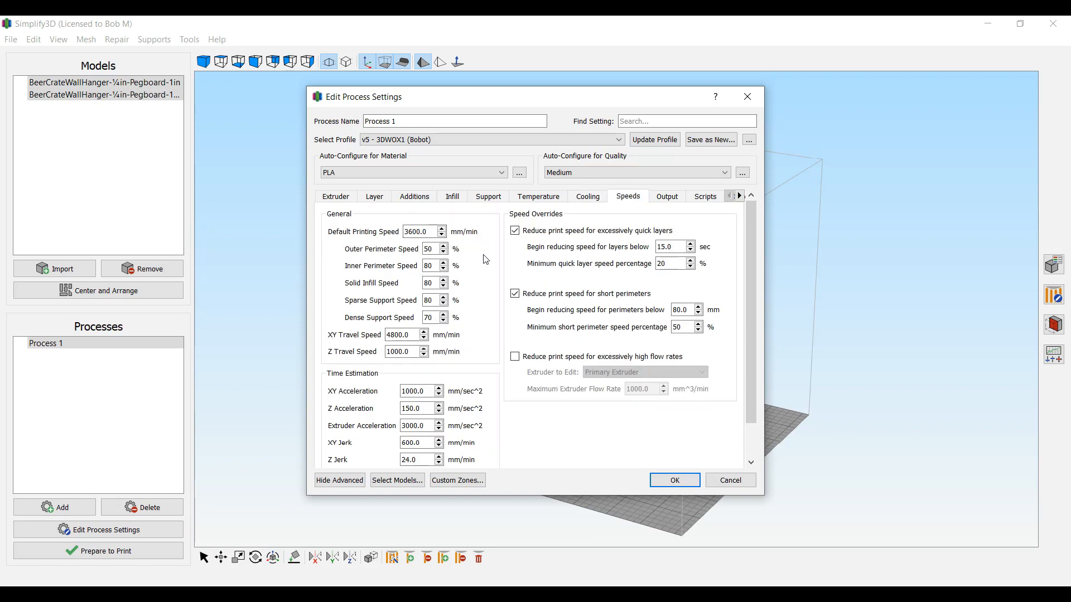
pyautogui.moveTo(471, 350)
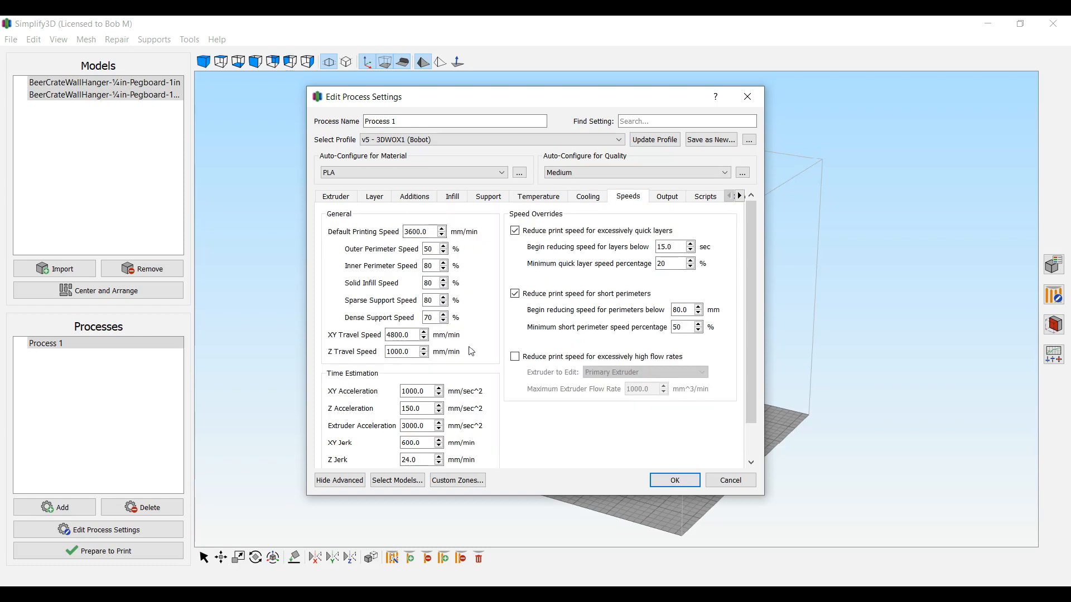
pyautogui.click(666, 197)
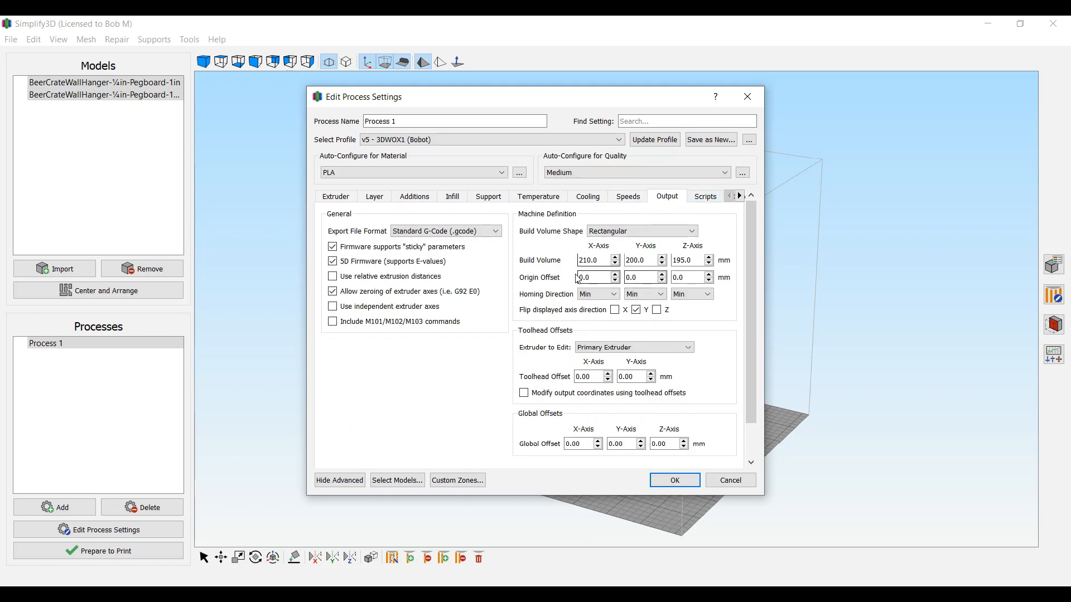
pyautogui.click(737, 197)
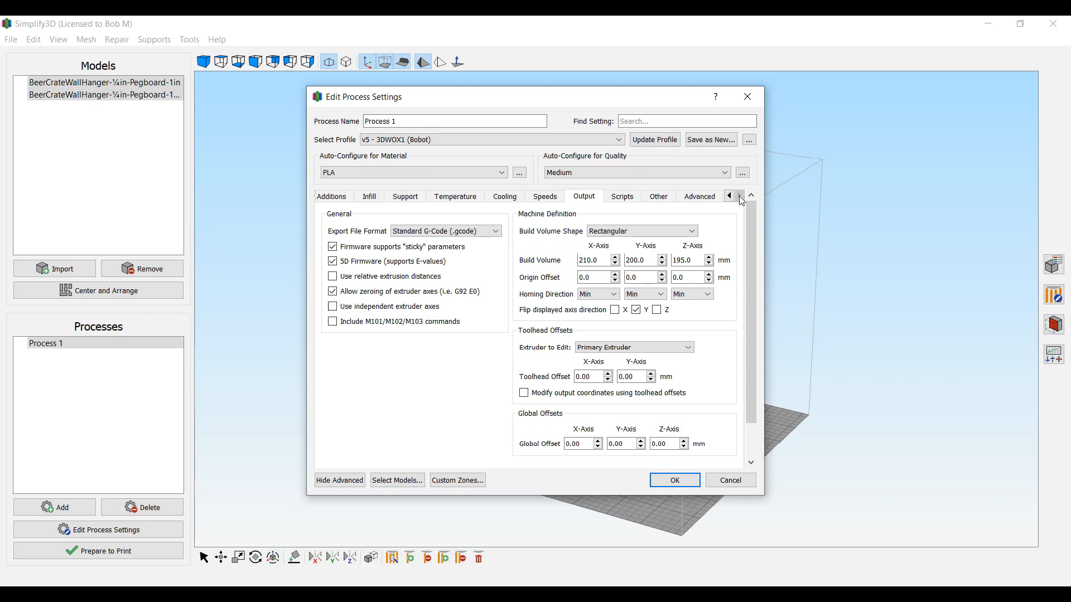
pyautogui.click(621, 197)
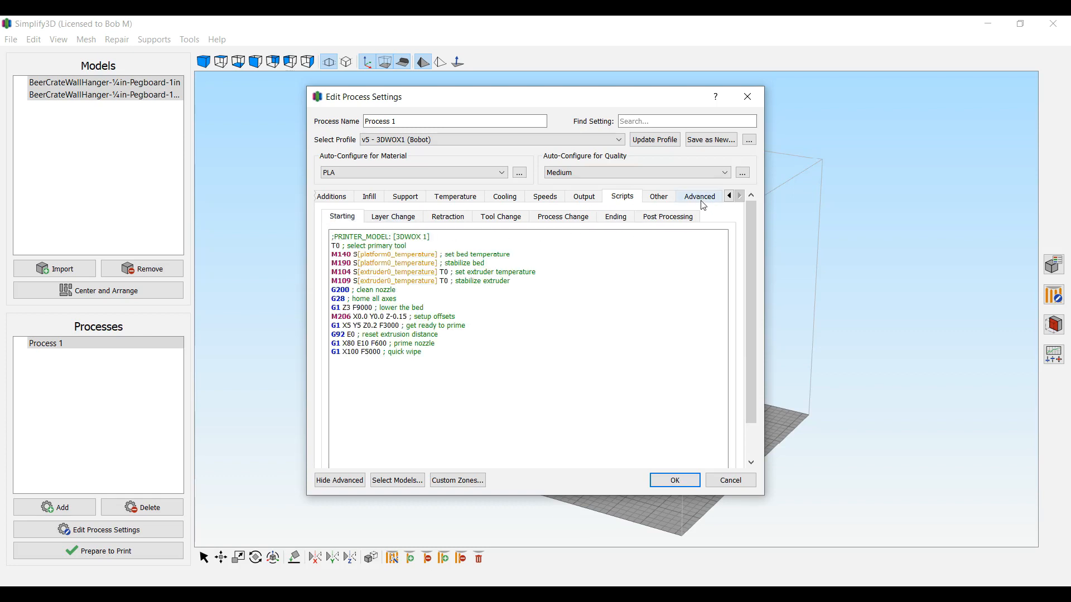
pyautogui.click(698, 196)
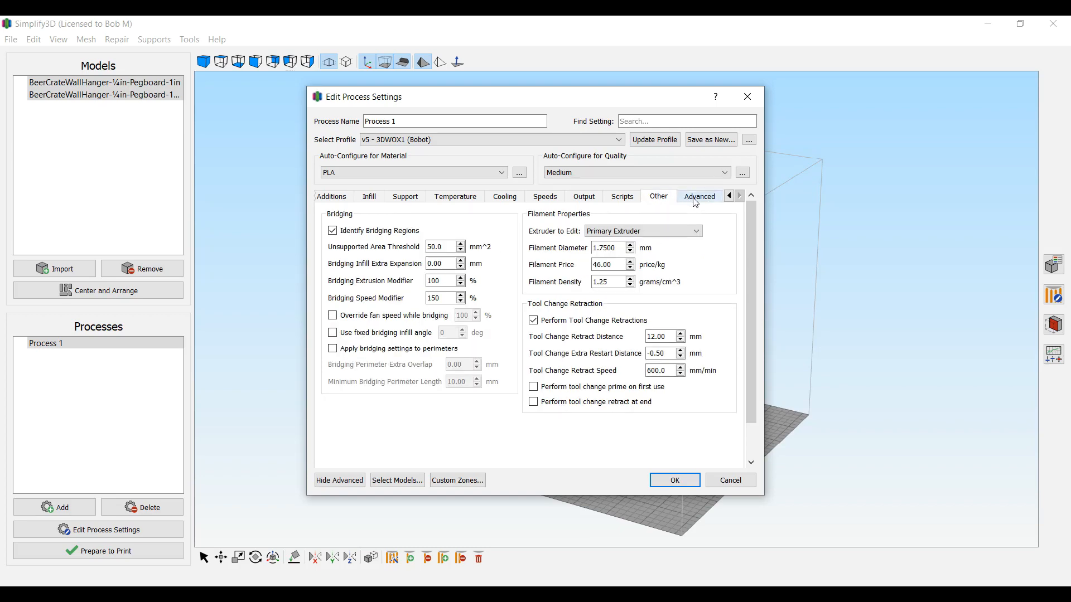
pyautogui.click(698, 197)
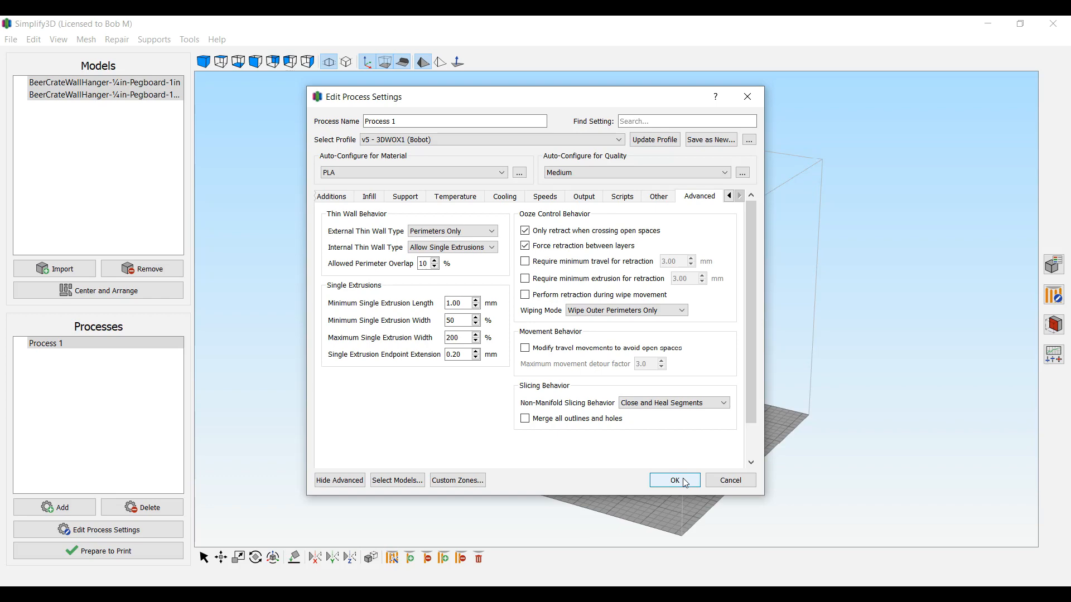
# Accept Process 1's settings with OK, returning to both hangers on the bed.
pyautogui.click(674, 480)
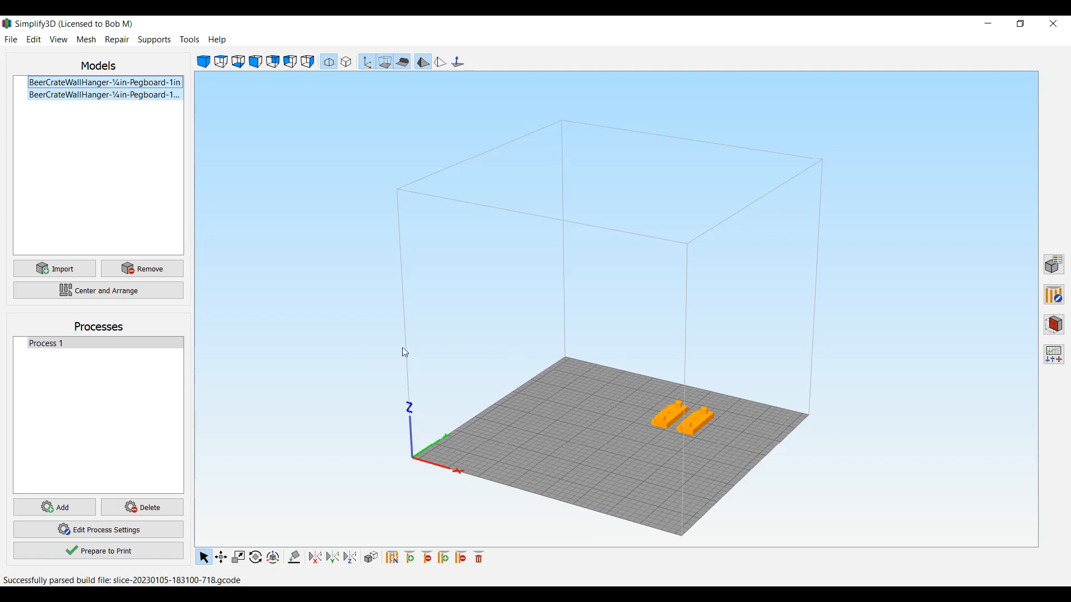
pyautogui.moveTo(332, 417)
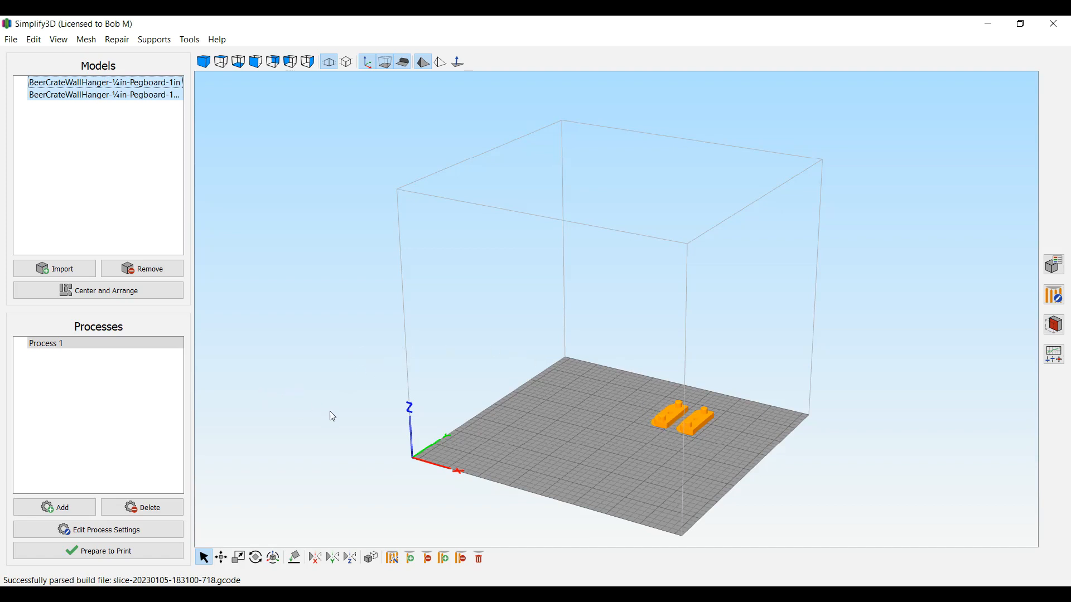
pyautogui.moveTo(332, 424)
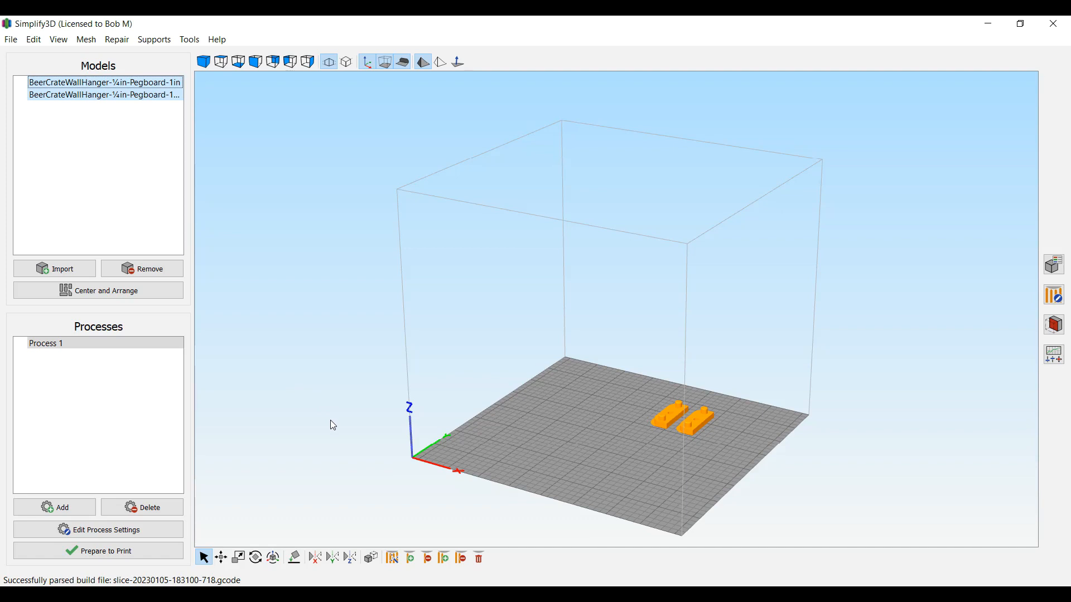
pyautogui.moveTo(335, 425)
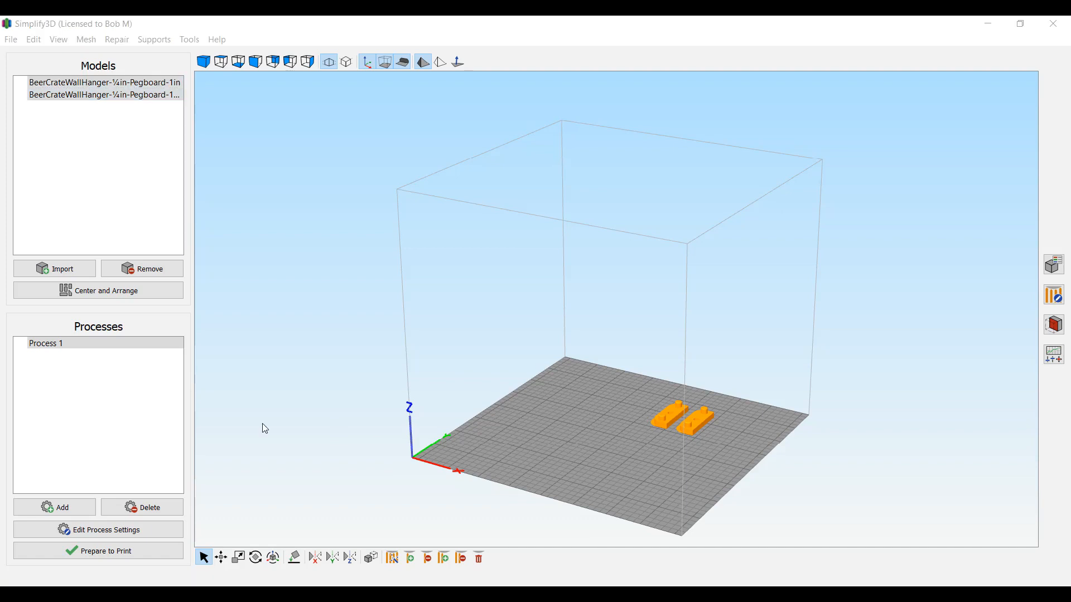
pyautogui.moveTo(98, 529)
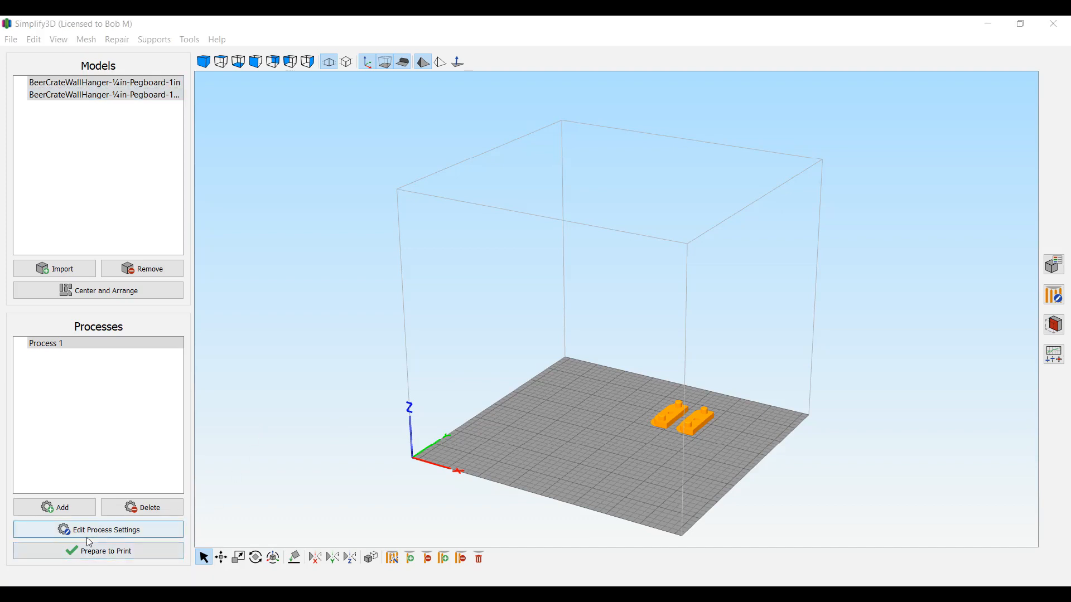
# Slice both hangers and save the BeerCrateWallHanger G-code to Downloads, replacing the existing file.
pyautogui.click(104, 551)
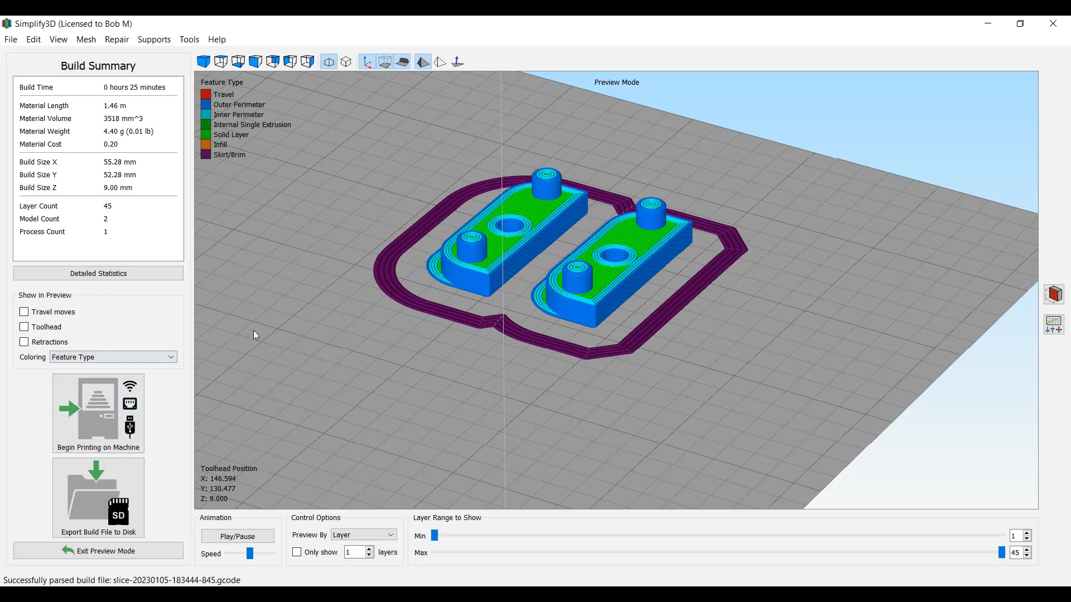
pyautogui.moveTo(245, 312)
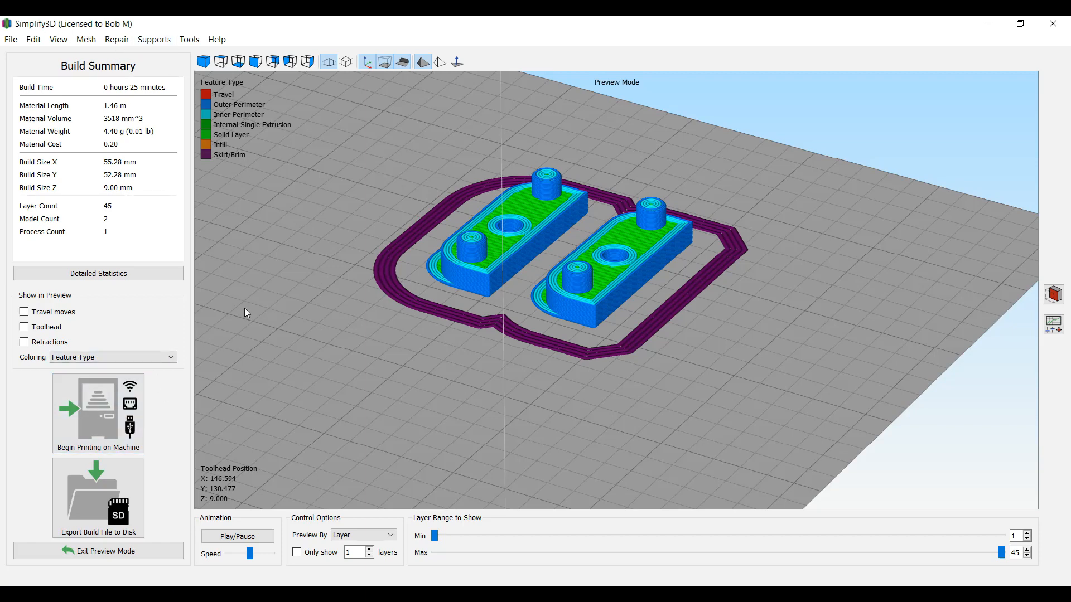
pyautogui.moveTo(155, 431)
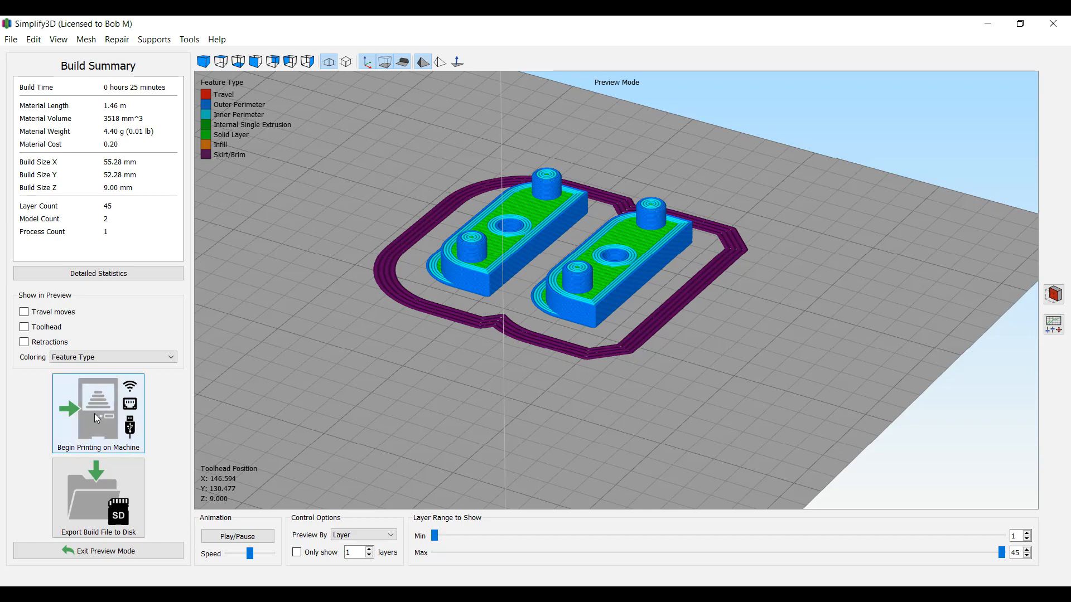
pyautogui.moveTo(297, 408)
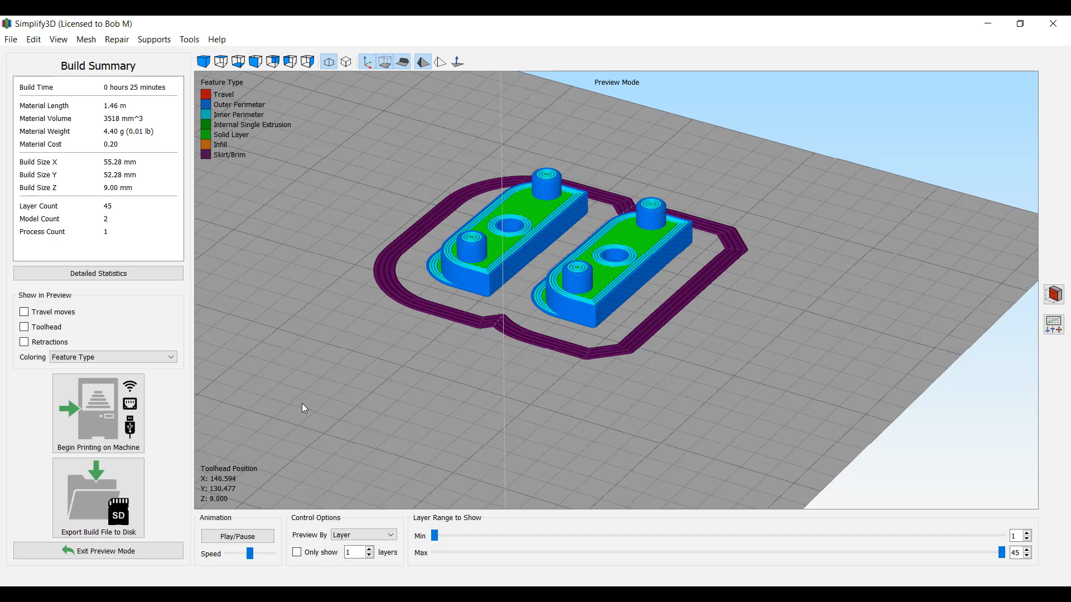
pyautogui.moveTo(305, 408)
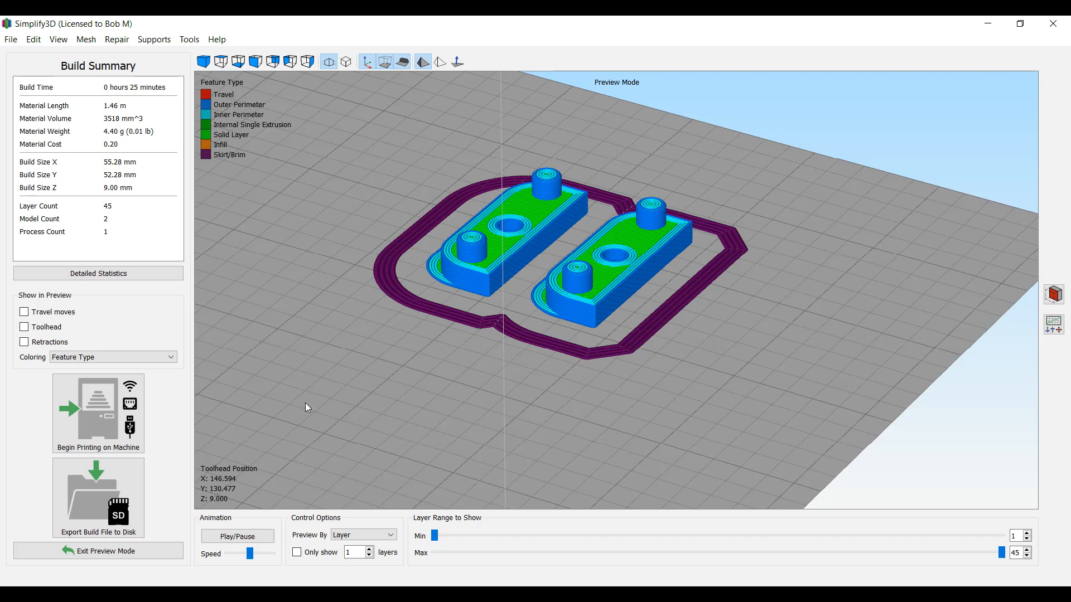
pyautogui.moveTo(309, 407)
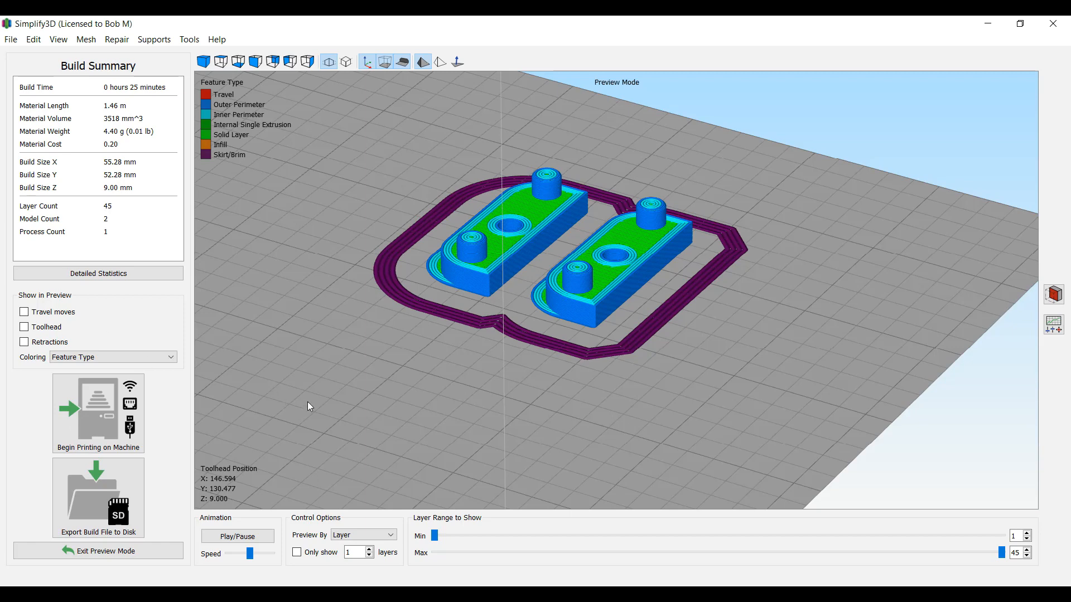
pyautogui.moveTo(339, 370)
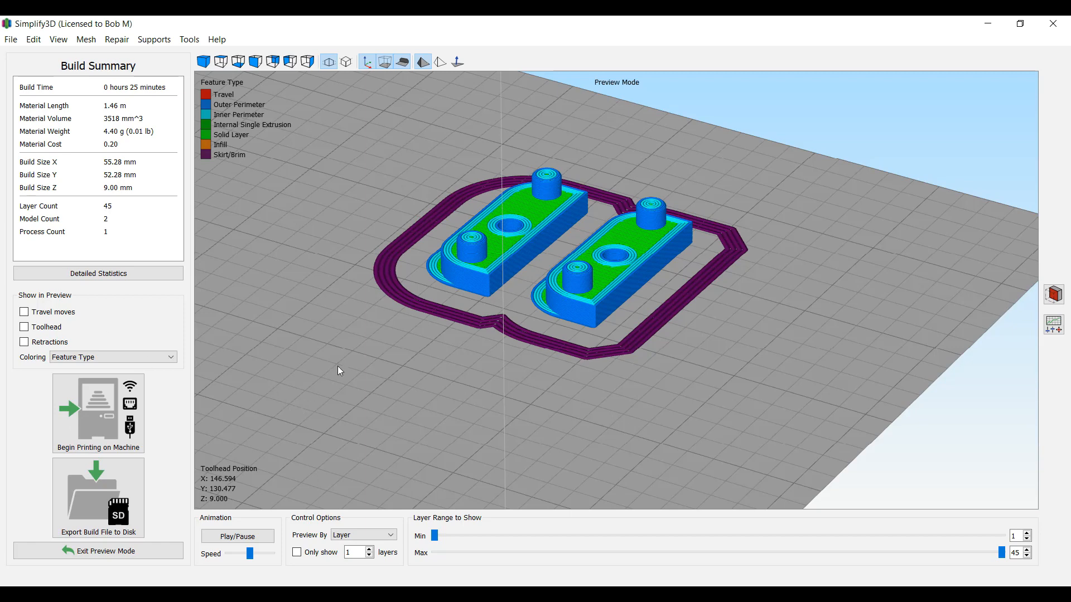
pyautogui.moveTo(299, 416)
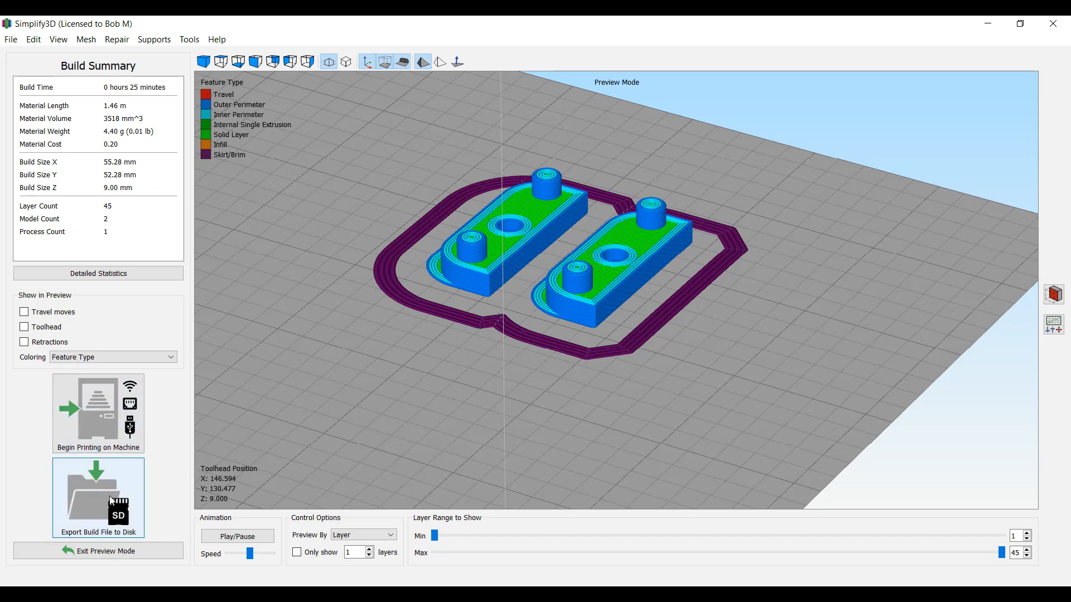
pyautogui.moveTo(109, 499)
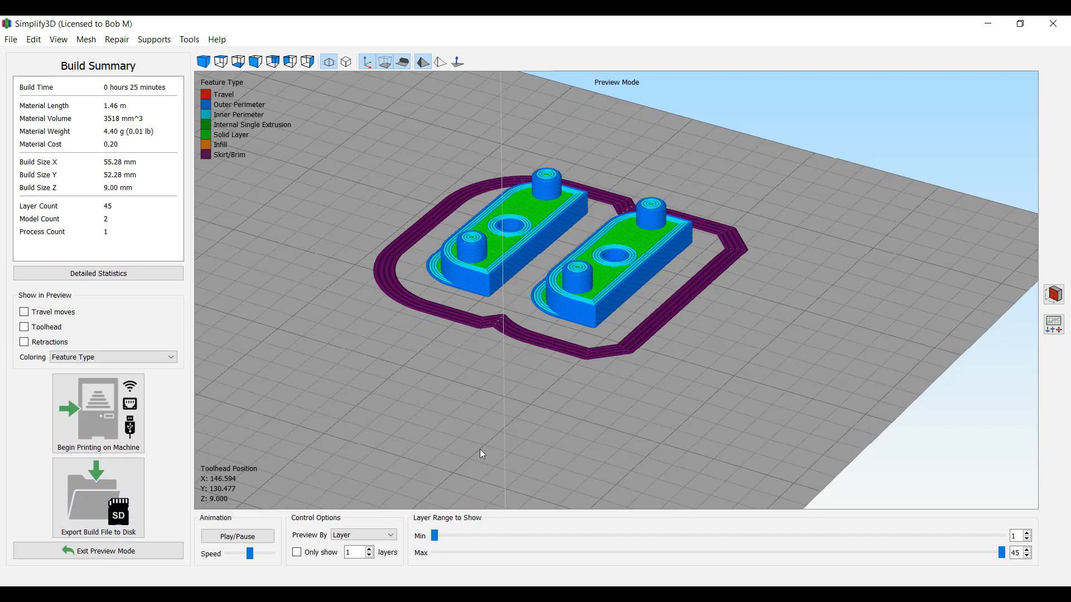
pyautogui.moveTo(107, 489)
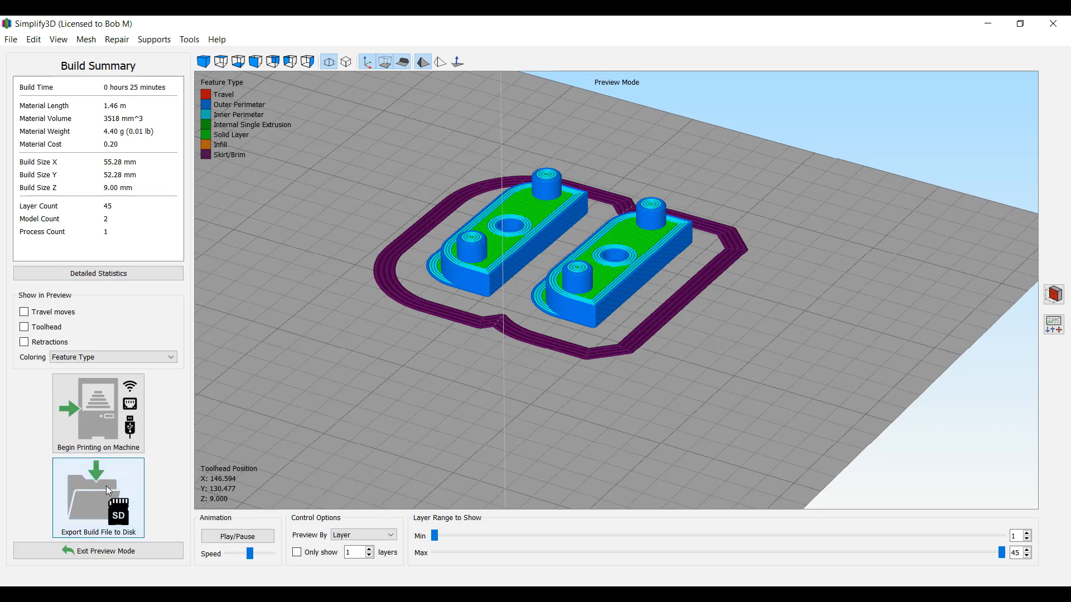
pyautogui.click(98, 497)
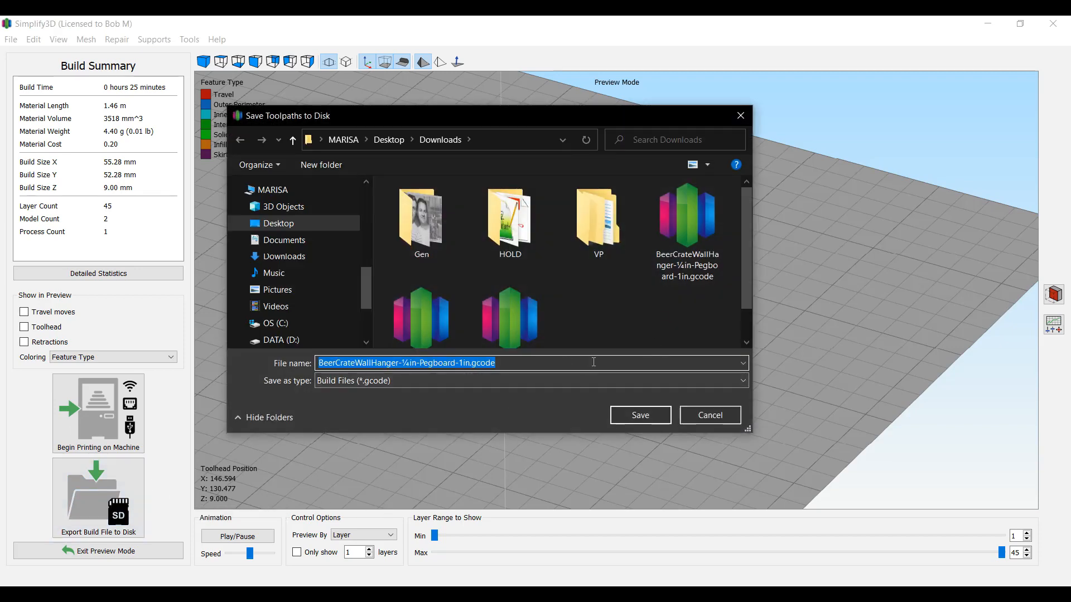
pyautogui.click(639, 415)
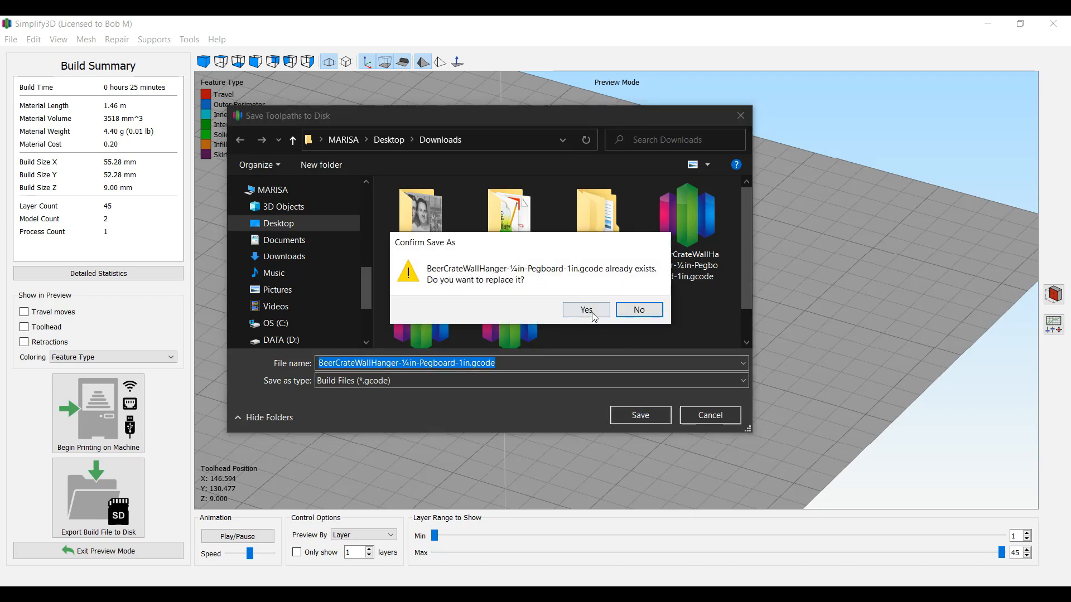
pyautogui.click(585, 309)
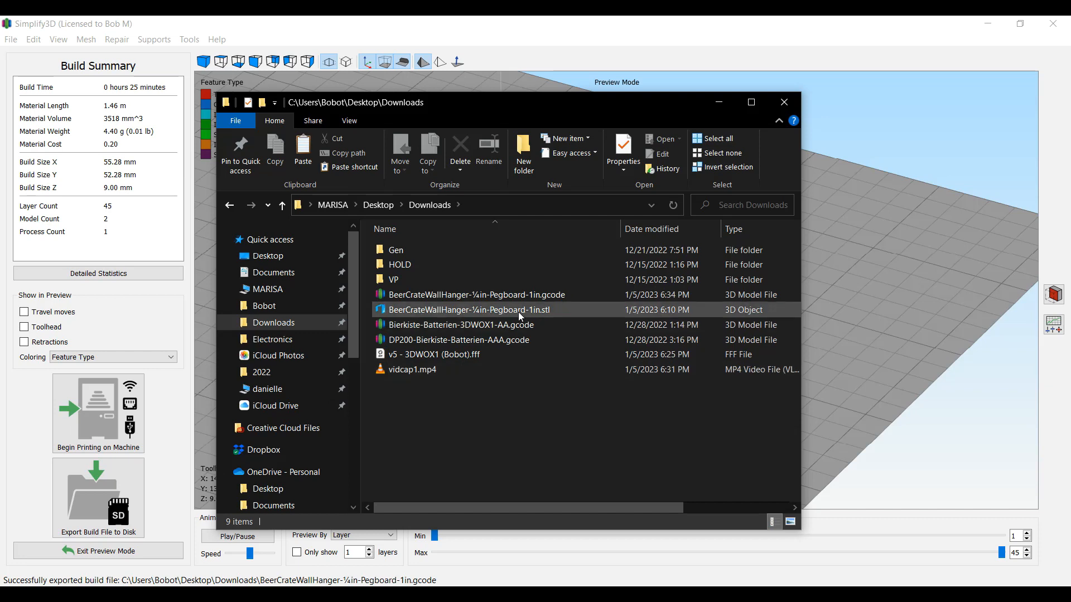
# Open BeerCrateWallHanger-¼in-Pegboard-1in.gcode from Downloads in Notepad++.
pyautogui.click(476, 294)
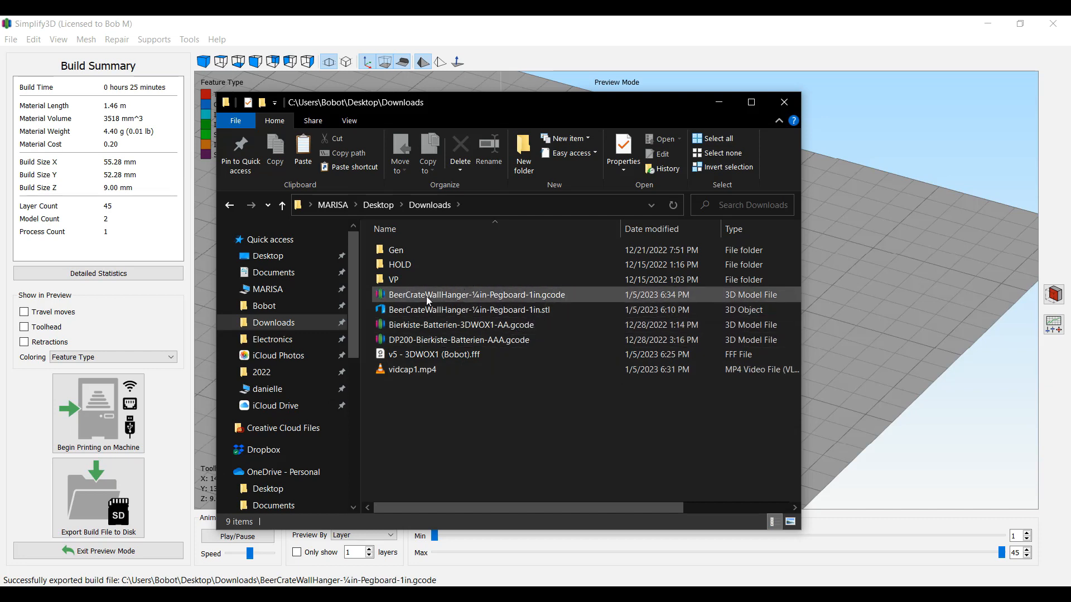
pyautogui.click(477, 295)
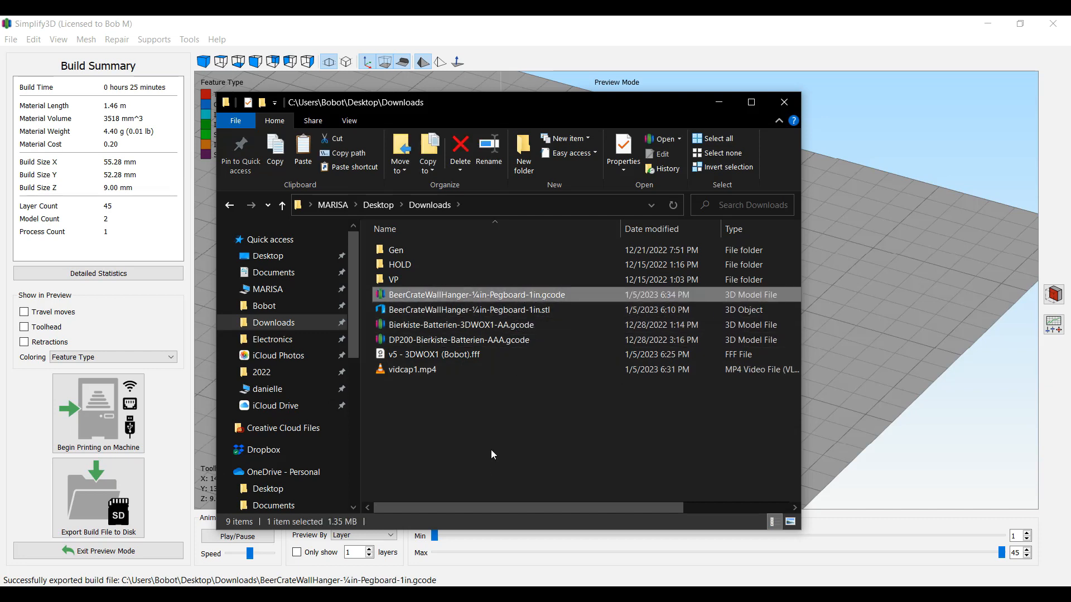
pyautogui.moveTo(485, 461)
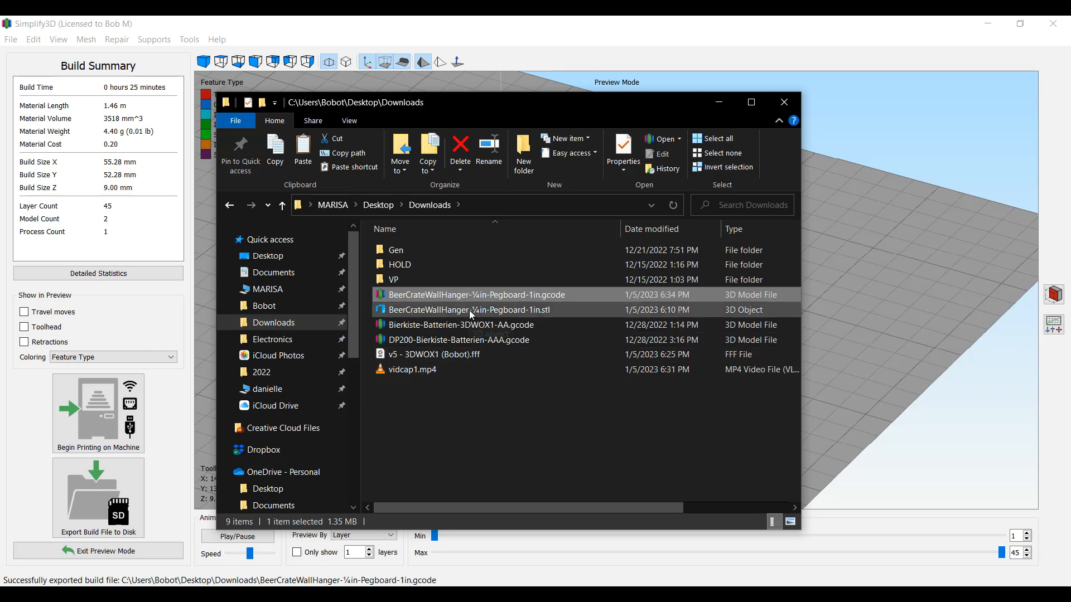
pyautogui.click(476, 294)
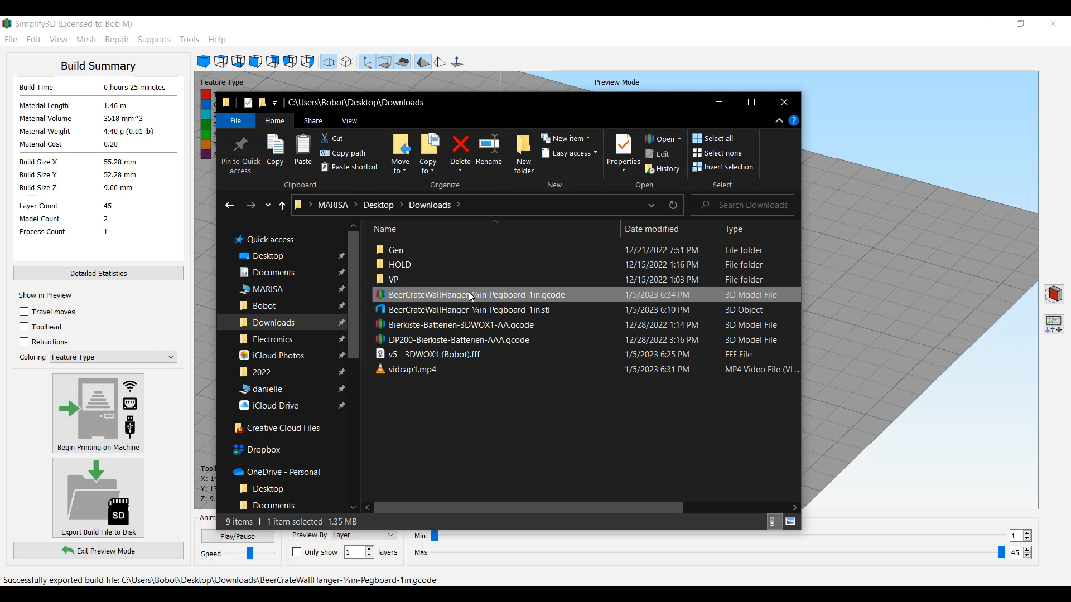
pyautogui.click(434, 354)
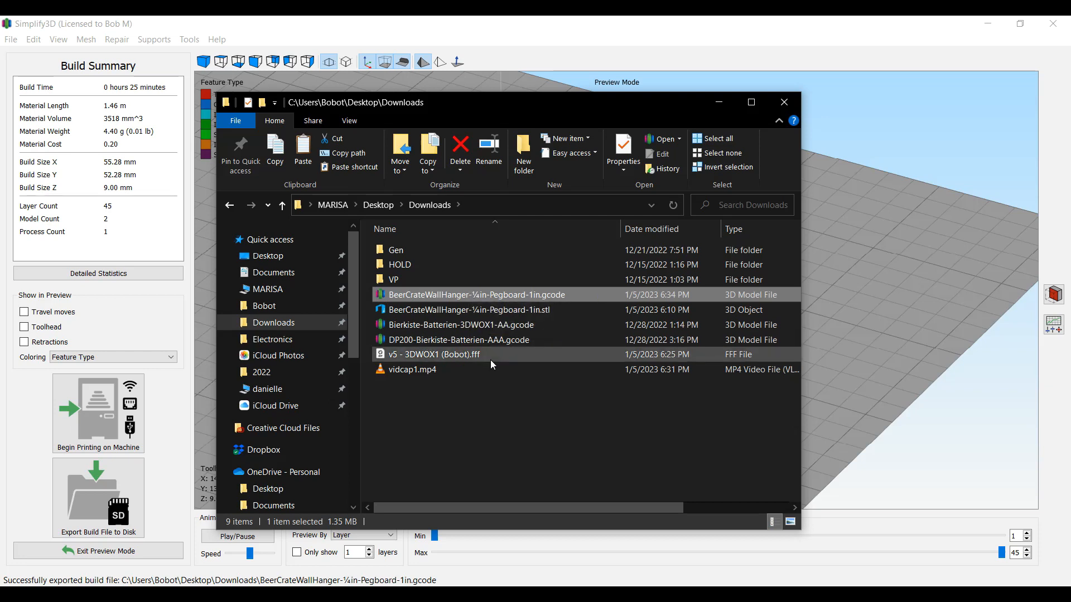
pyautogui.click(479, 295)
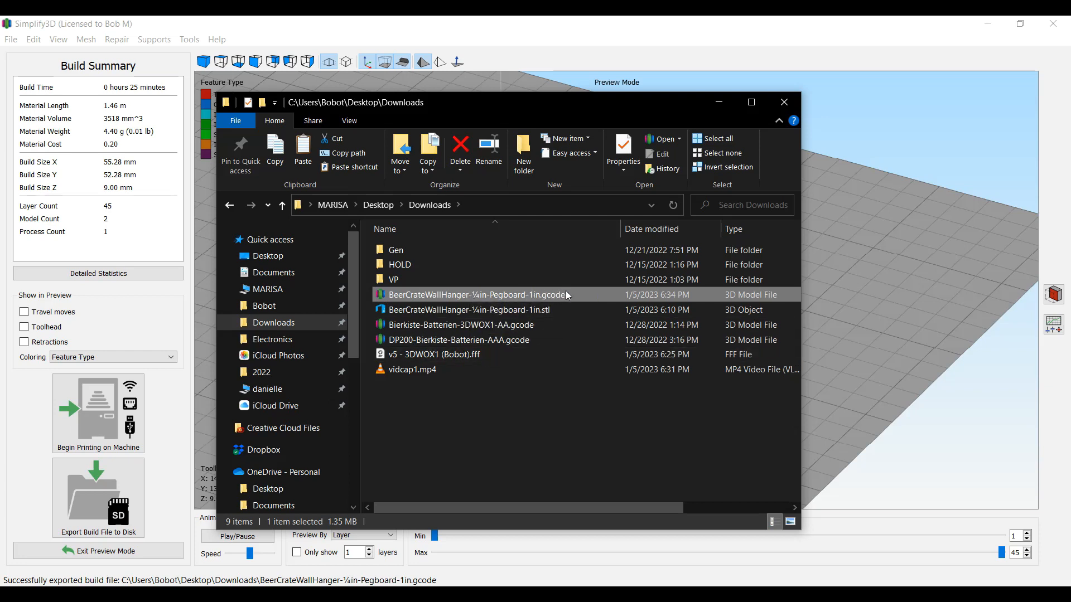
pyautogui.moveTo(502, 296)
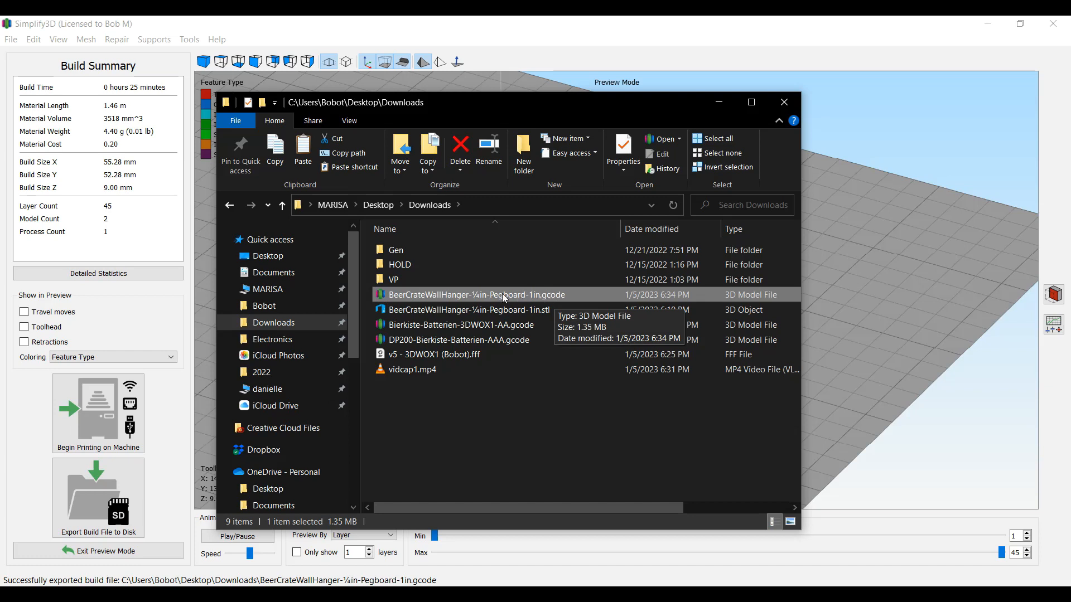
pyautogui.moveTo(498, 299)
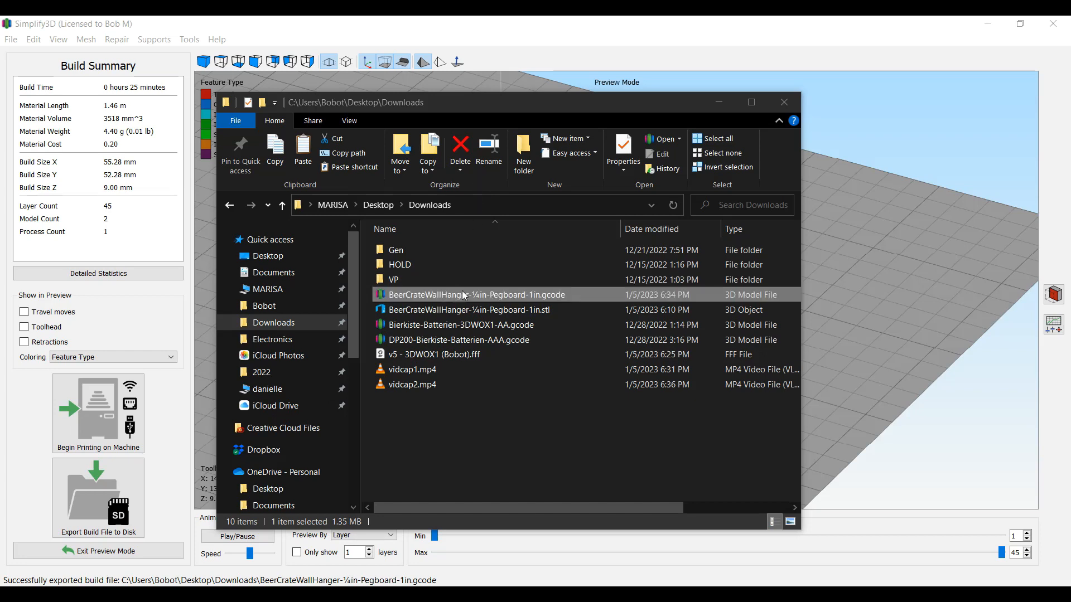
pyautogui.rightClick(474, 294)
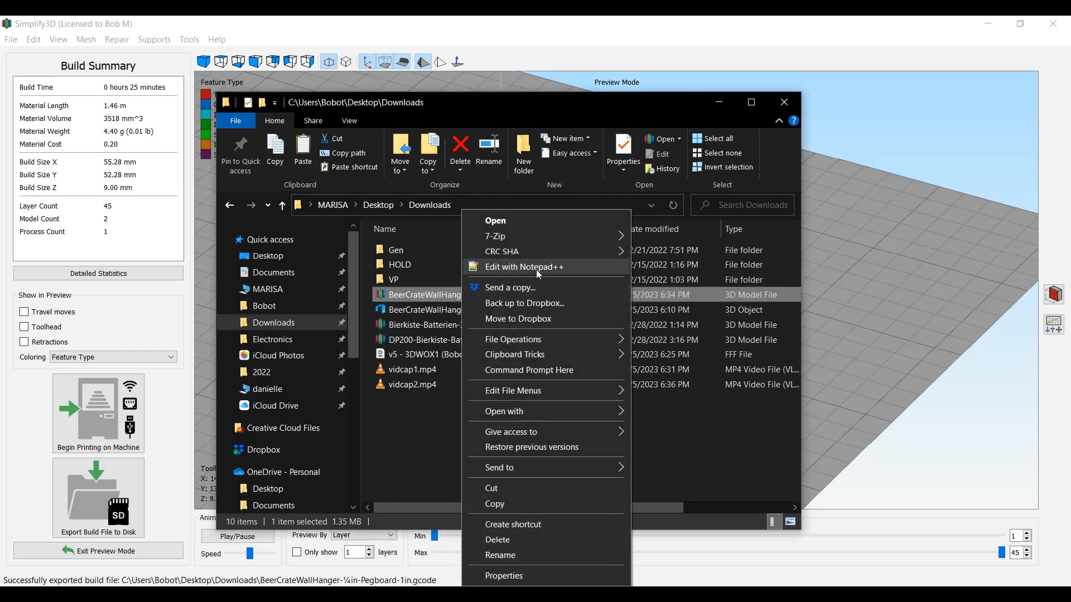
pyautogui.moveTo(544, 272)
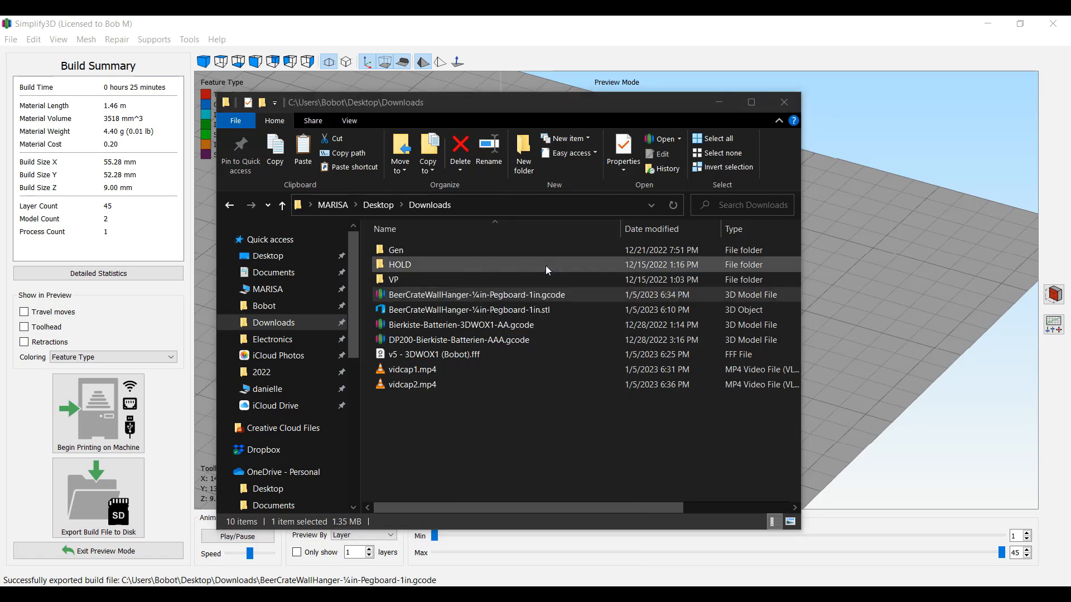
pyautogui.doubleClick(477, 294)
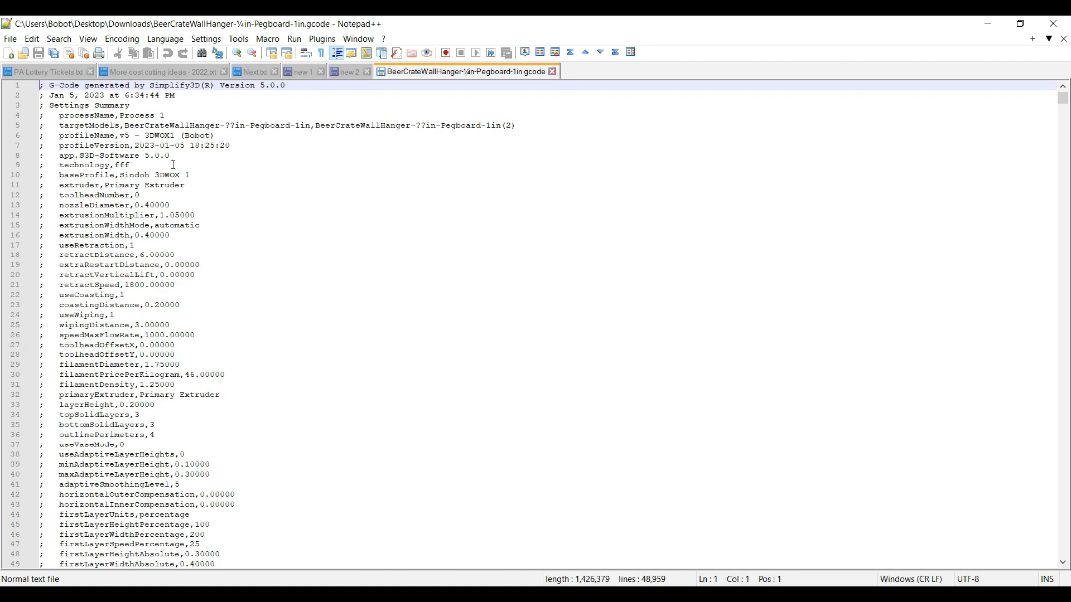
# Scroll to line 211 of the G-code header and edit the startingScript entry.
pyautogui.scroll(-3)
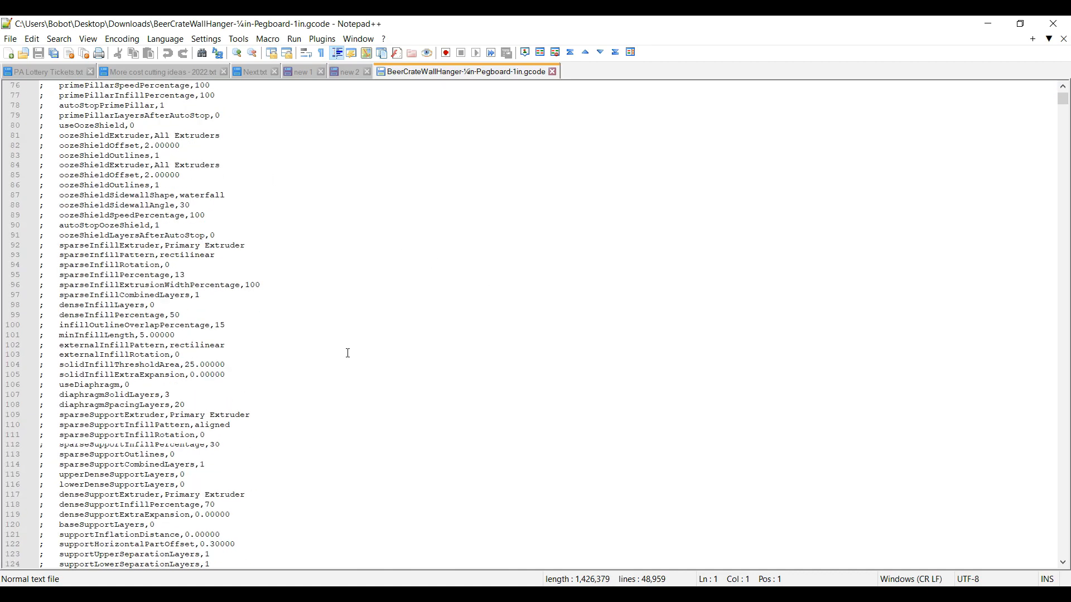
pyautogui.scroll(-3)
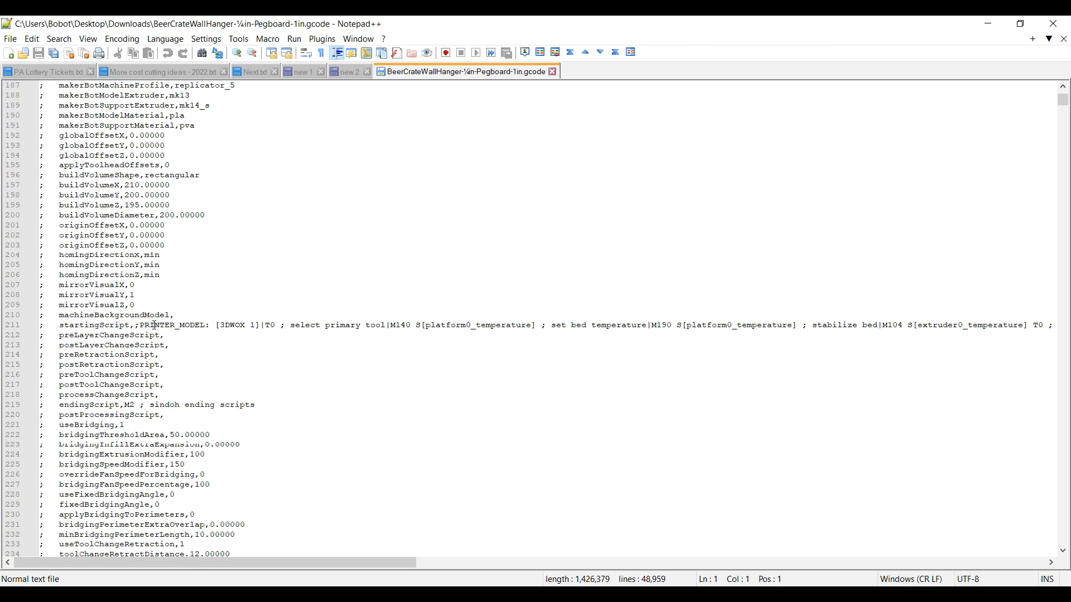
pyautogui.click(175, 325)
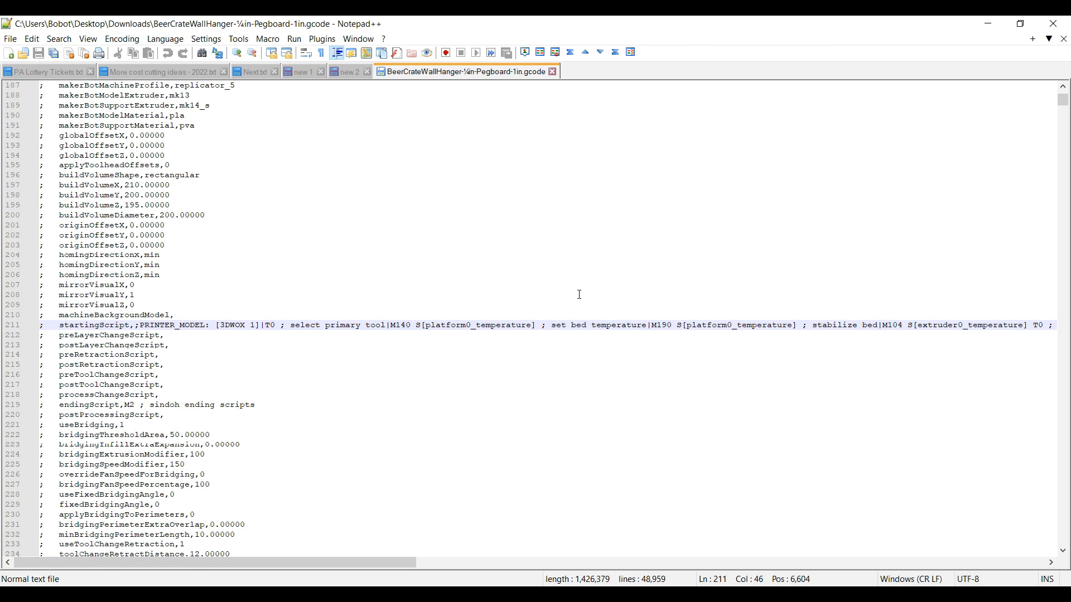
pyautogui.click(41, 324)
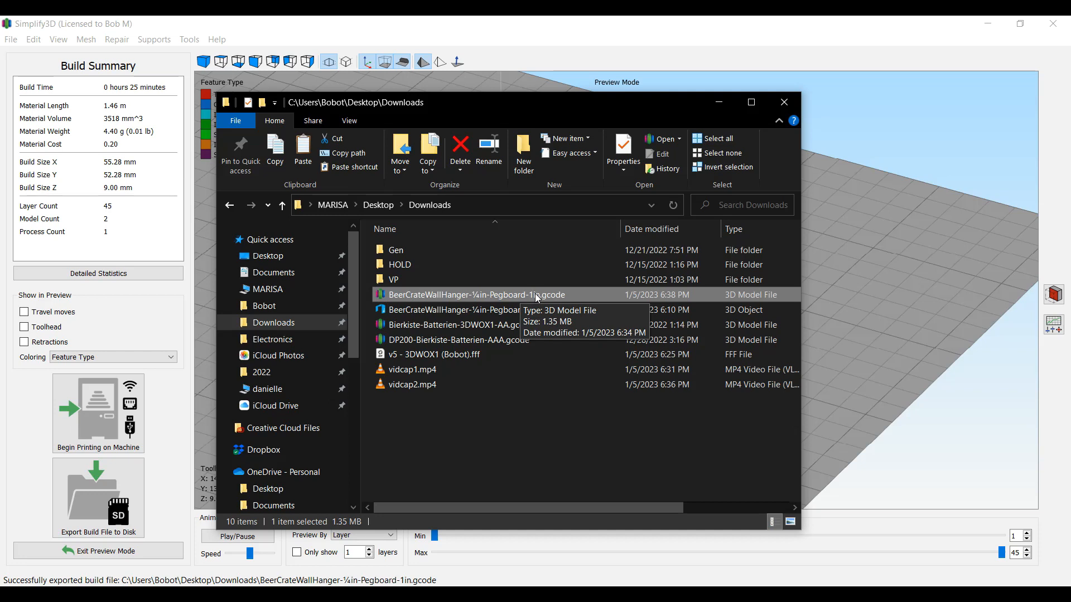
pyautogui.moveTo(561, 404)
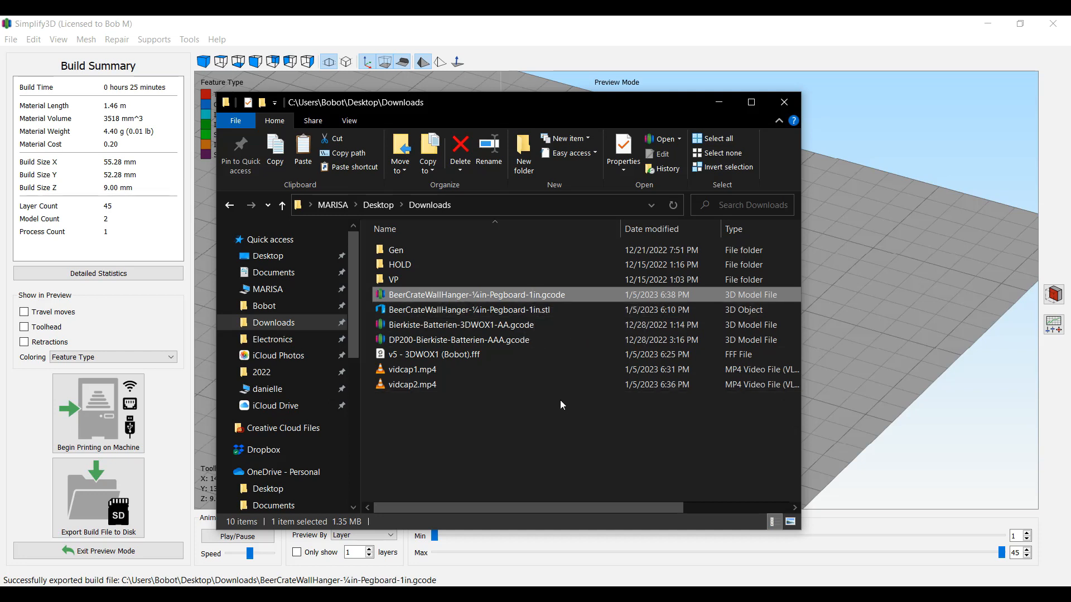
pyautogui.moveTo(575, 439)
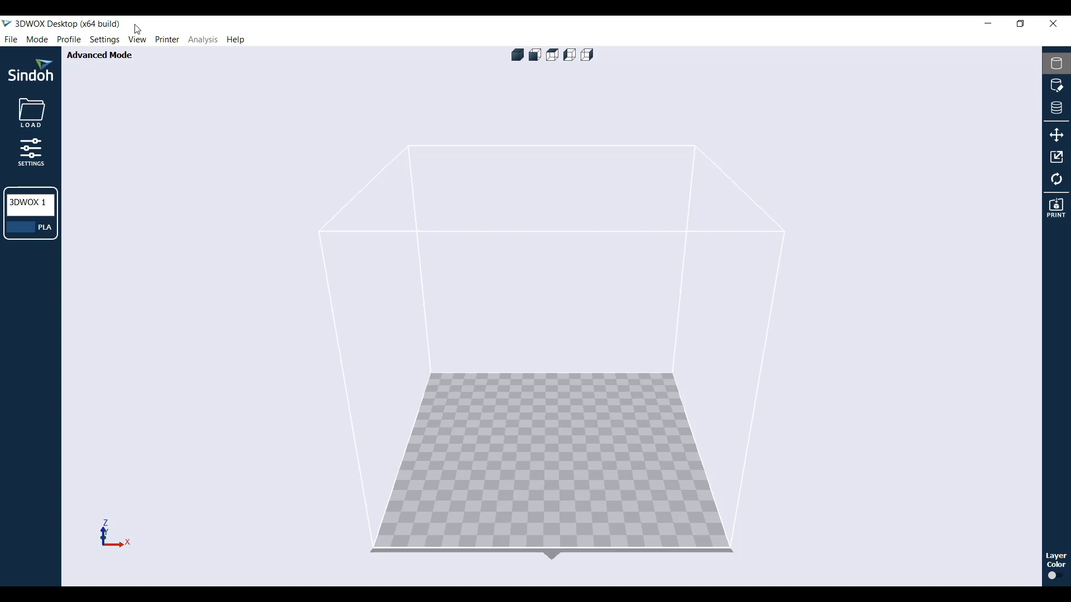
pyautogui.moveTo(196, 179)
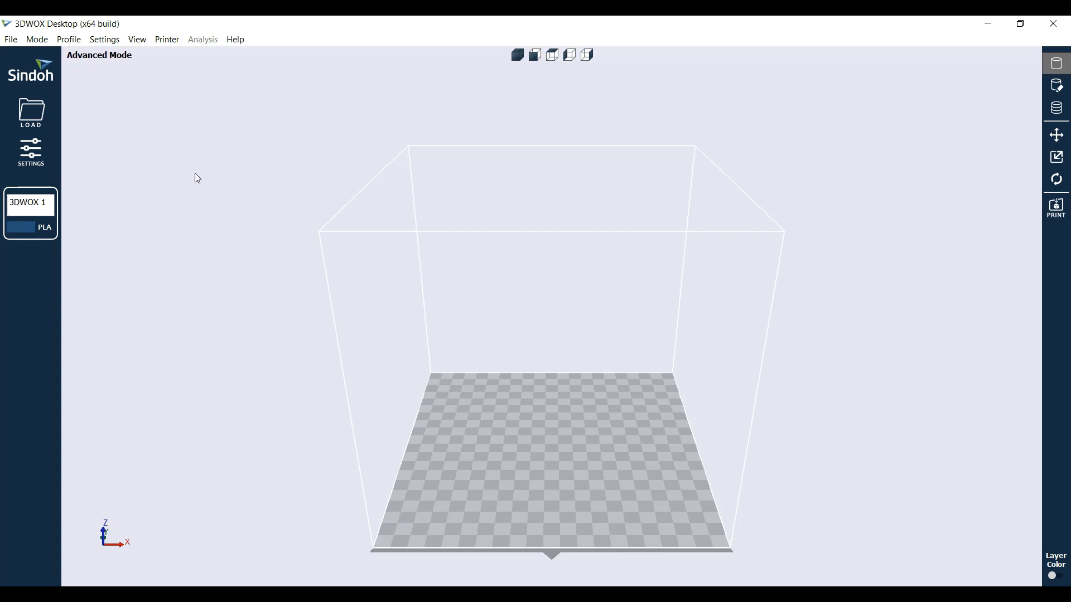
pyautogui.moveTo(240, 215)
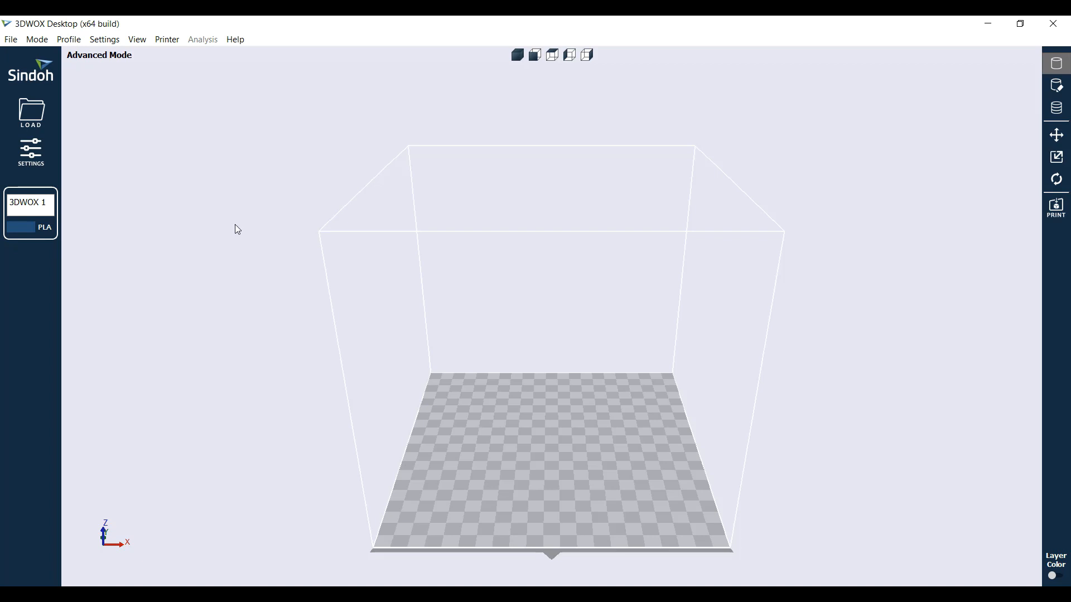
pyautogui.moveTo(32, 113)
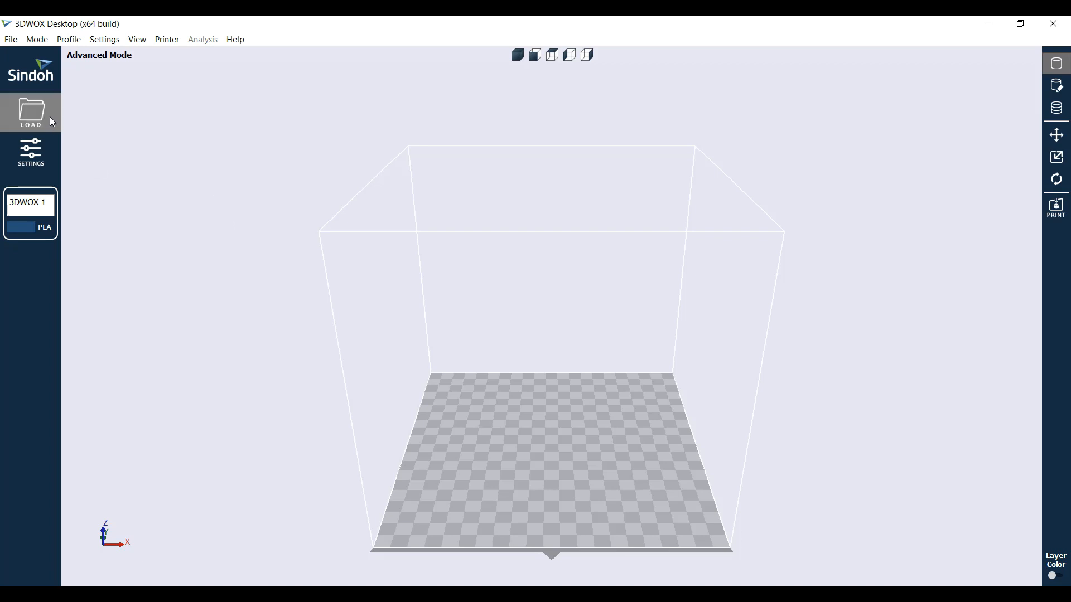
# Load BeerCrateWallHanger-¼in-Pegboard-1in.gcode from Downloads onto the build plate.
pyautogui.click(10, 39)
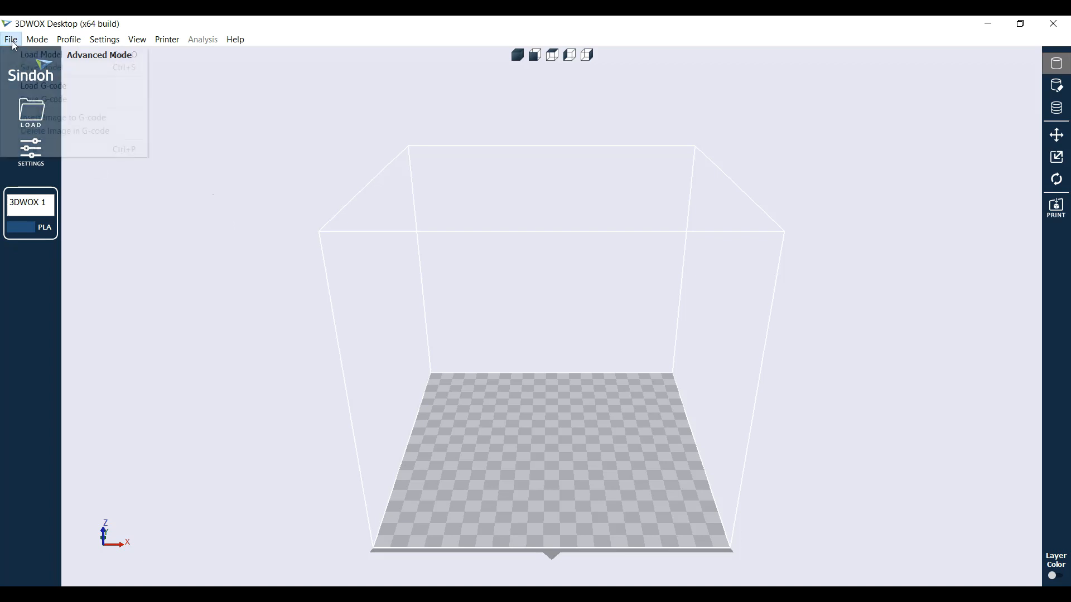
pyautogui.click(44, 86)
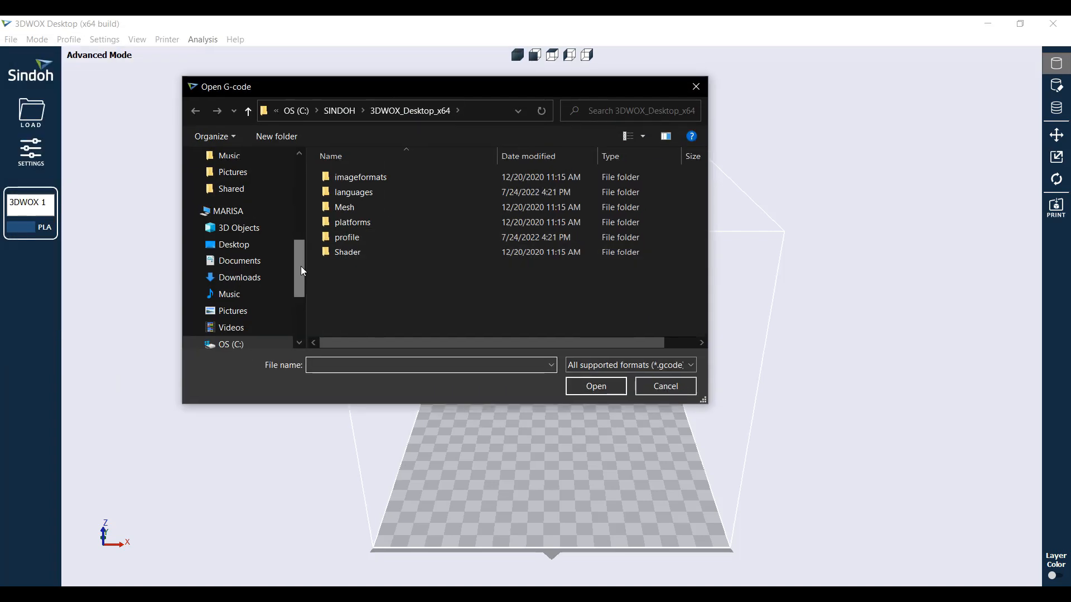
pyautogui.click(239, 248)
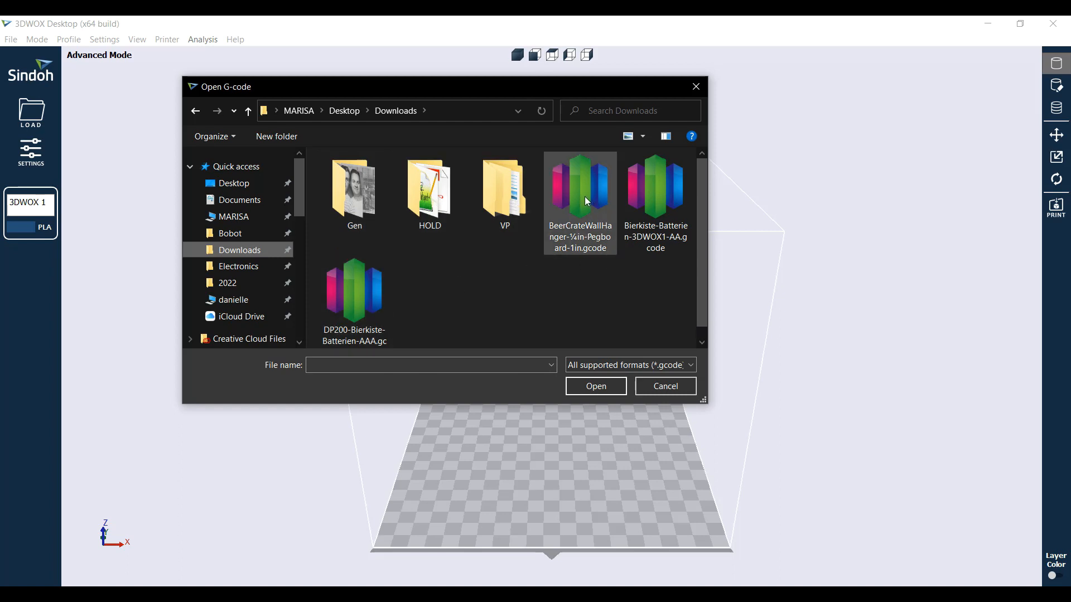
pyautogui.click(580, 184)
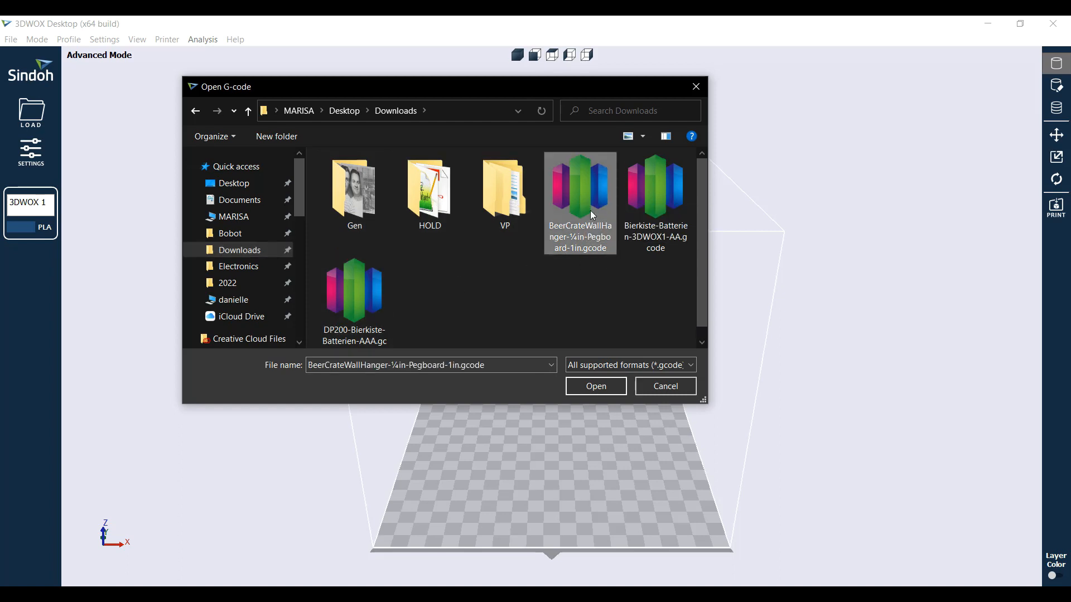
pyautogui.click(595, 386)
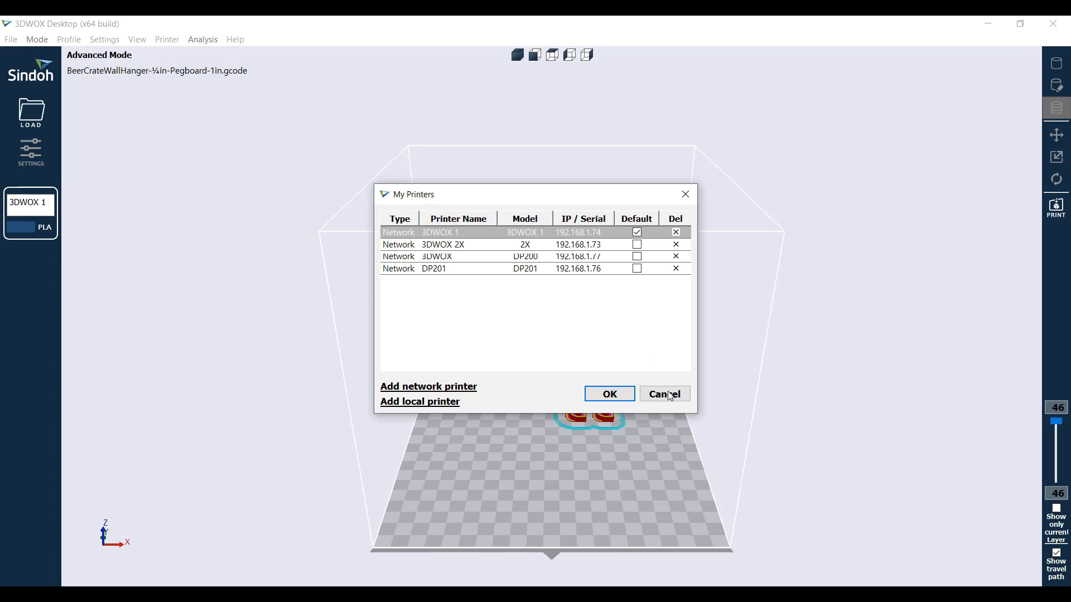
# Close the printer list and send the loaded G-code to the 3DWOX 1 printer, confirming the bed is clear.
pyautogui.click(663, 393)
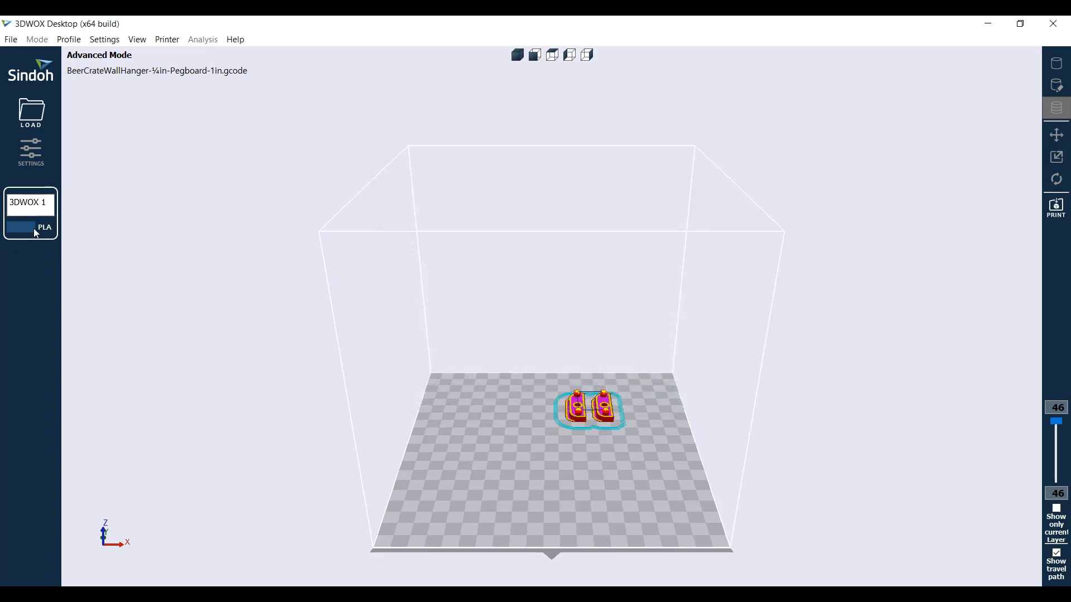
pyautogui.moveTo(439, 313)
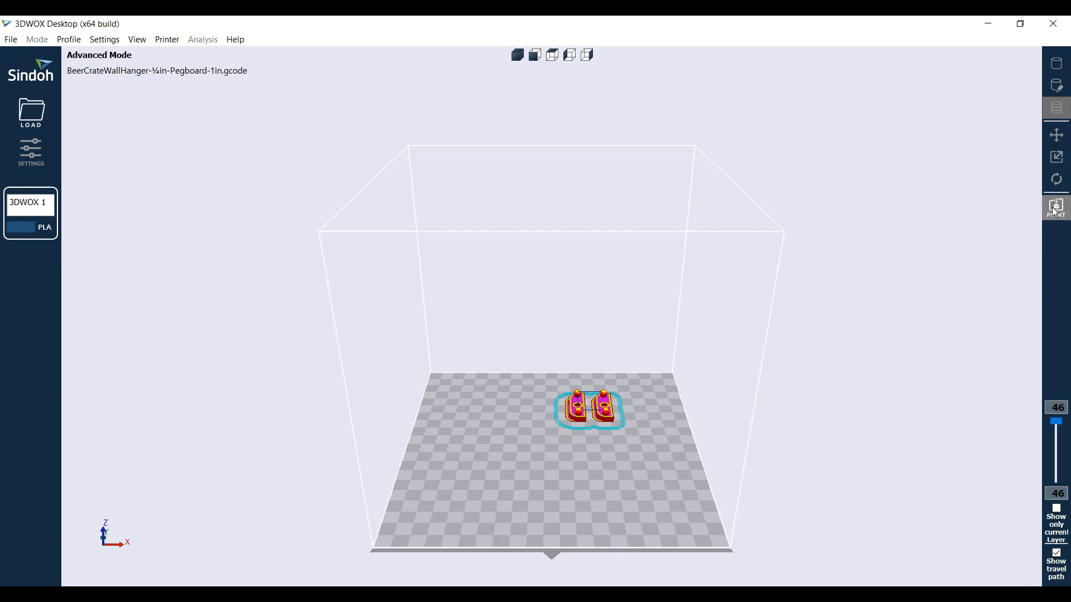
pyautogui.click(1055, 209)
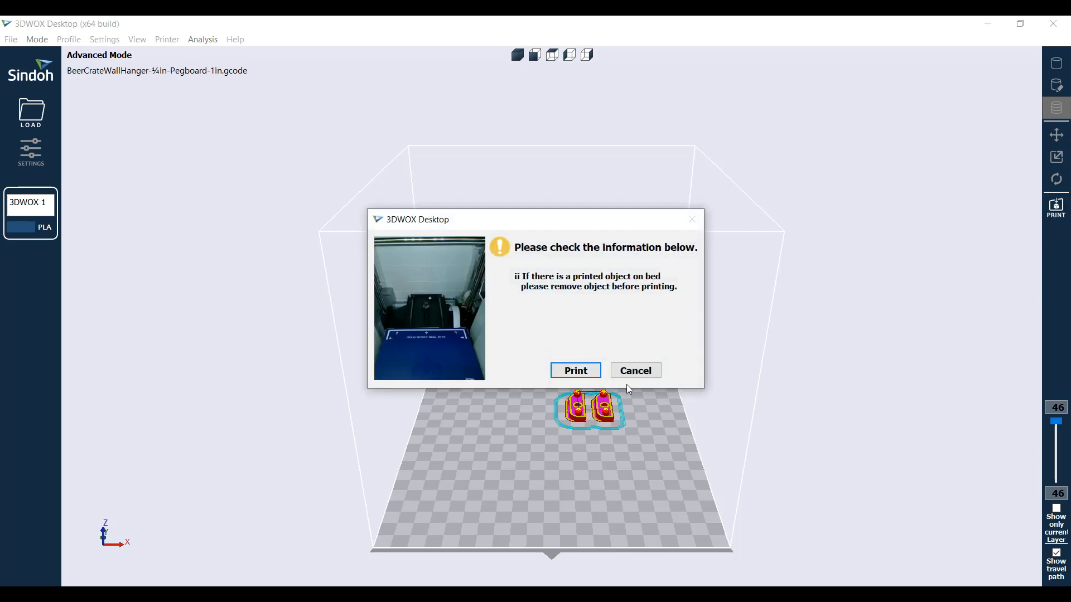
pyautogui.click(576, 370)
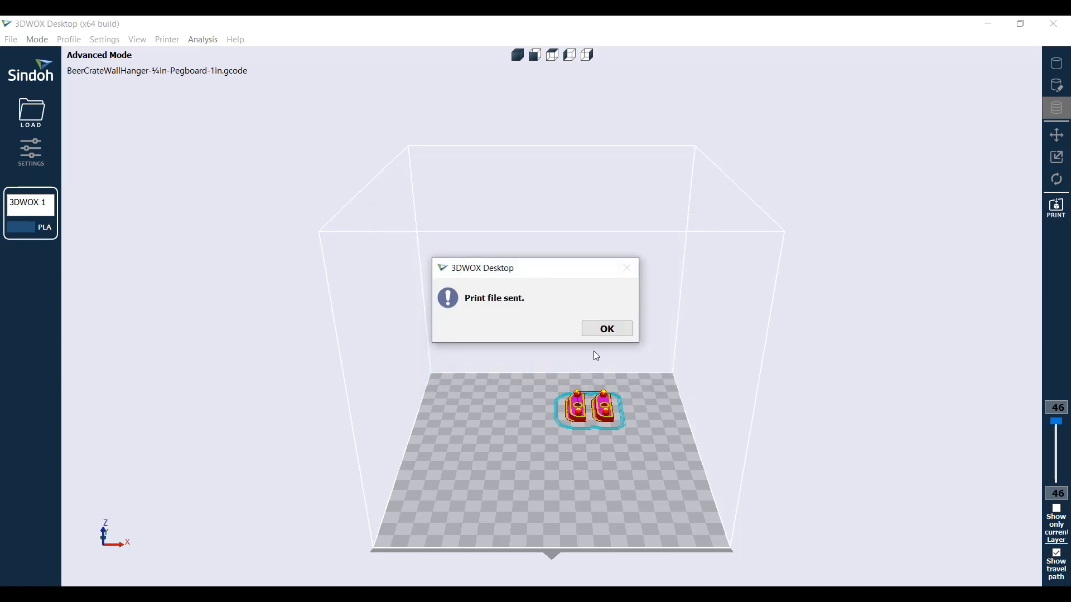
pyautogui.click(604, 328)
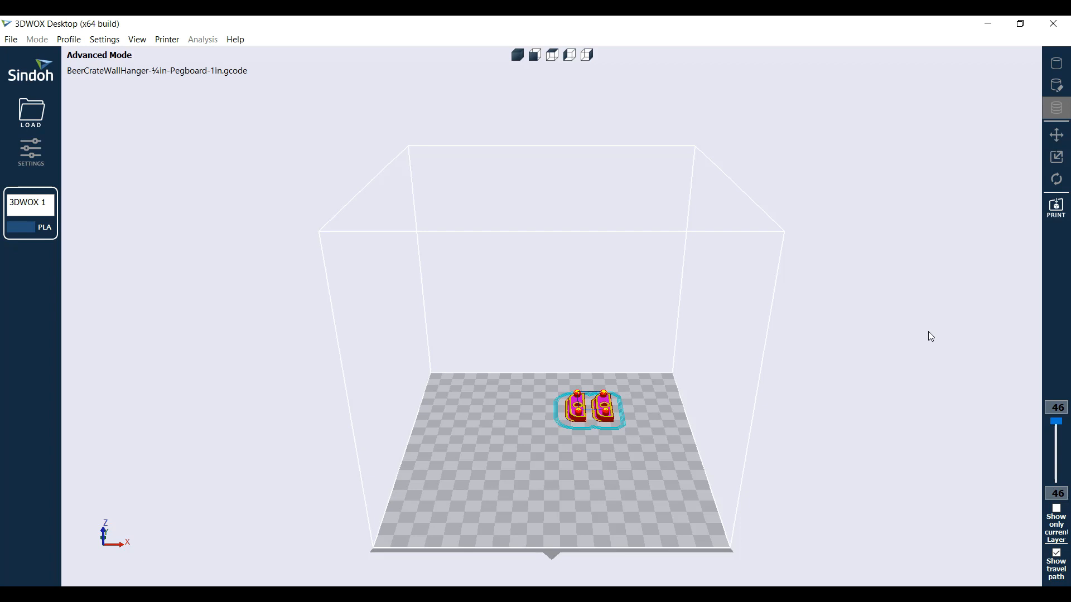
pyautogui.moveTo(682, 387)
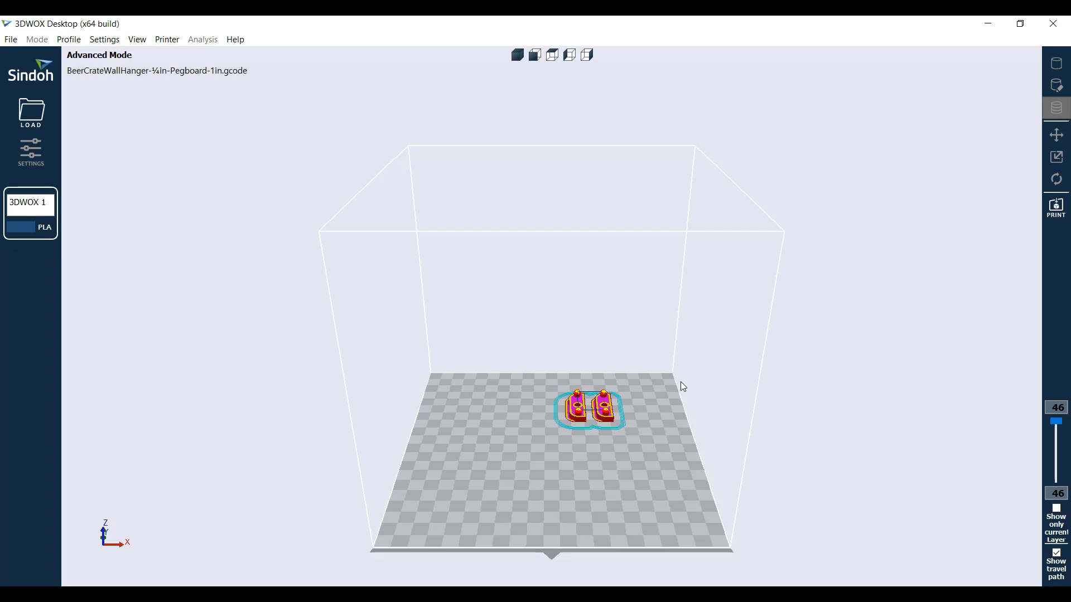
pyautogui.moveTo(865, 314)
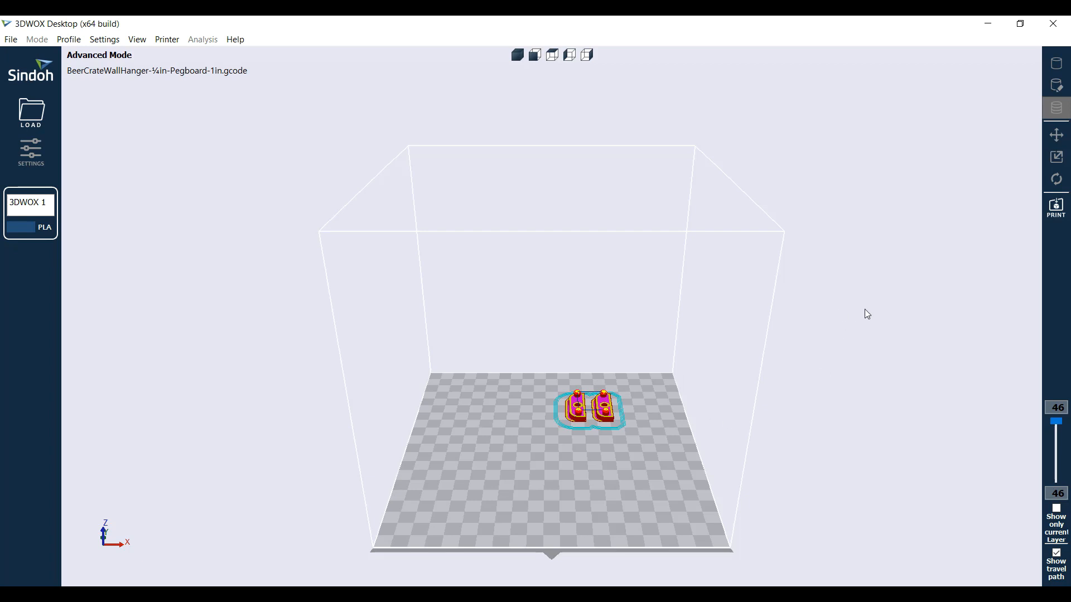
pyautogui.moveTo(615, 336)
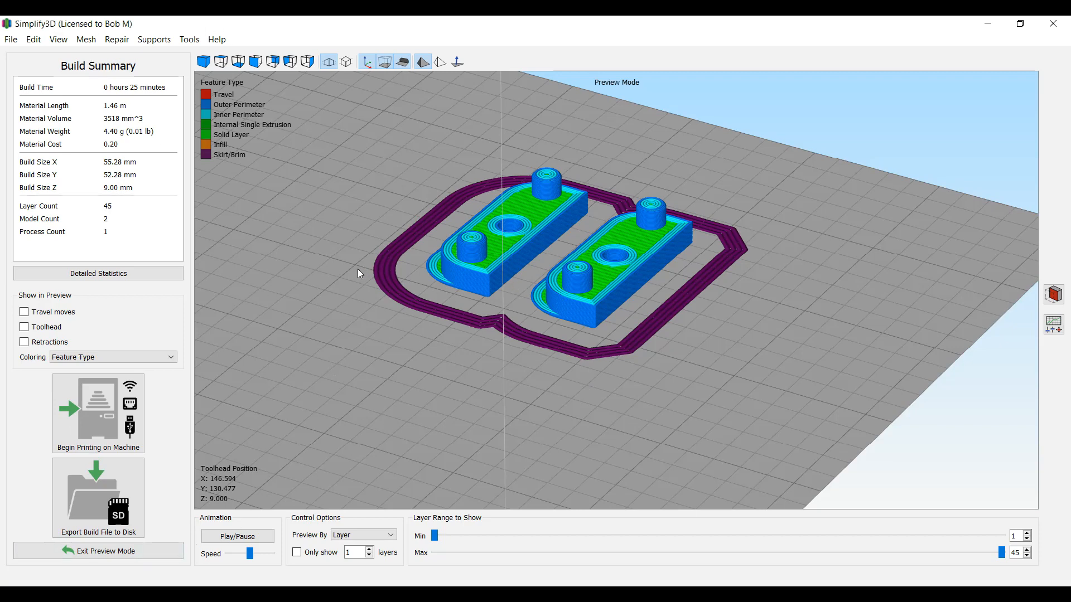
pyautogui.moveTo(304, 247)
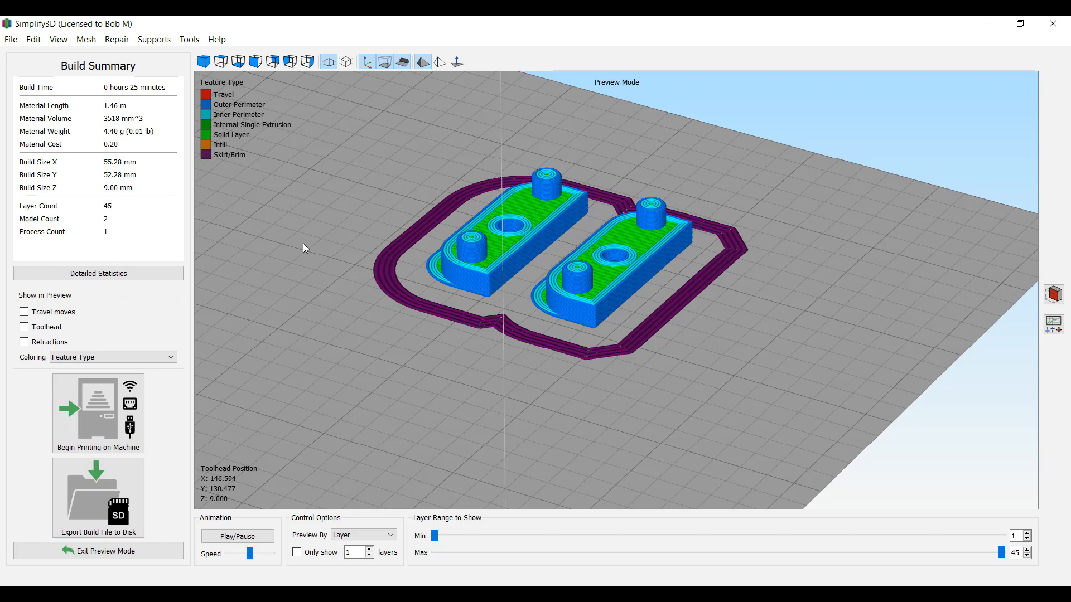
# Look at the Help menu over the sliced 45-layer hanger preview.
pyautogui.click(217, 39)
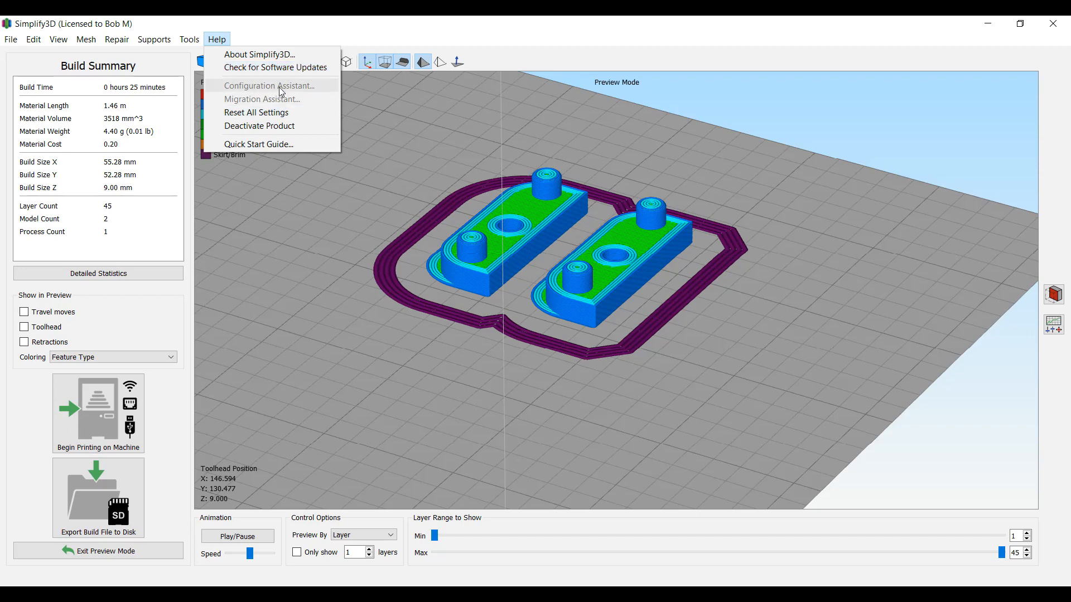
pyautogui.moveTo(287, 98)
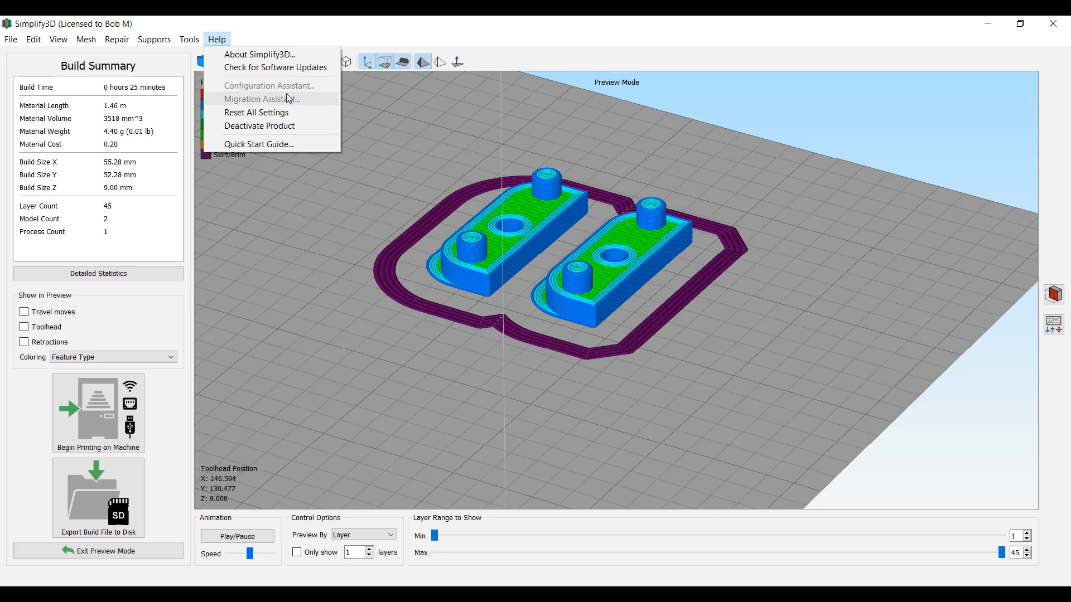
pyautogui.moveTo(266, 93)
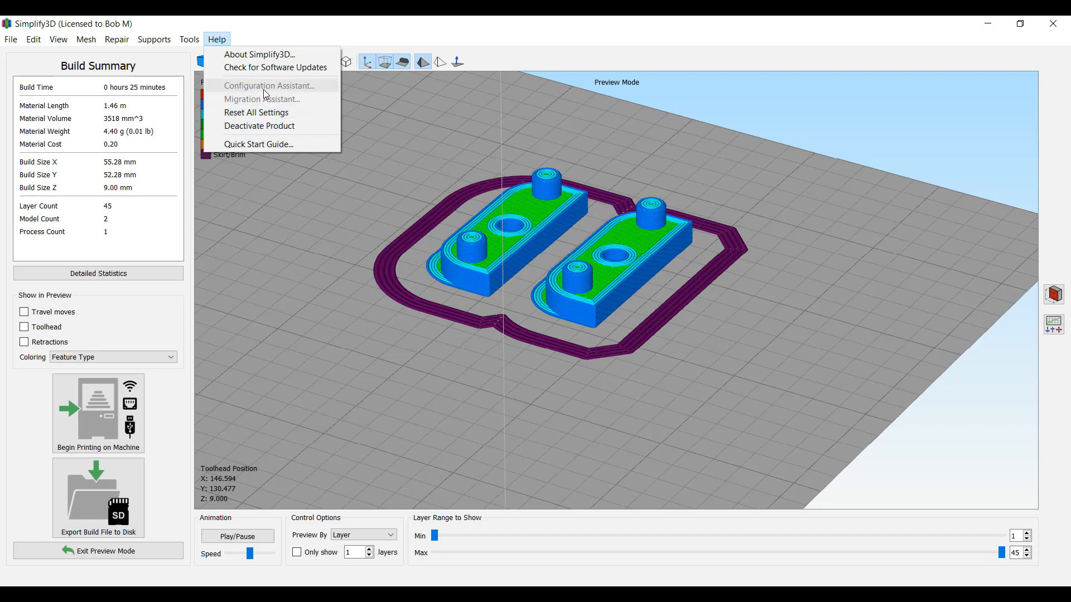
pyautogui.moveTo(340, 225)
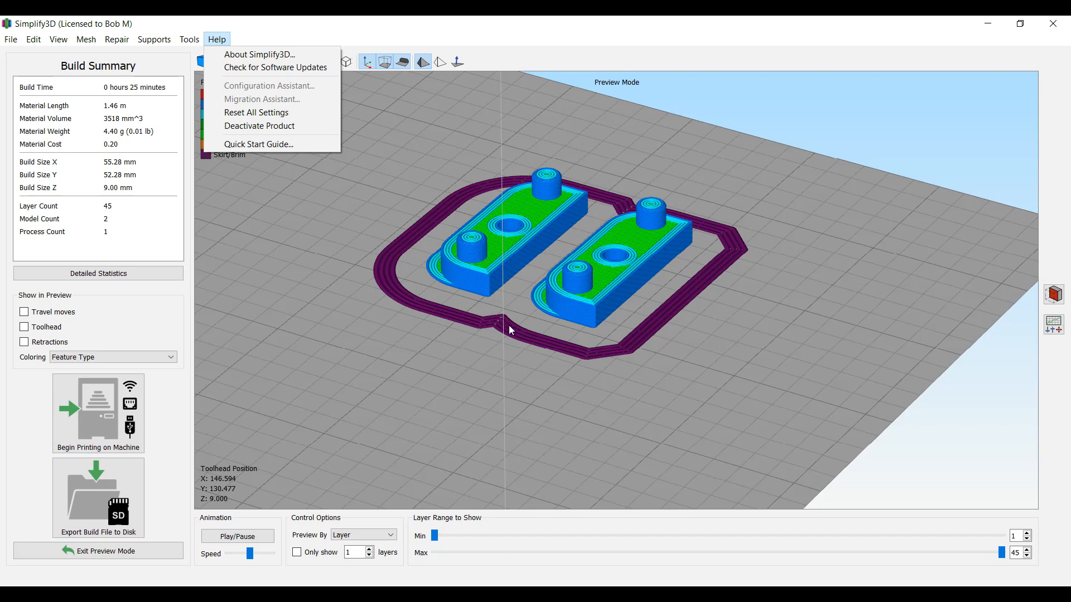
pyautogui.moveTo(528, 251)
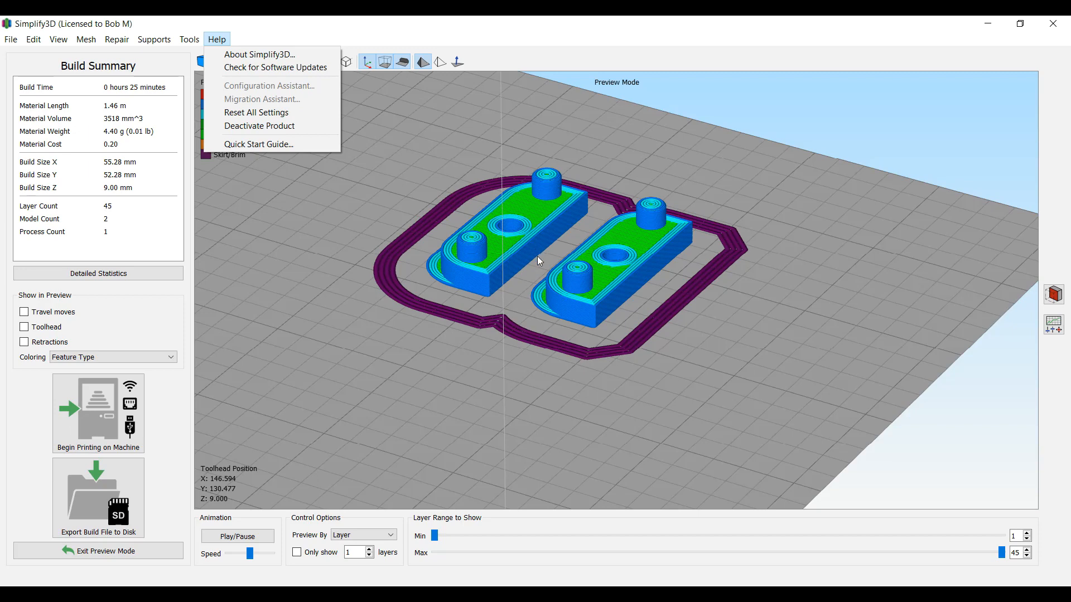
pyautogui.moveTo(271, 55)
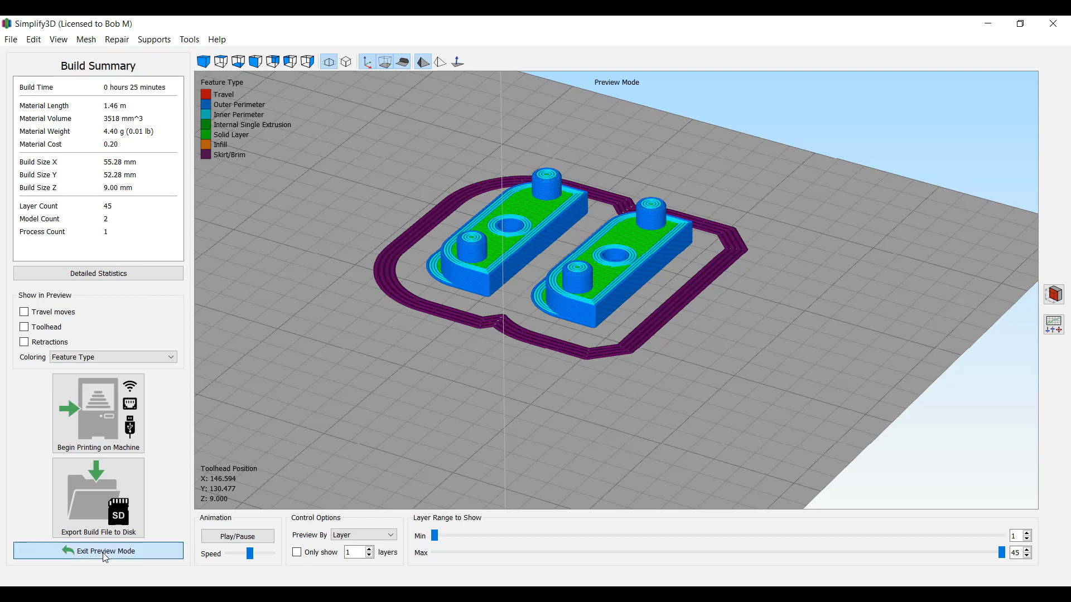
# Leave preview mode and review the Sindoh 3DWOX1 (Original) profile's layer settings with 110% first layer height.
pyautogui.click(99, 551)
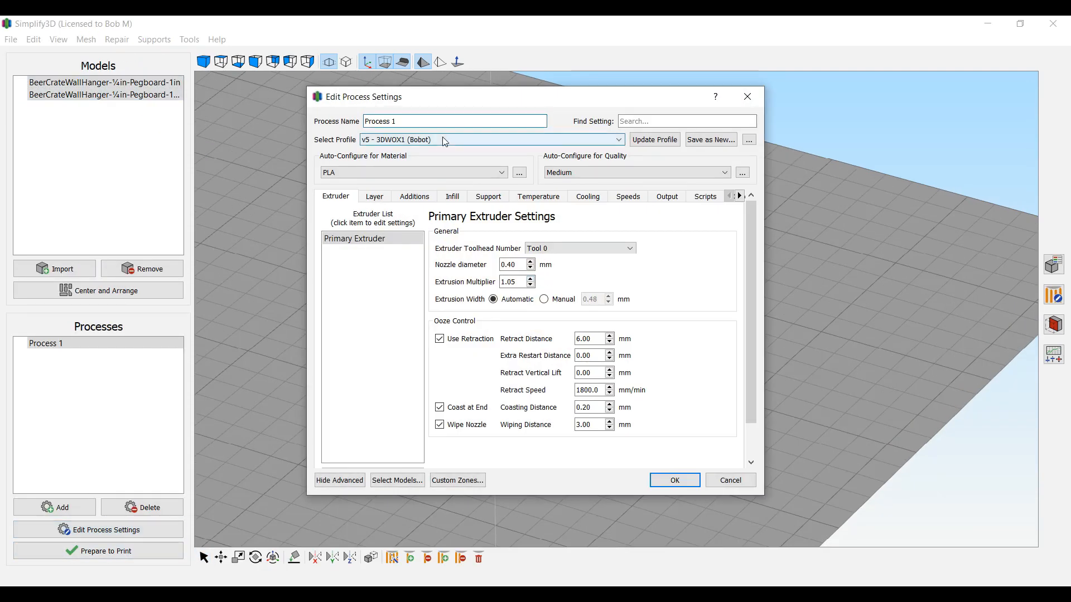
pyautogui.click(491, 139)
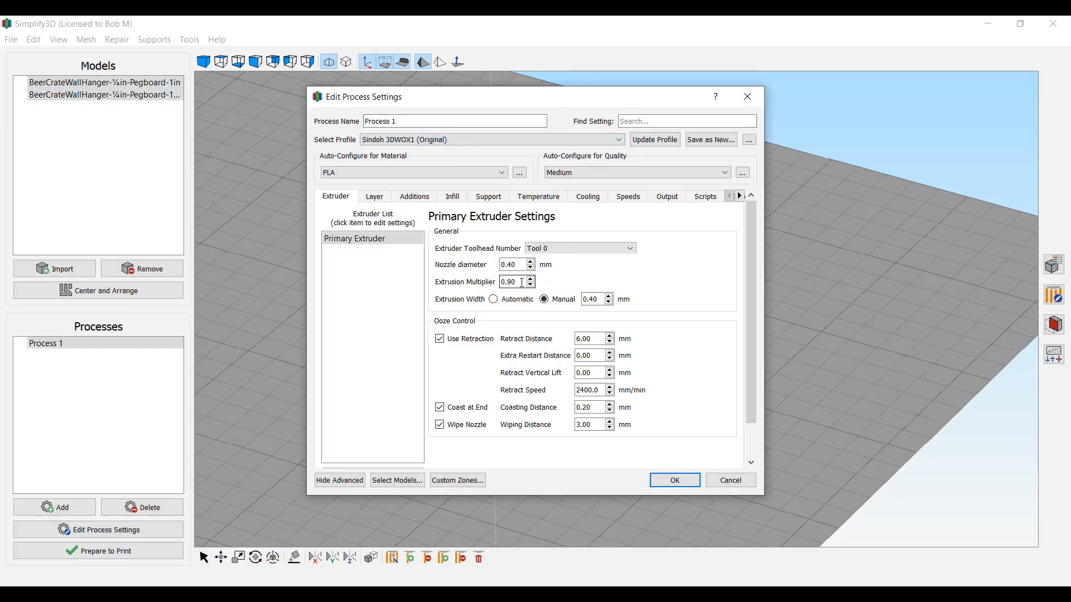
pyautogui.moveTo(516, 281)
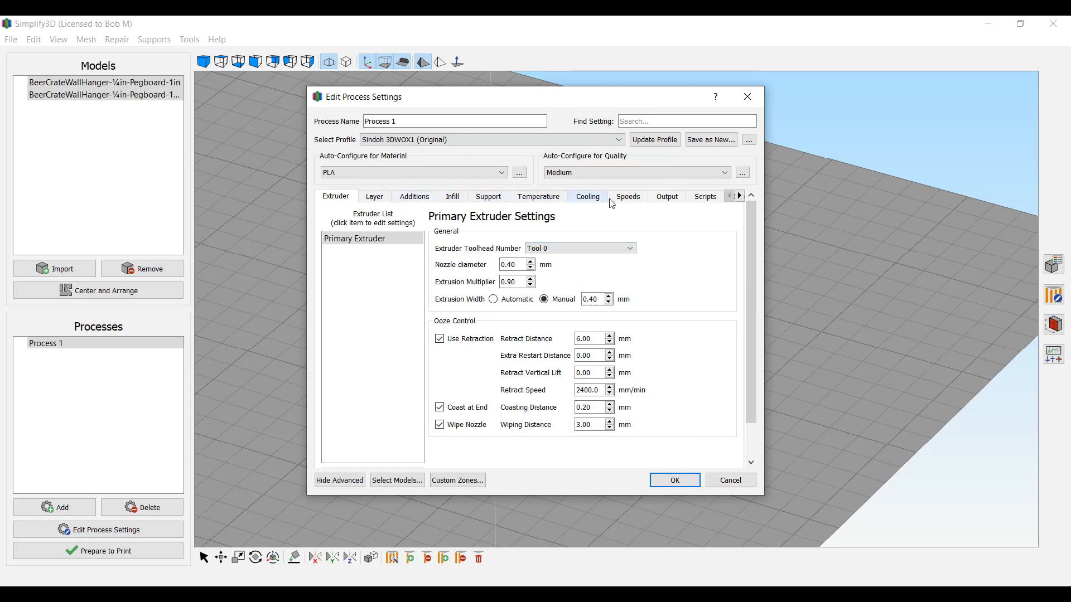
pyautogui.click(373, 196)
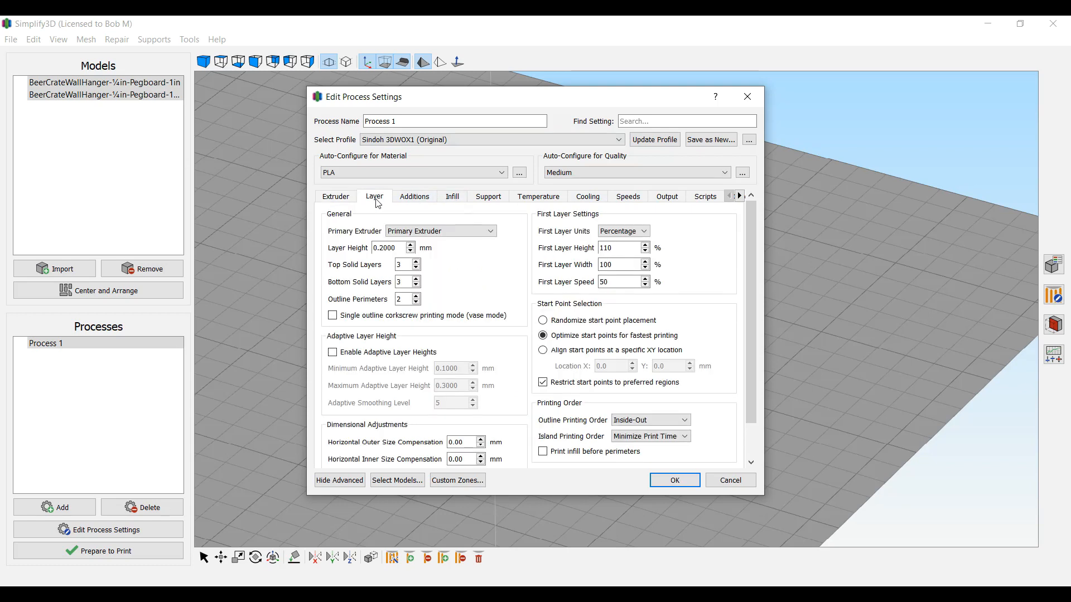
pyautogui.click(618, 264)
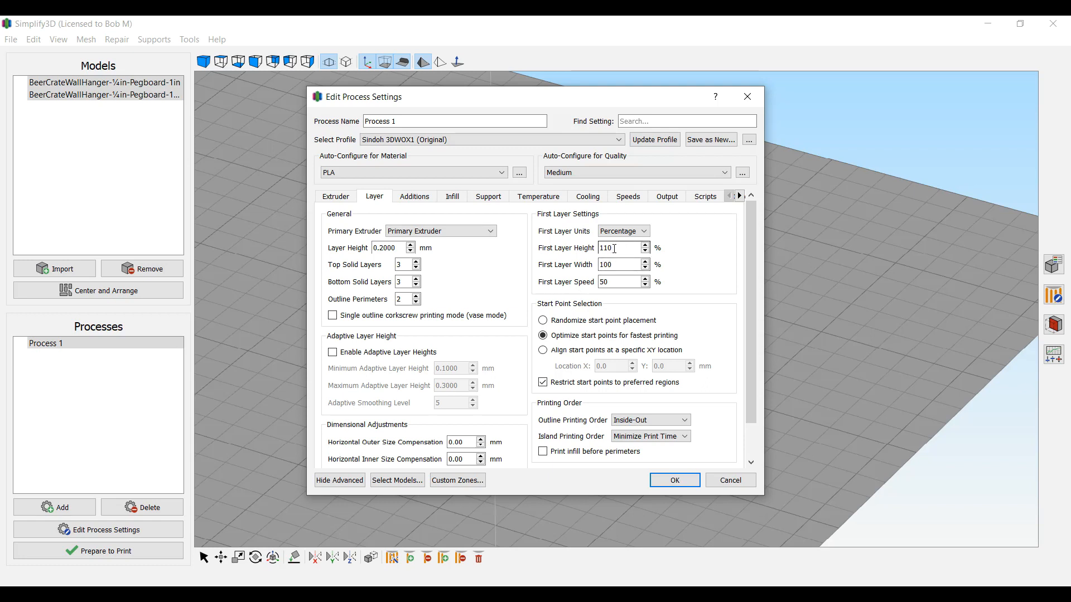
pyautogui.moveTo(612, 247)
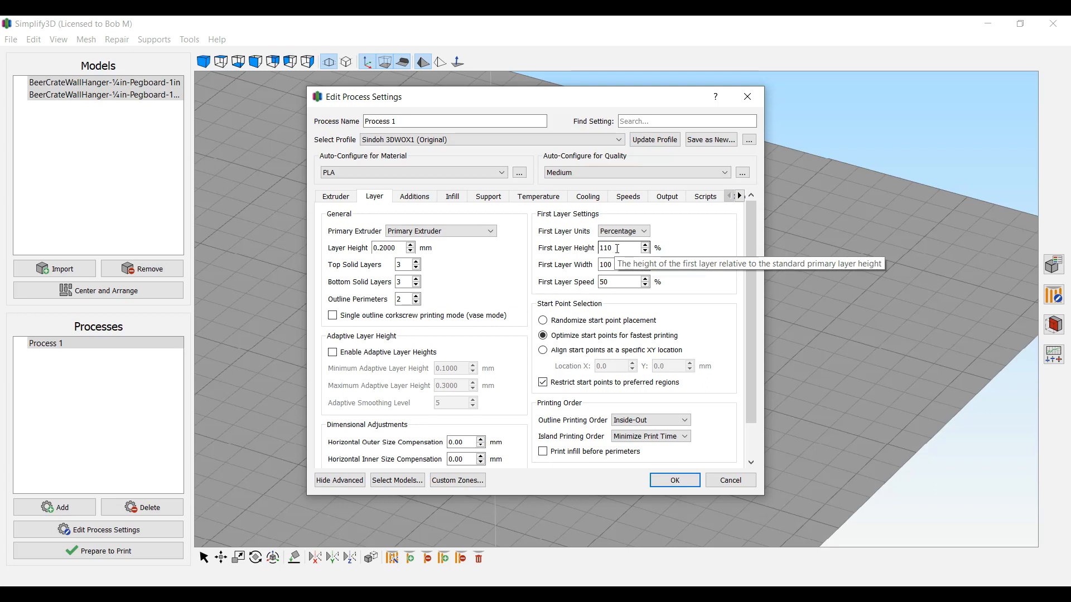
pyautogui.moveTo(615, 285)
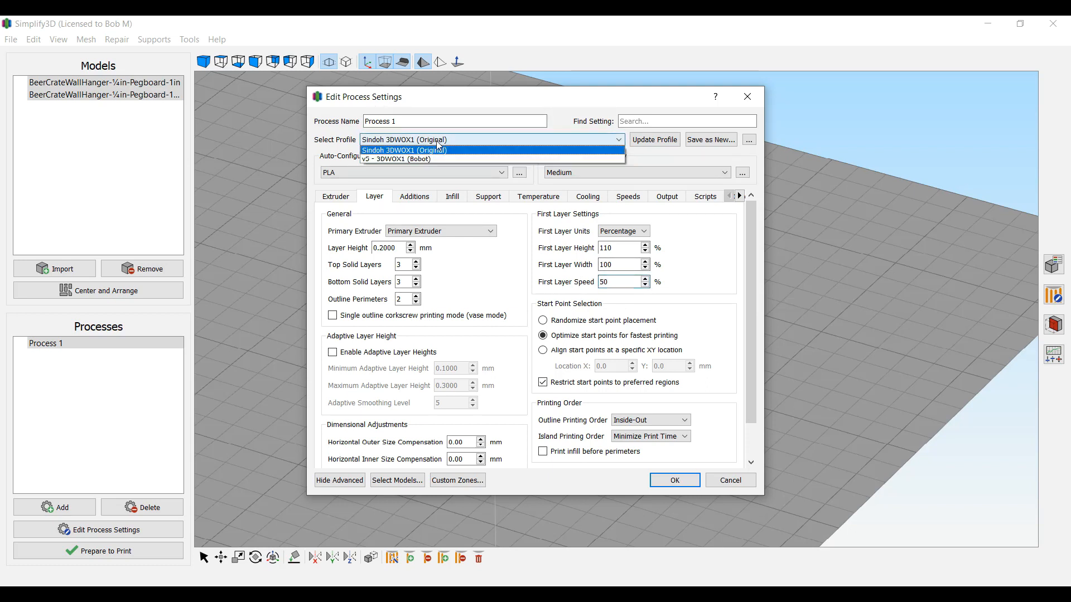
# Restore the v5 - 3DWOX1 (Bobot) profile and view its layer settings: 100% first layer height, 200% width.
pyautogui.click(396, 159)
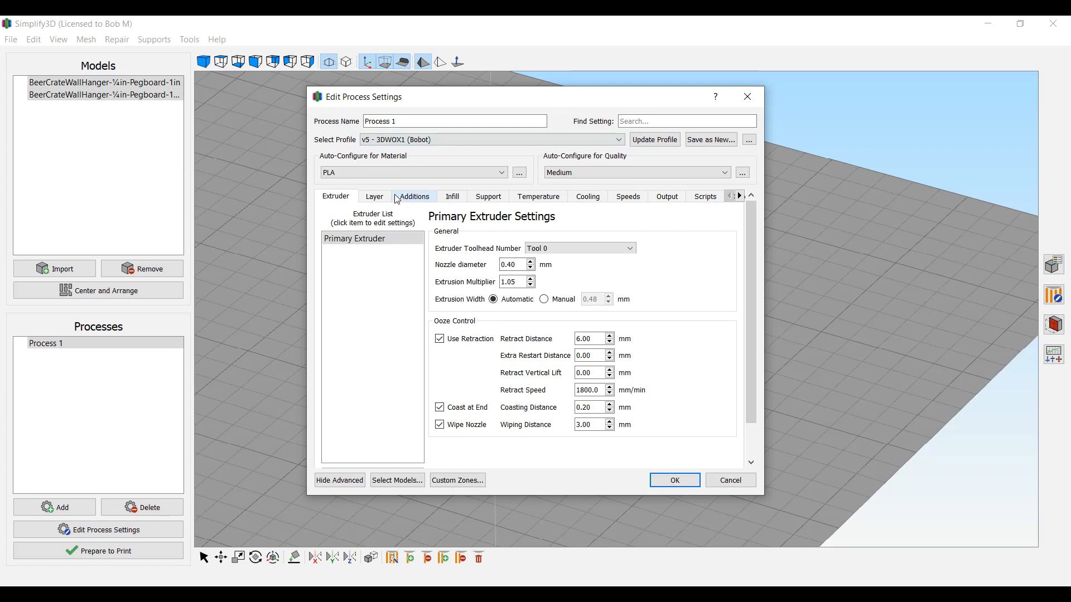
pyautogui.click(373, 196)
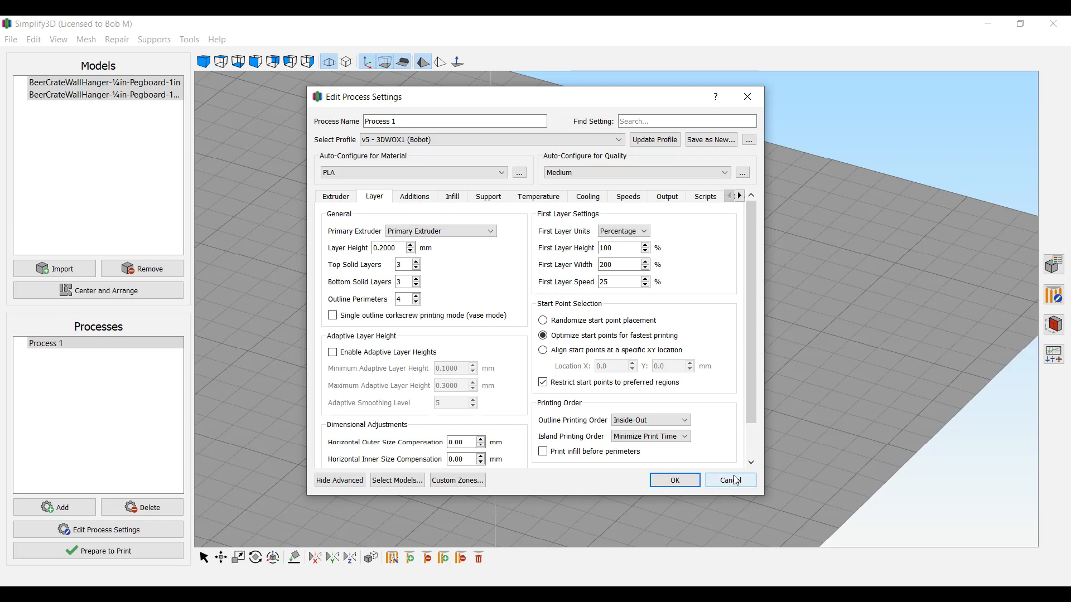
pyautogui.moveTo(732, 480)
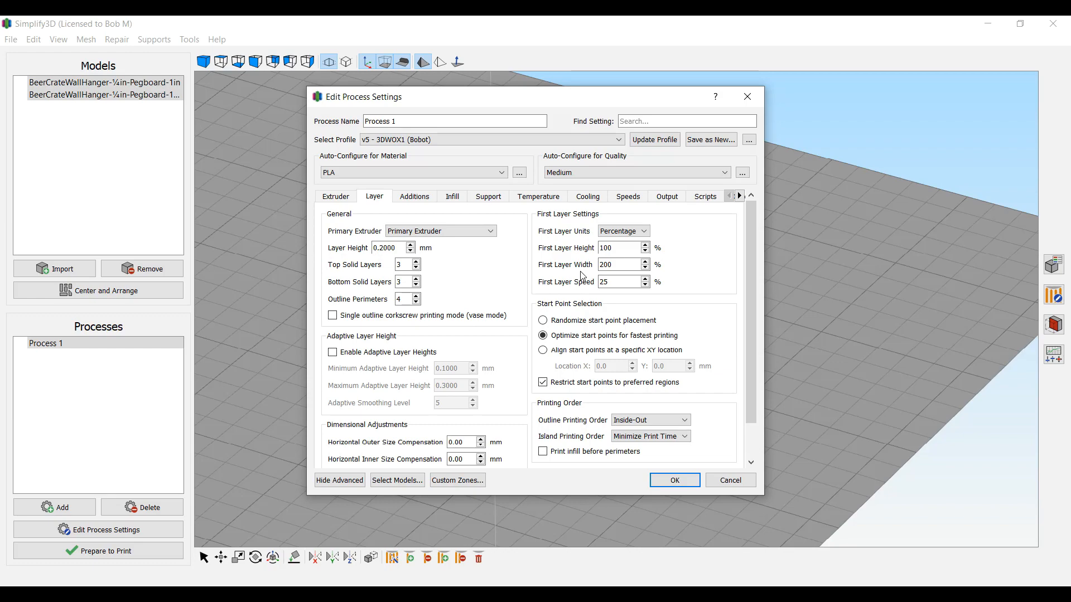
pyautogui.moveTo(583, 277)
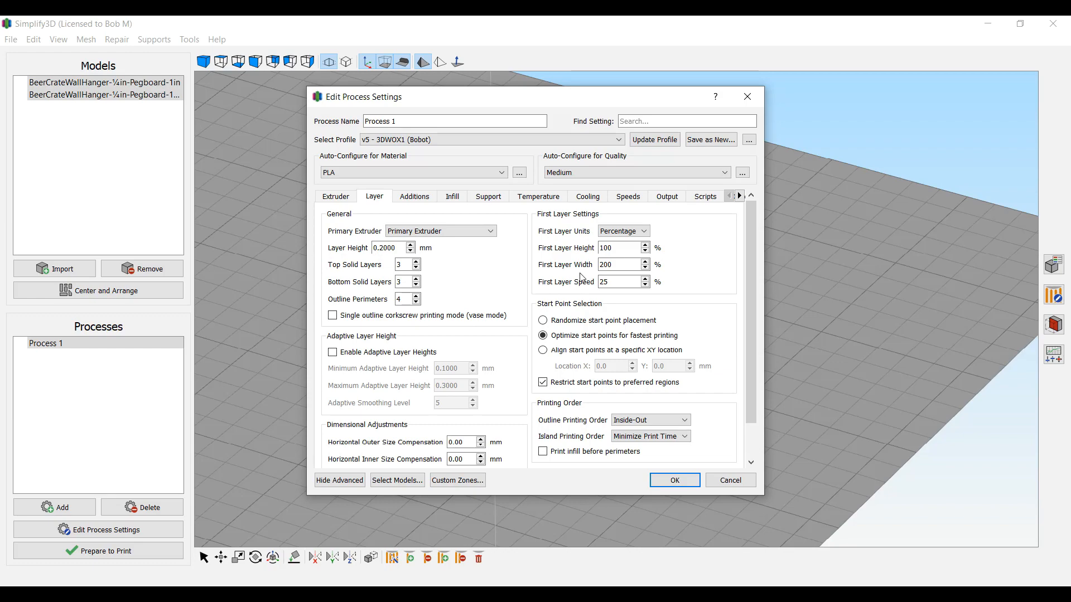
pyautogui.moveTo(583, 277)
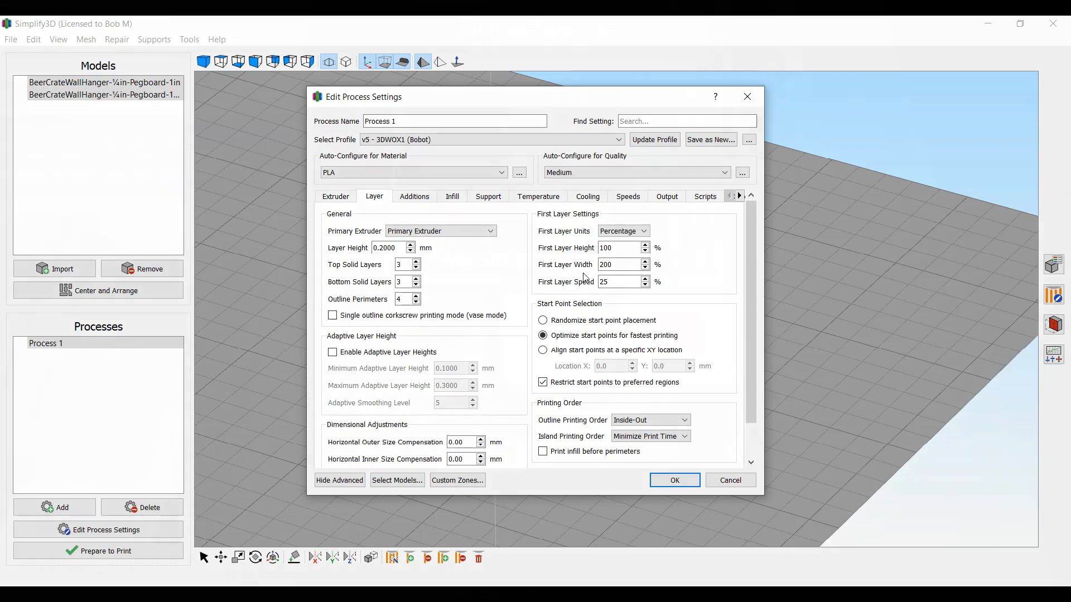